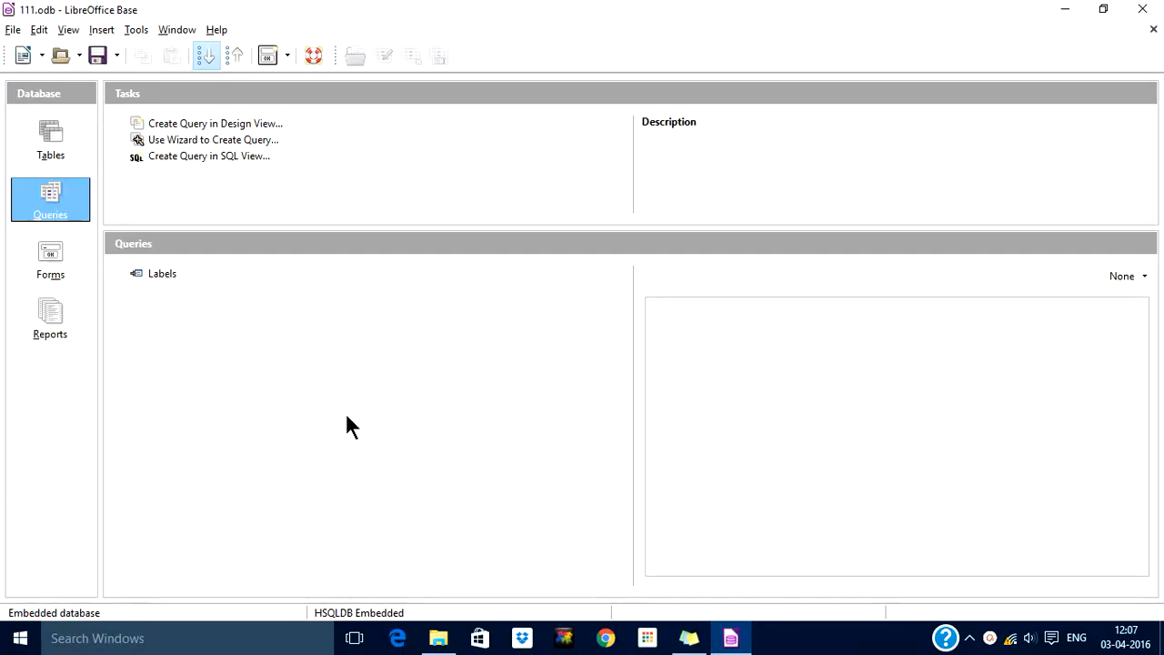
{"action": "mouse_move", "coordinate": [306, 353]}
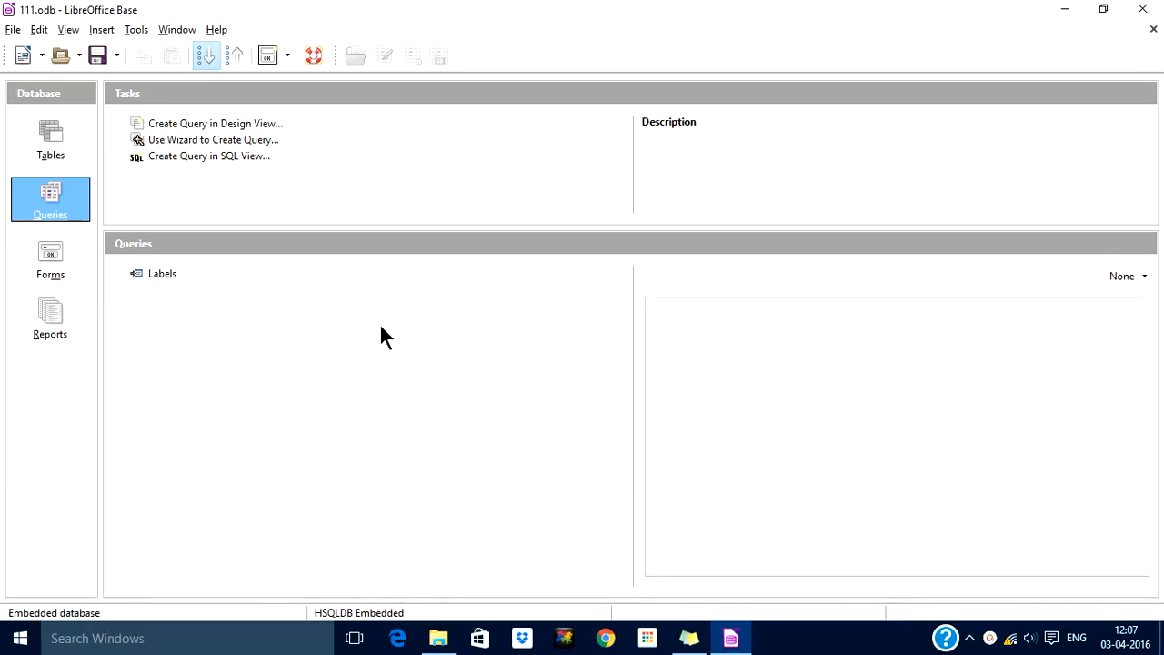
{"action": "mouse_move", "coordinate": [232, 210]}
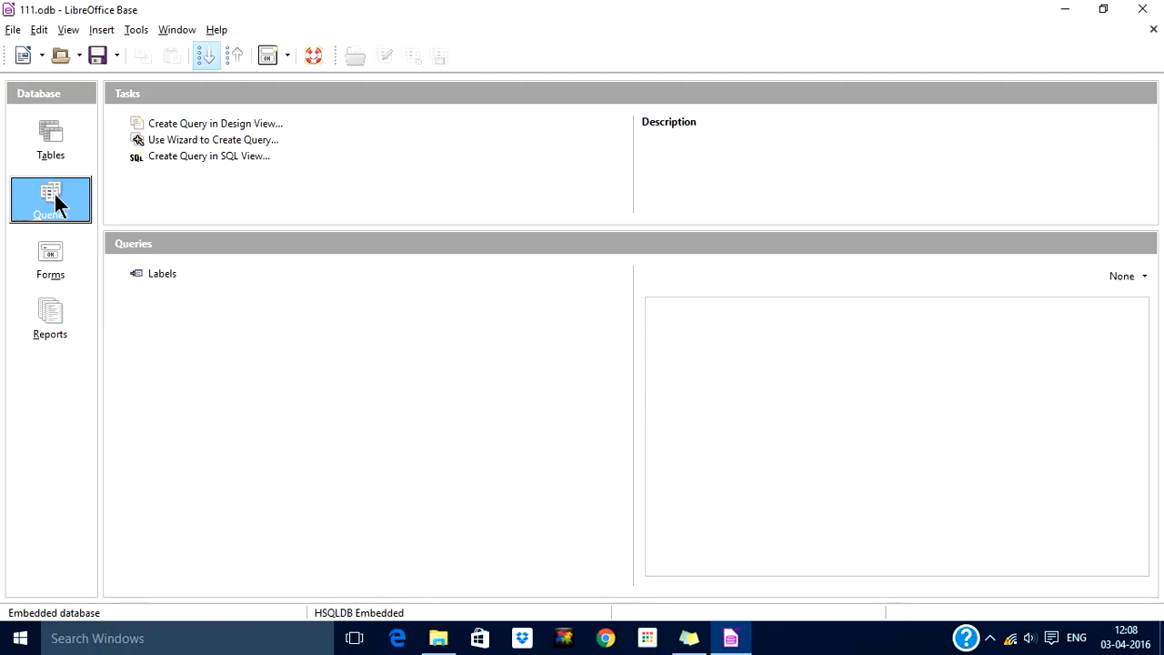
Step: Open the S16Cars table in data view and select its Model column
{"action": "left_click", "coordinate": [50, 139]}
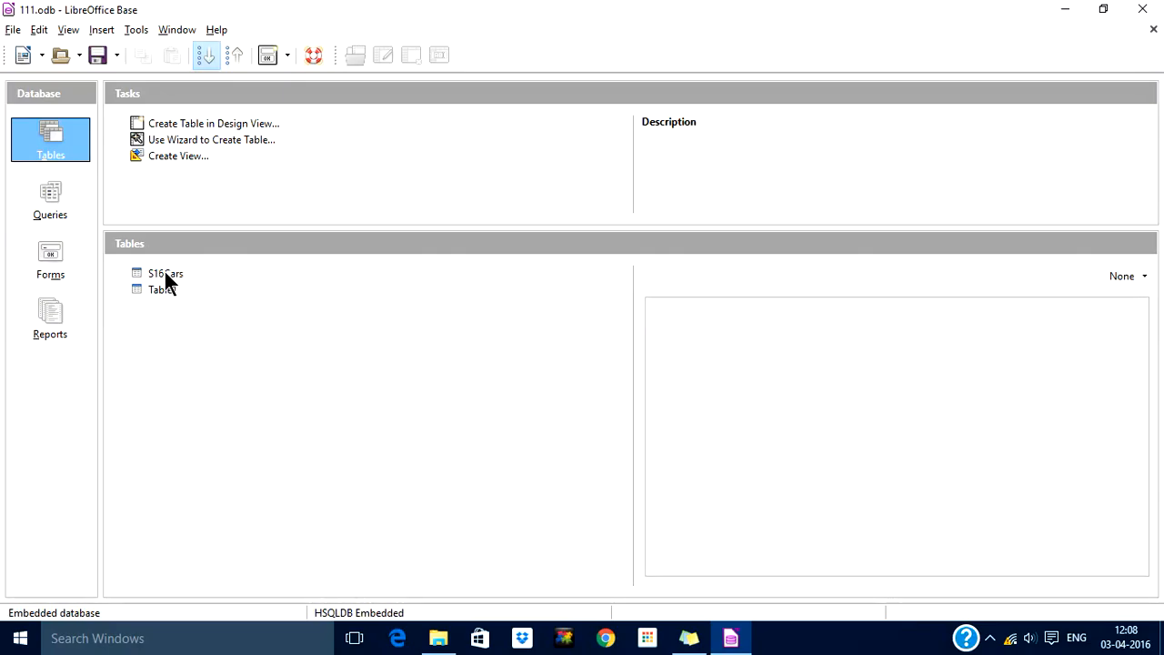
{"action": "left_click", "coordinate": [165, 274]}
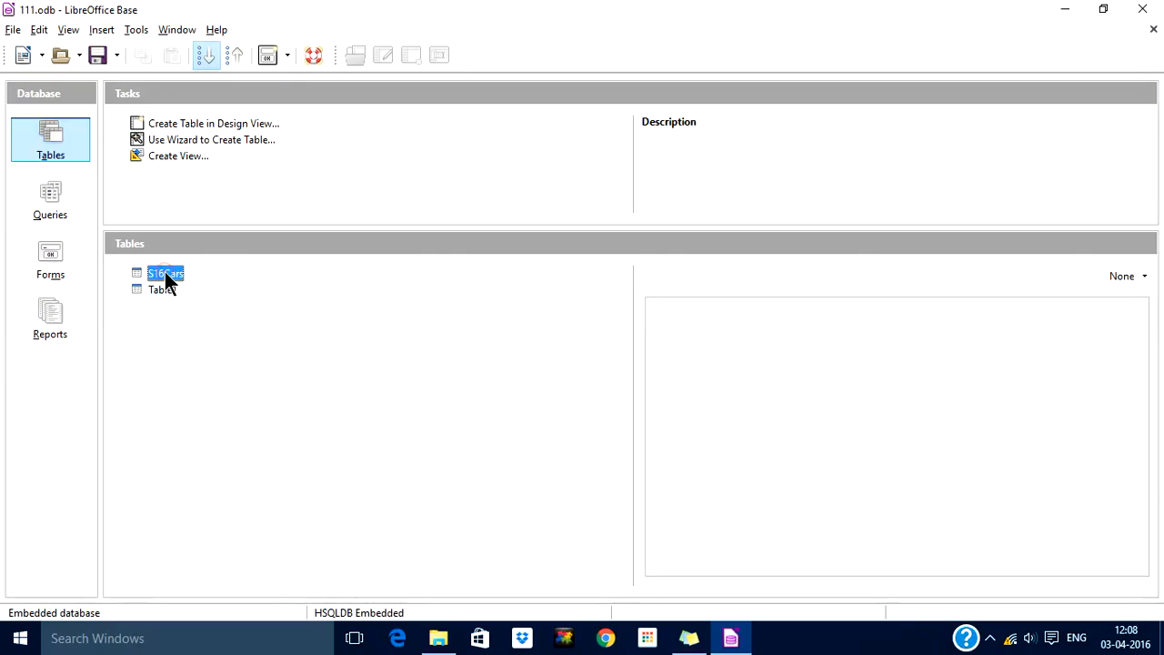
{"action": "double_click", "coordinate": [166, 274]}
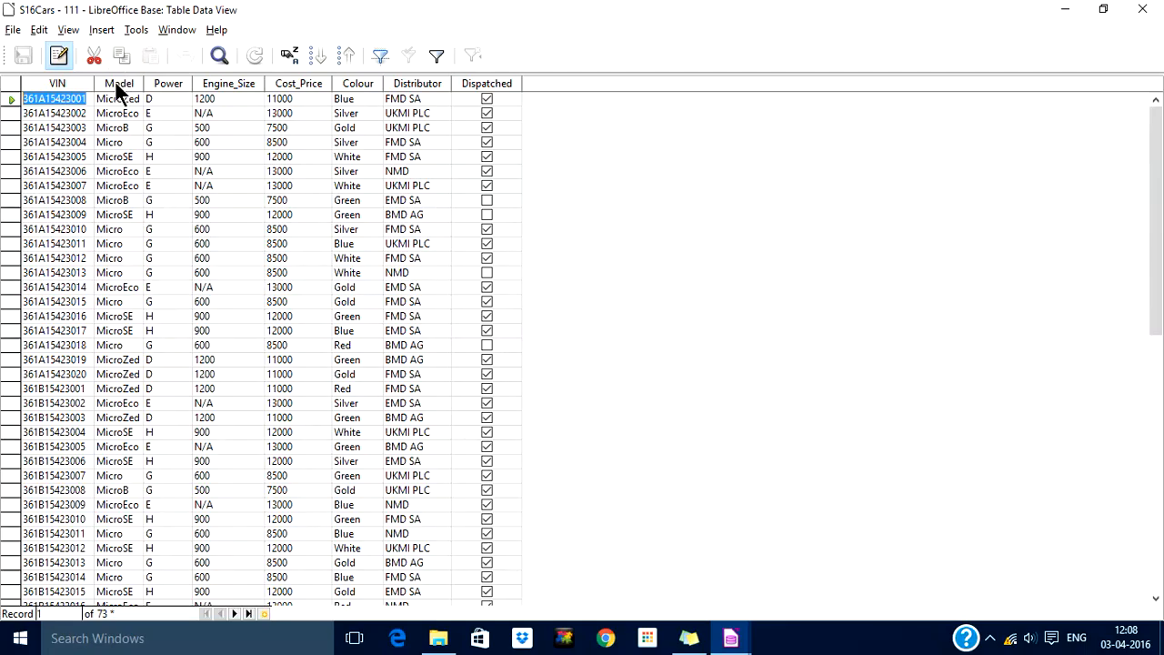
{"action": "left_click", "coordinate": [118, 83]}
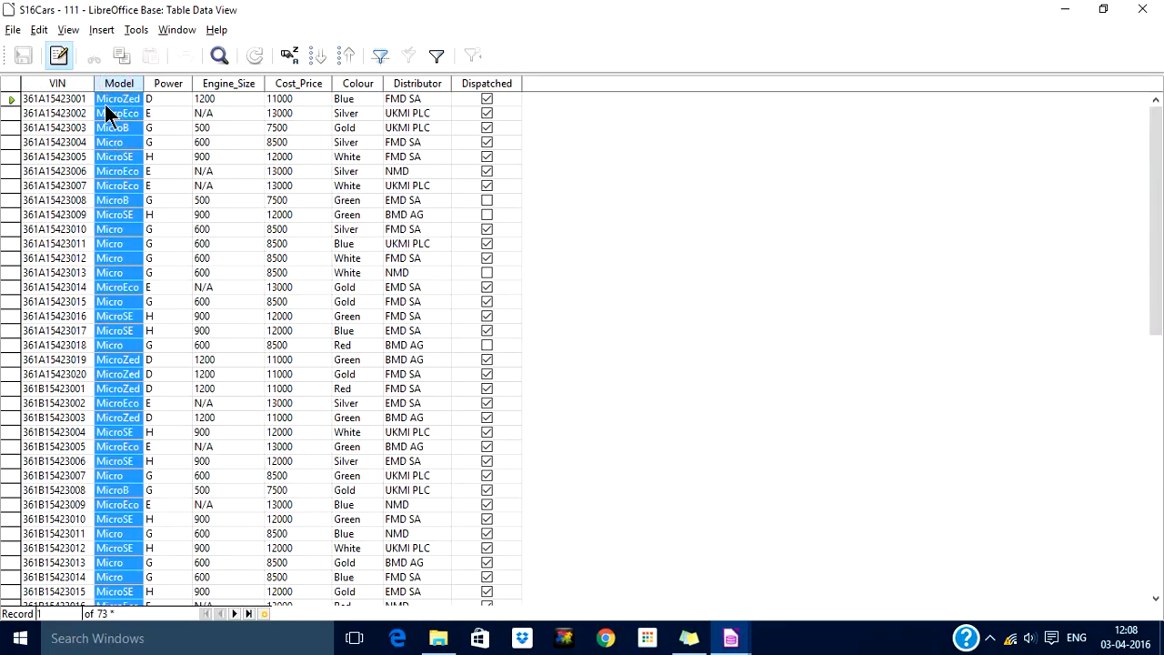
{"action": "mouse_move", "coordinate": [136, 127]}
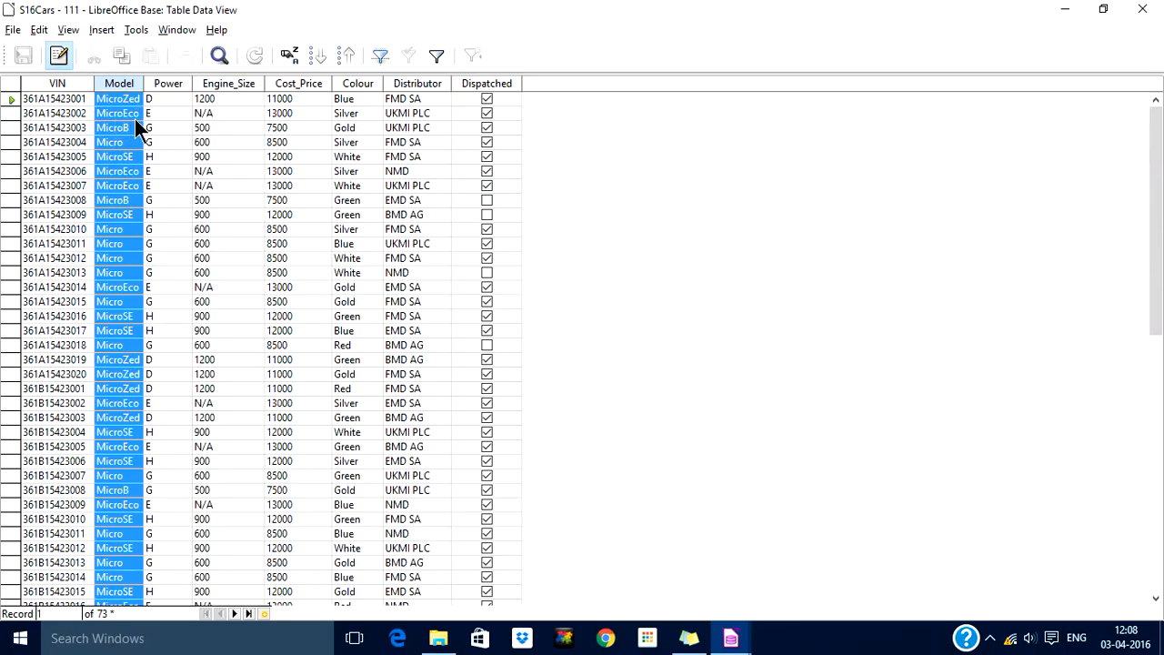
{"action": "mouse_move", "coordinate": [135, 141]}
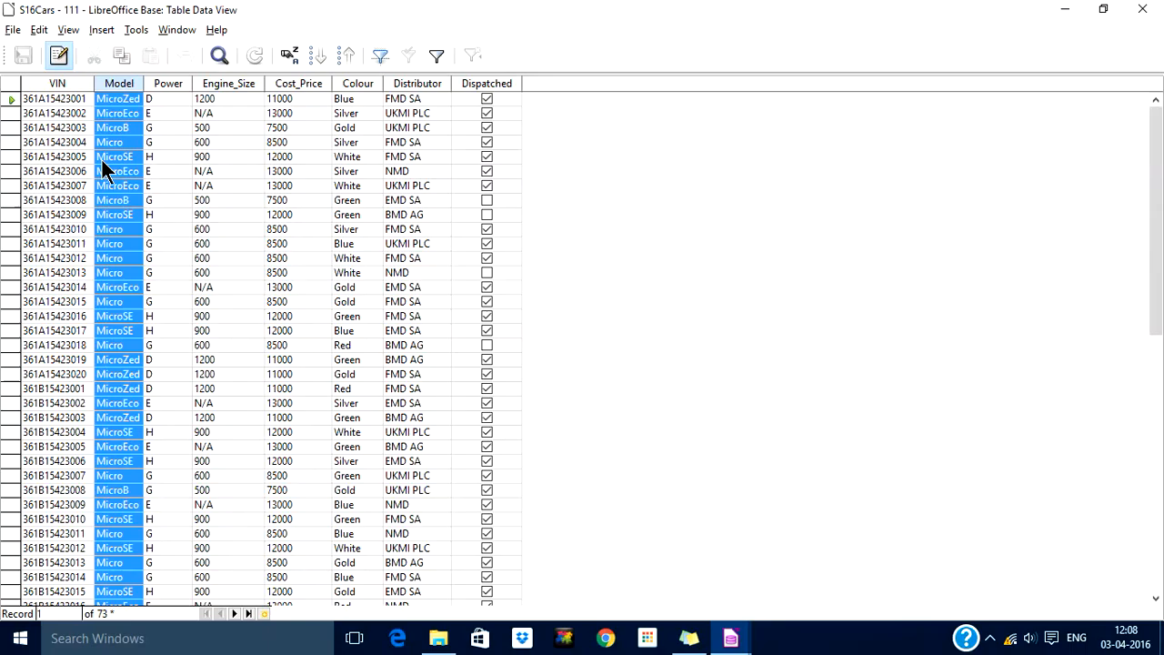
{"action": "mouse_move", "coordinate": [127, 248]}
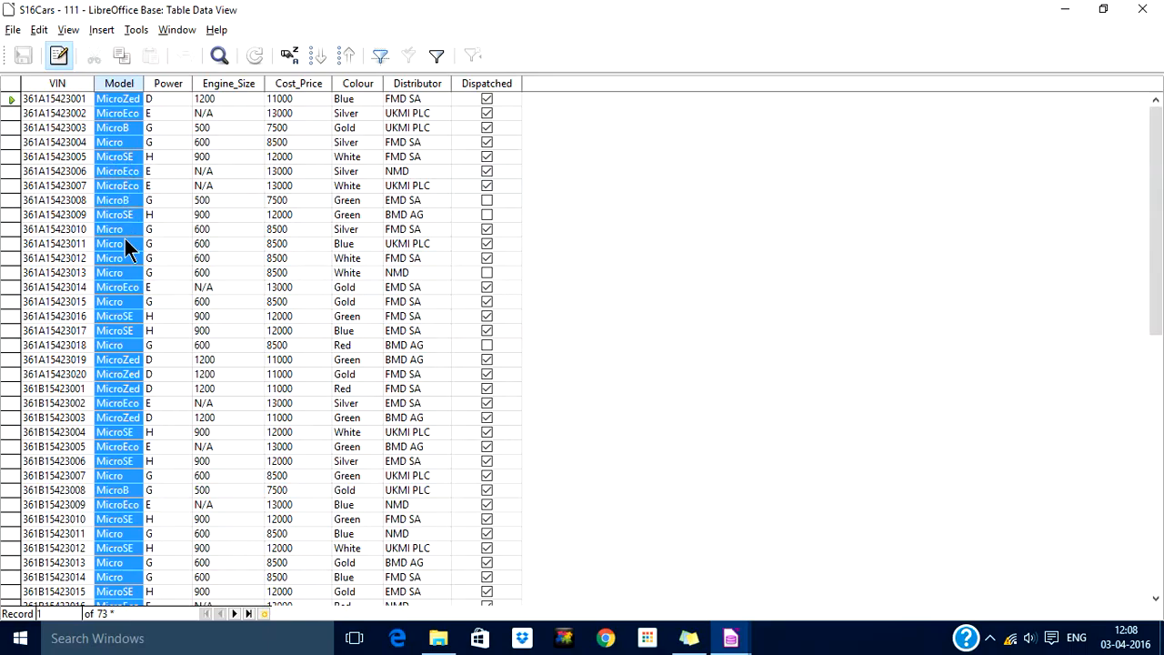
{"action": "mouse_move", "coordinate": [127, 156]}
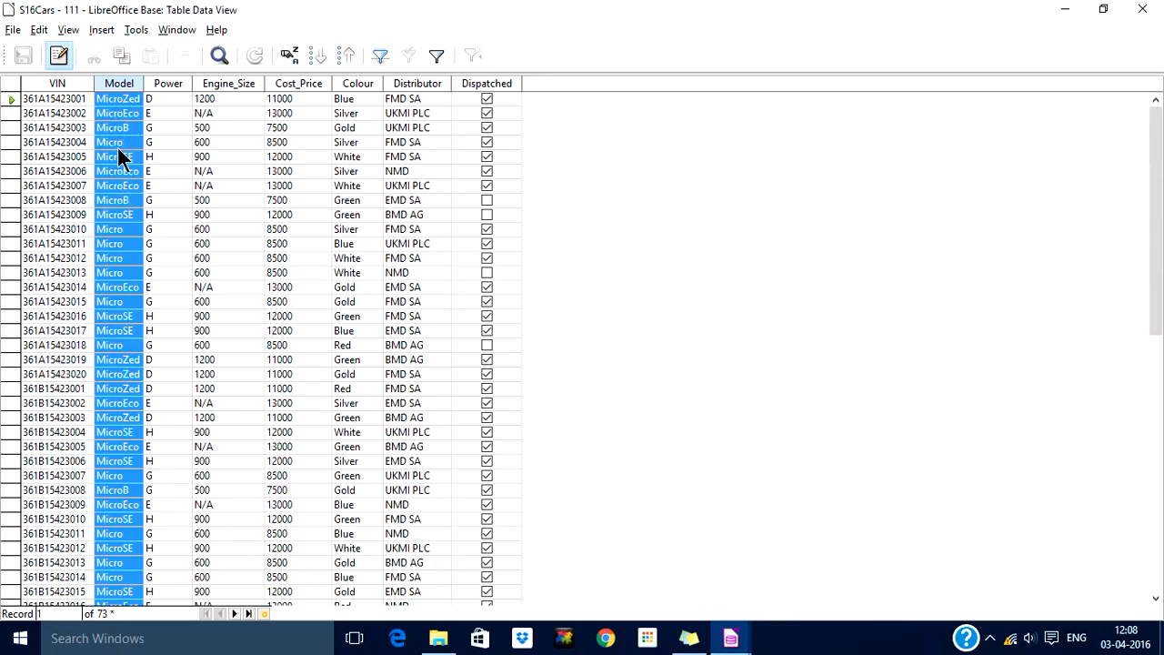
{"action": "mouse_move", "coordinate": [123, 150]}
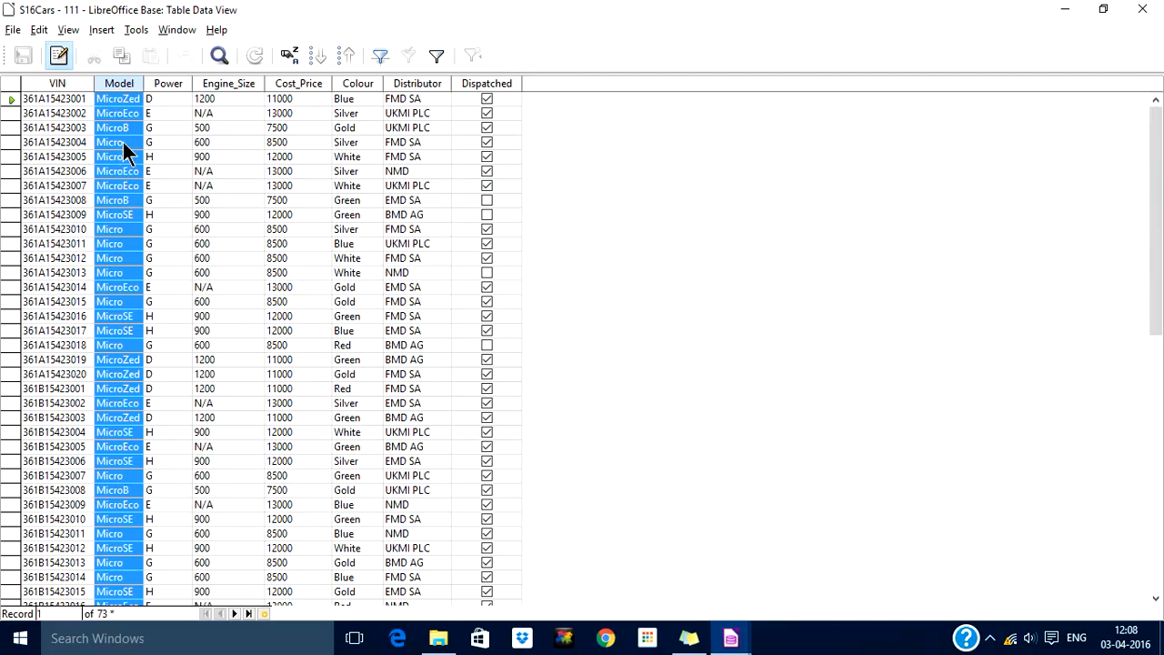
{"action": "mouse_move", "coordinate": [134, 116]}
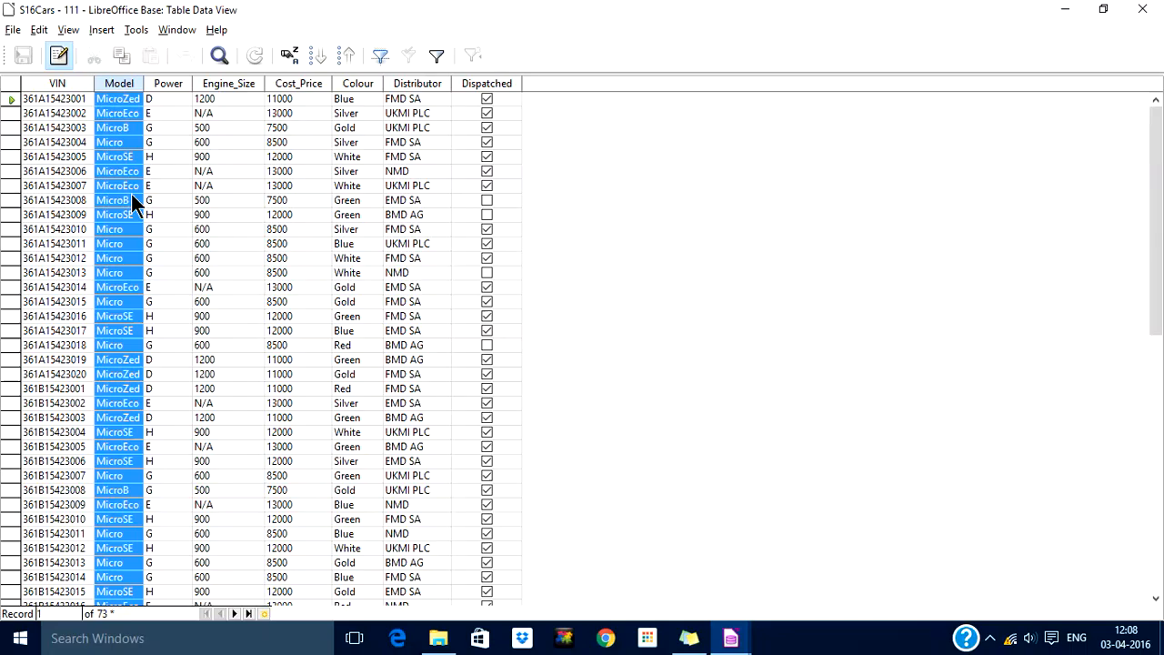
{"action": "mouse_move", "coordinate": [113, 275]}
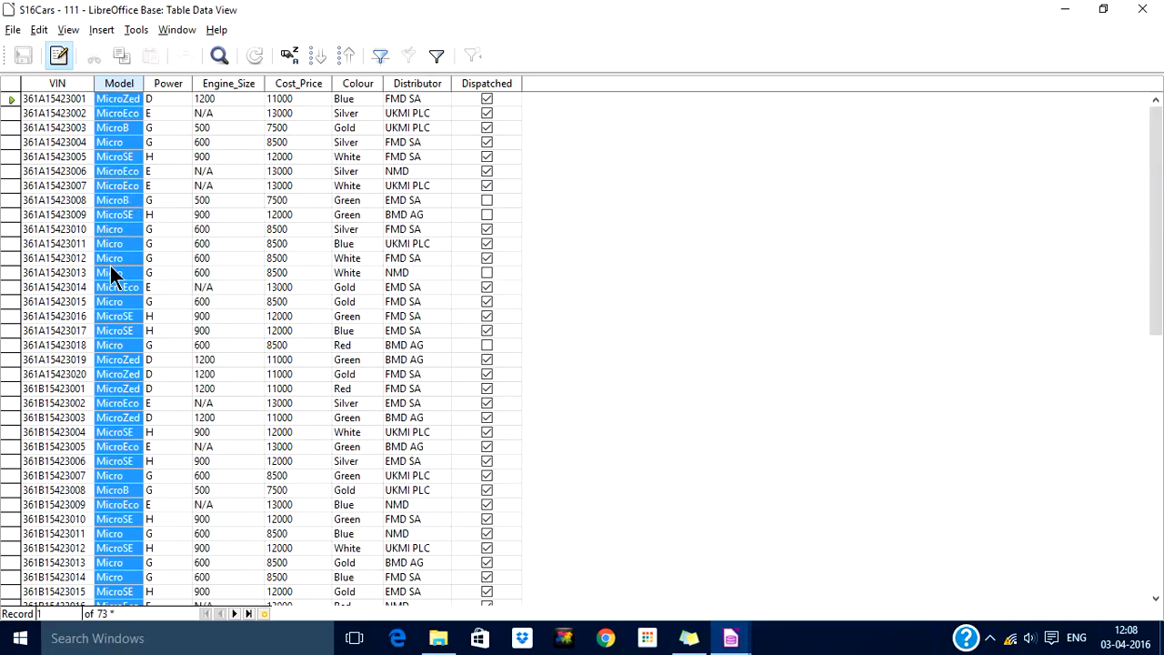
{"action": "mouse_move", "coordinate": [116, 283]}
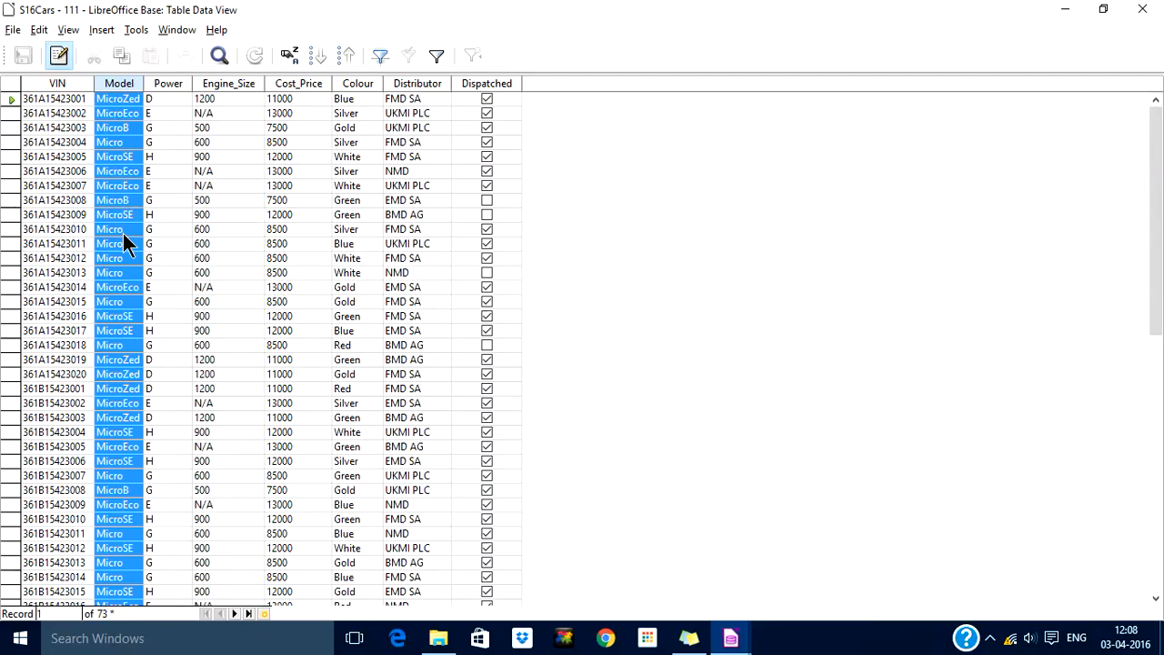
{"action": "mouse_move", "coordinate": [130, 239]}
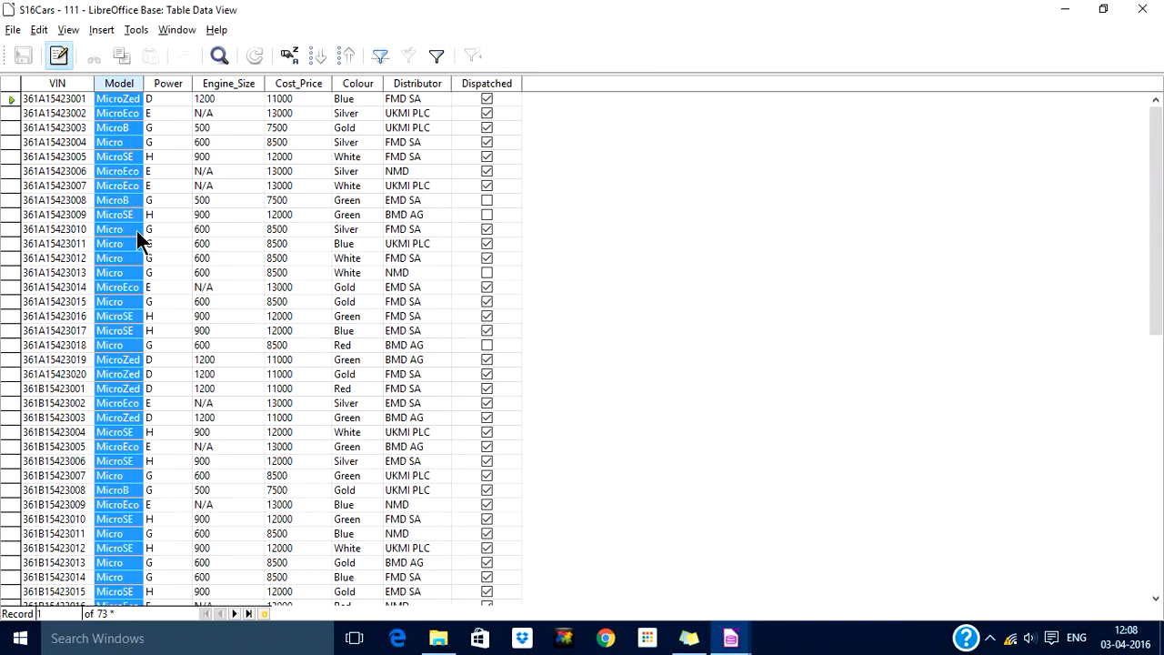
{"action": "mouse_move", "coordinate": [123, 293]}
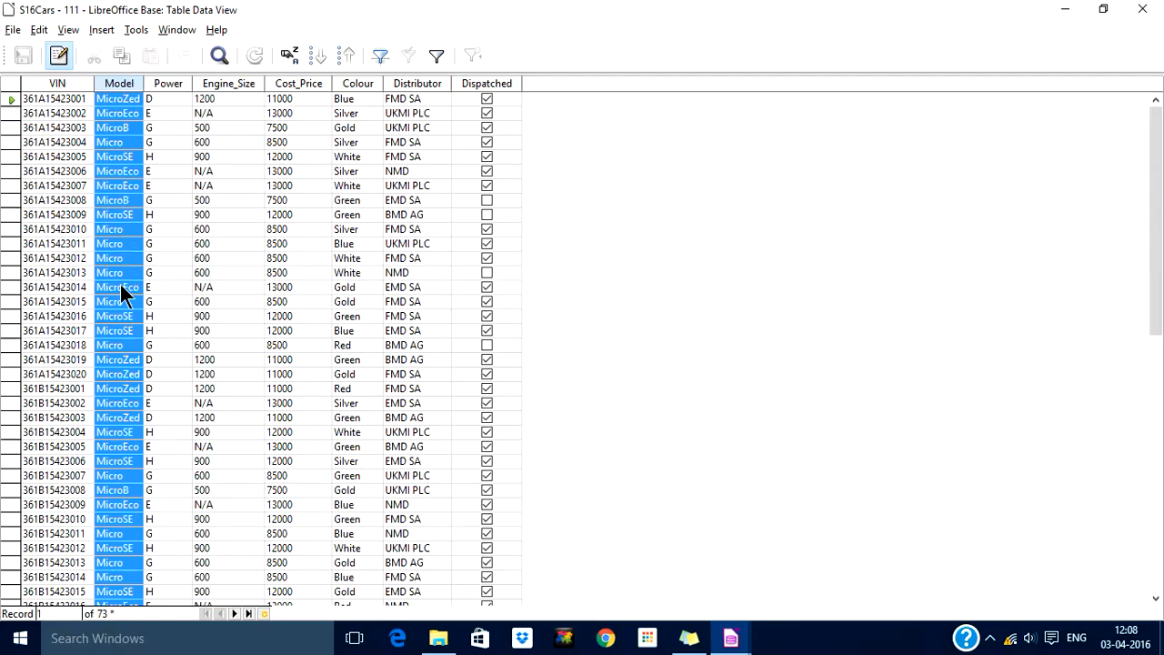
{"action": "mouse_move", "coordinate": [659, 41]}
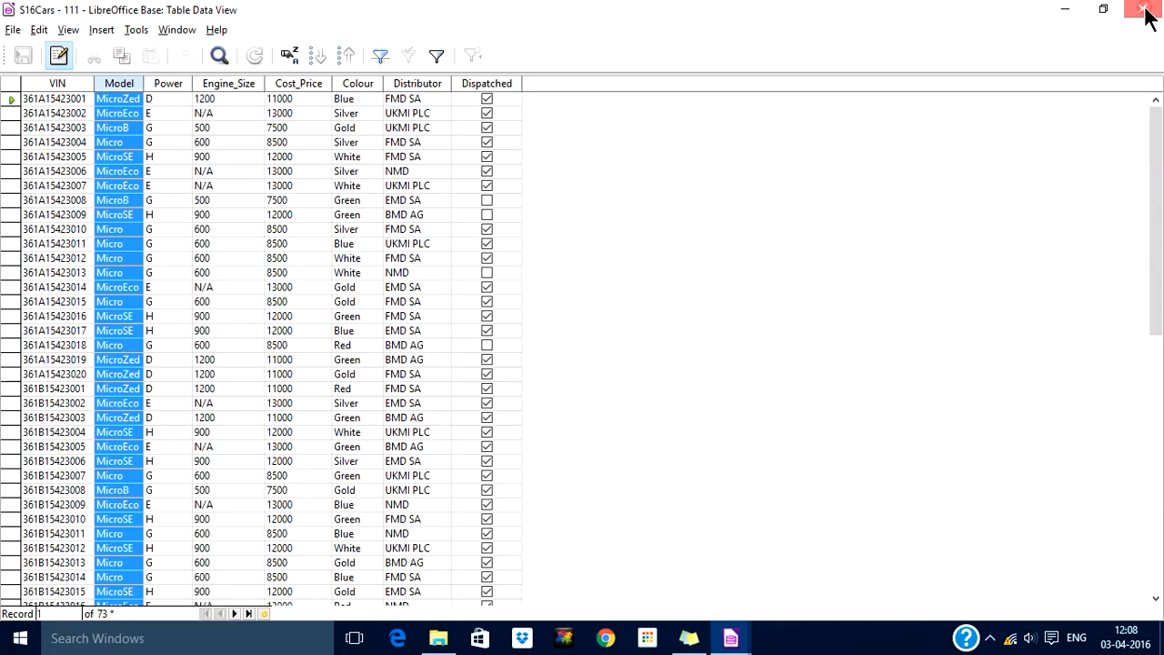
Step: Close the S16Cars records and start a design-view query with S16Cars added
{"action": "left_click", "coordinate": [1146, 10]}
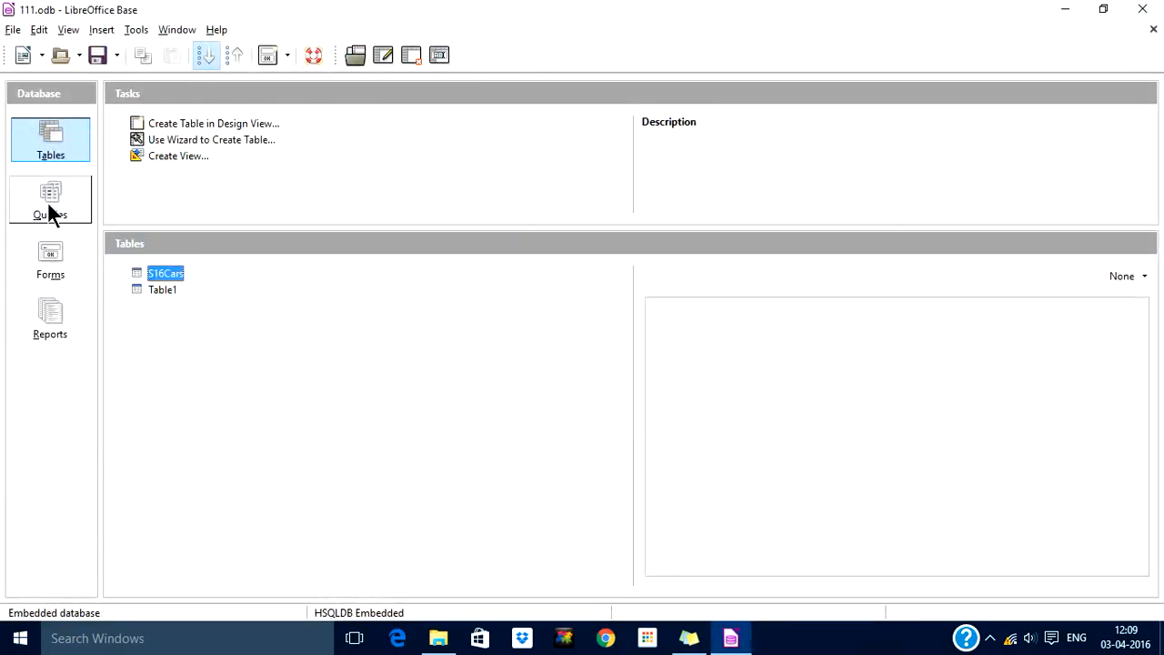
{"action": "left_click", "coordinate": [50, 198]}
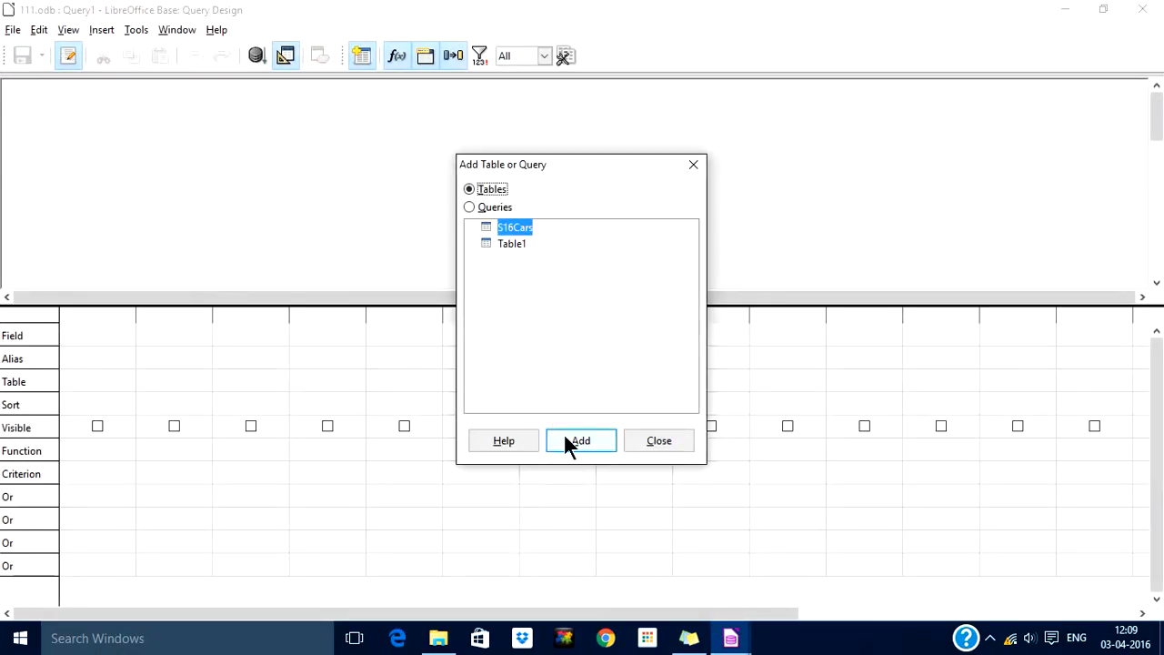
{"action": "left_click", "coordinate": [581, 440]}
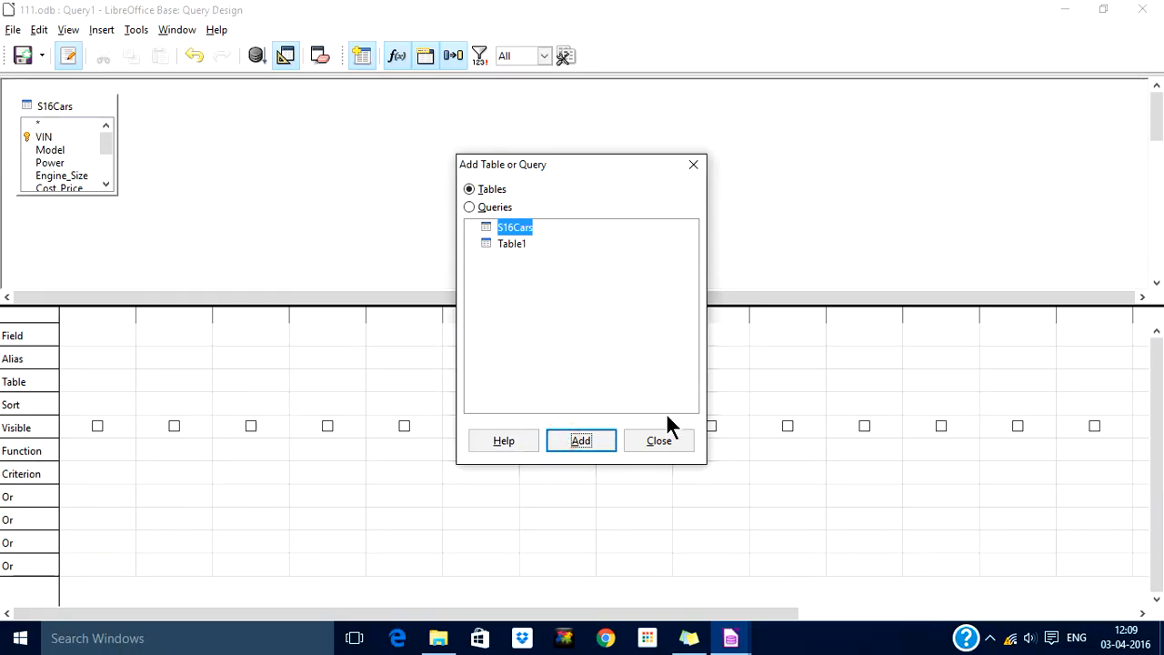
{"action": "left_click", "coordinate": [659, 441]}
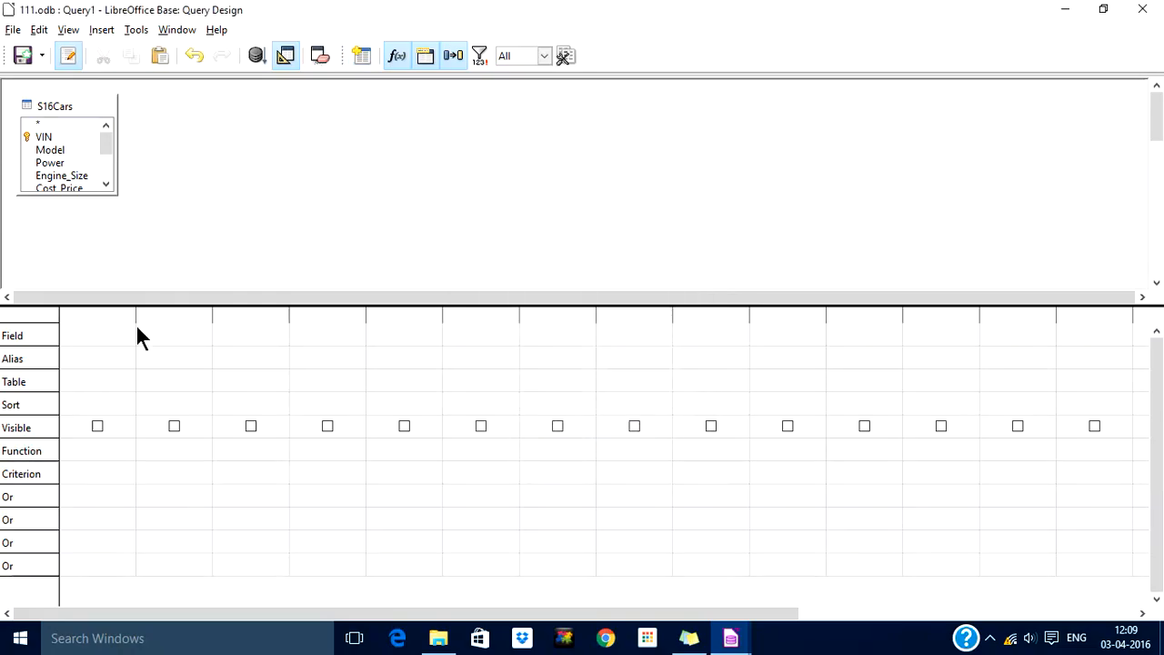
Step: Put all S16Cars fields in the first grid column and Model in the second
{"action": "left_click", "coordinate": [97, 336]}
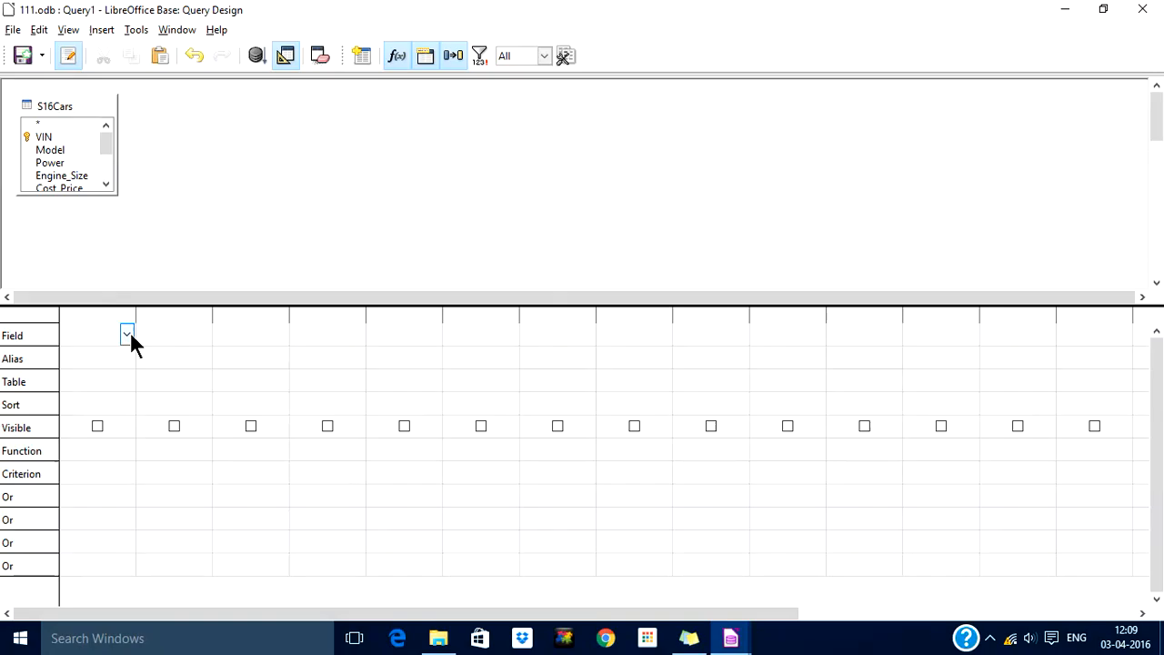
{"action": "left_click", "coordinate": [126, 334]}
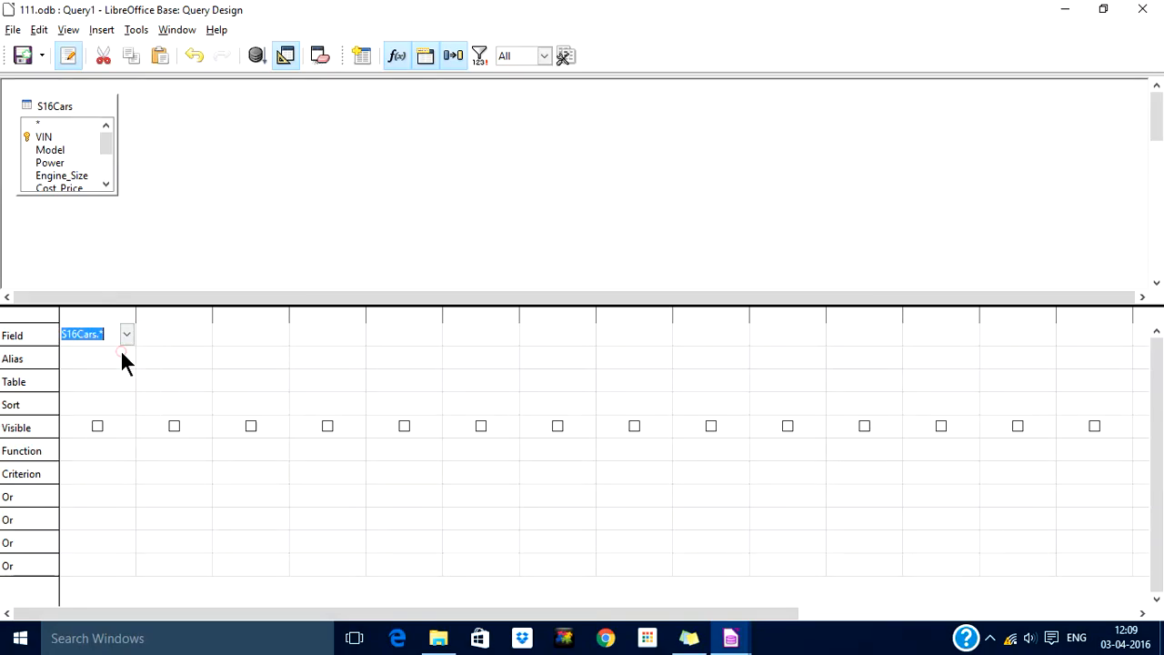
{"action": "mouse_move", "coordinate": [180, 341]}
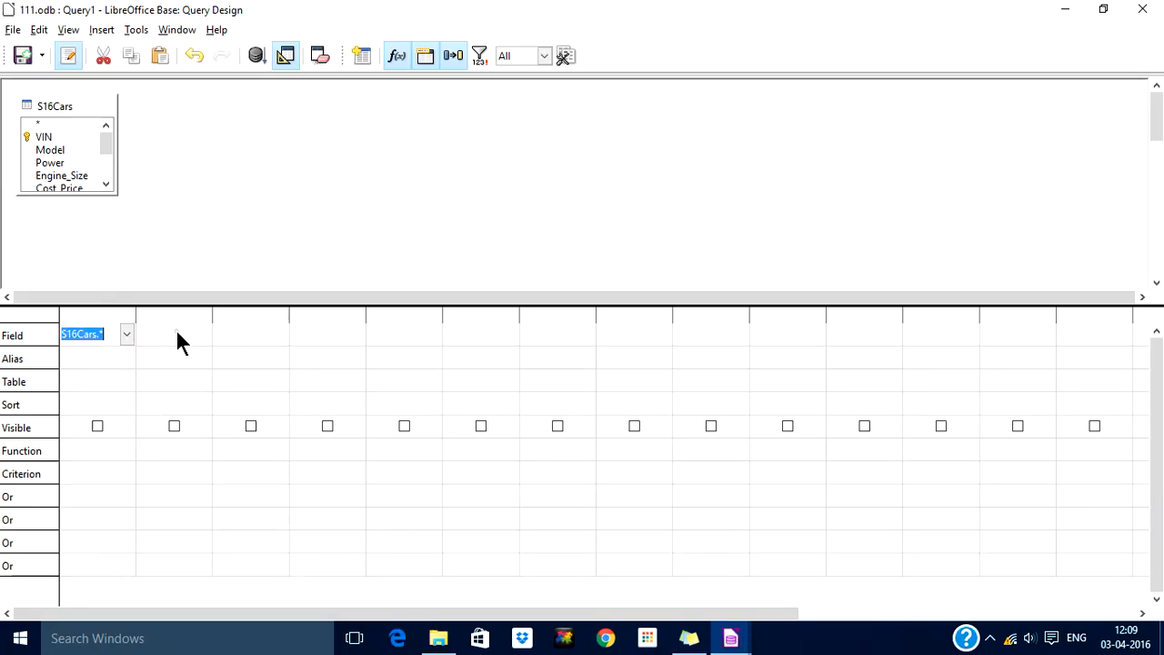
{"action": "left_click", "coordinate": [204, 334]}
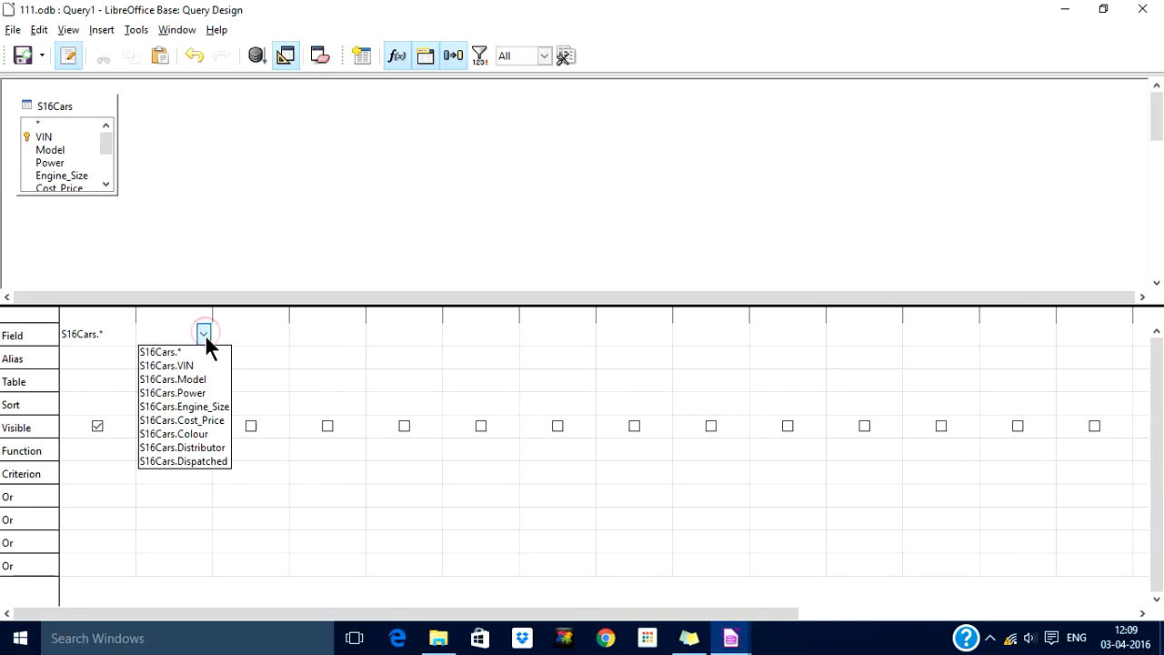
{"action": "left_click", "coordinate": [173, 380]}
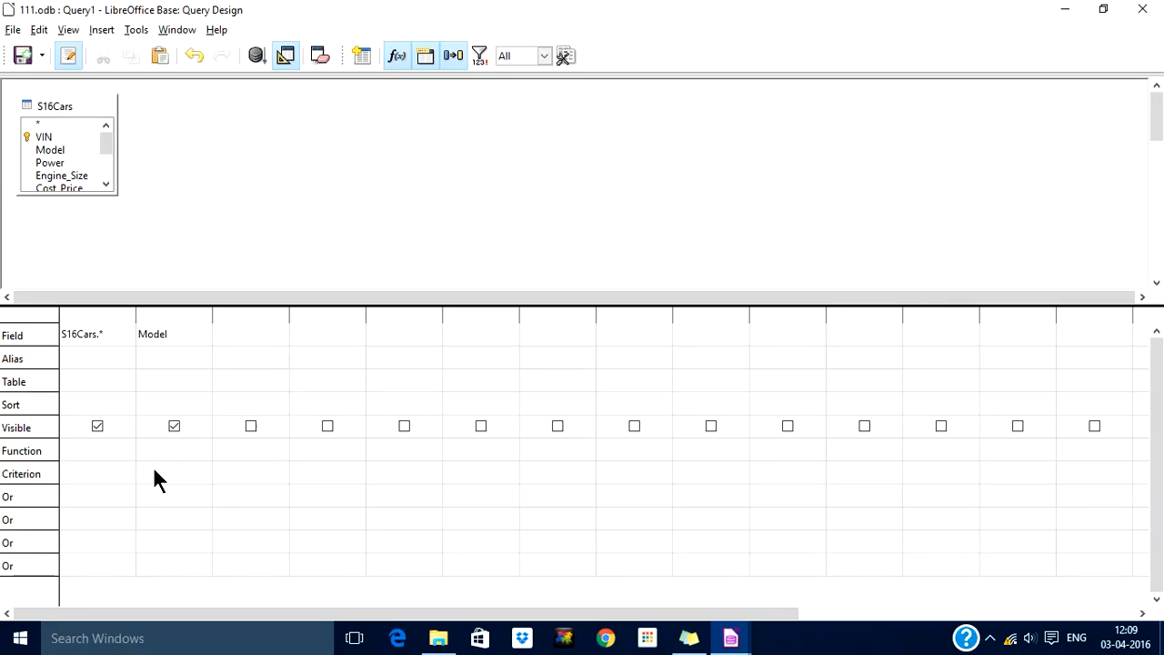
Step: Type the Model criterion like 'Micro*'
{"action": "type", "text": "like"}
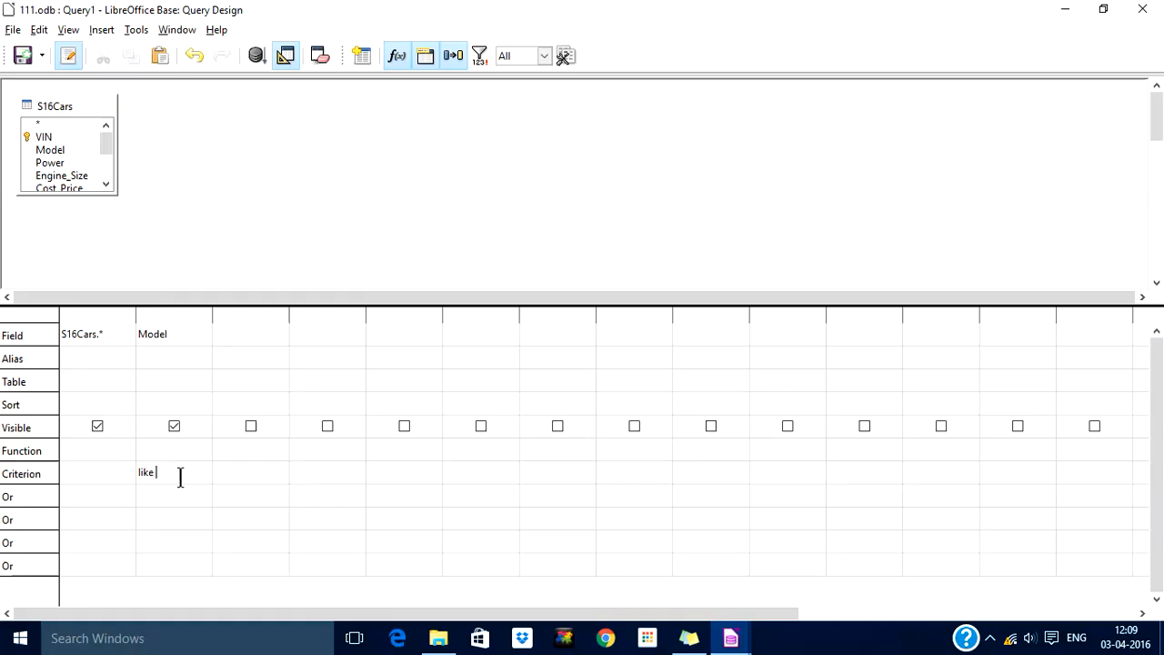
{"action": "type", "text": "M"}
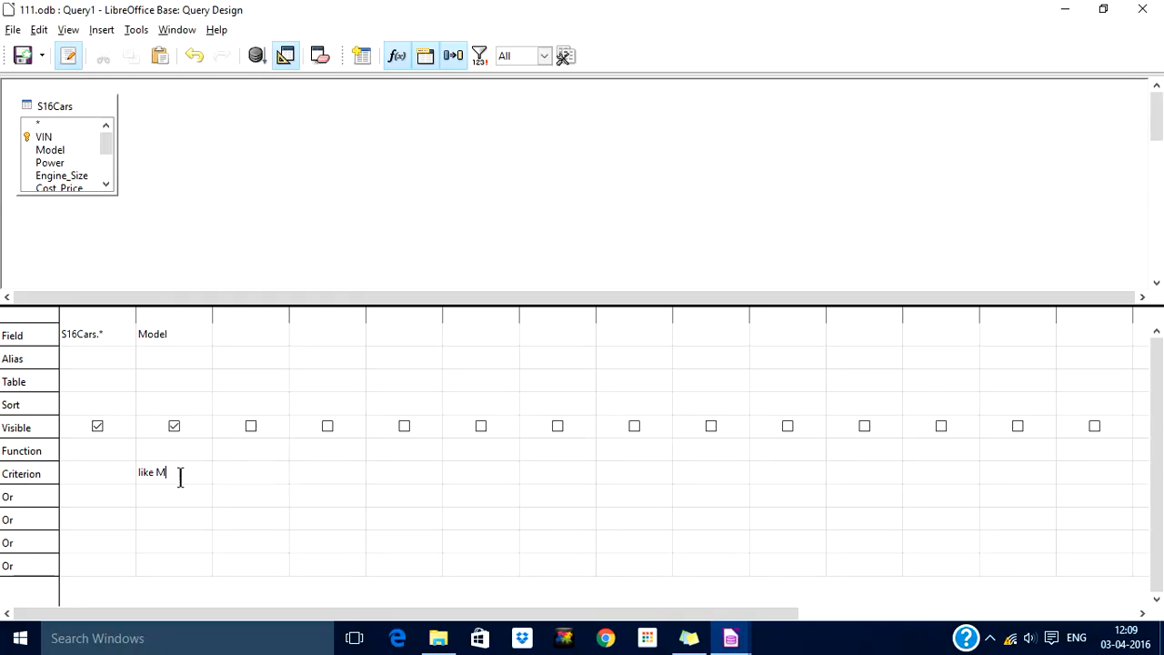
{"action": "type", "text": "icro*'"}
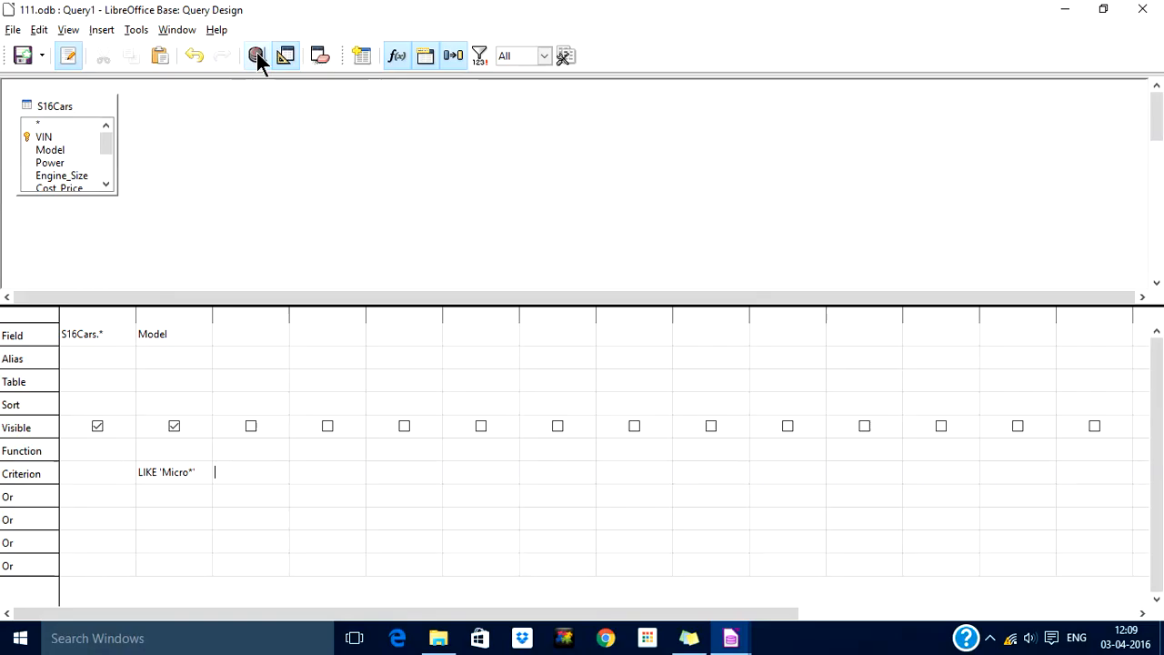
Step: Run the Micro* query to list 41 records, then return to the Model criterion
{"action": "left_click", "coordinate": [257, 56]}
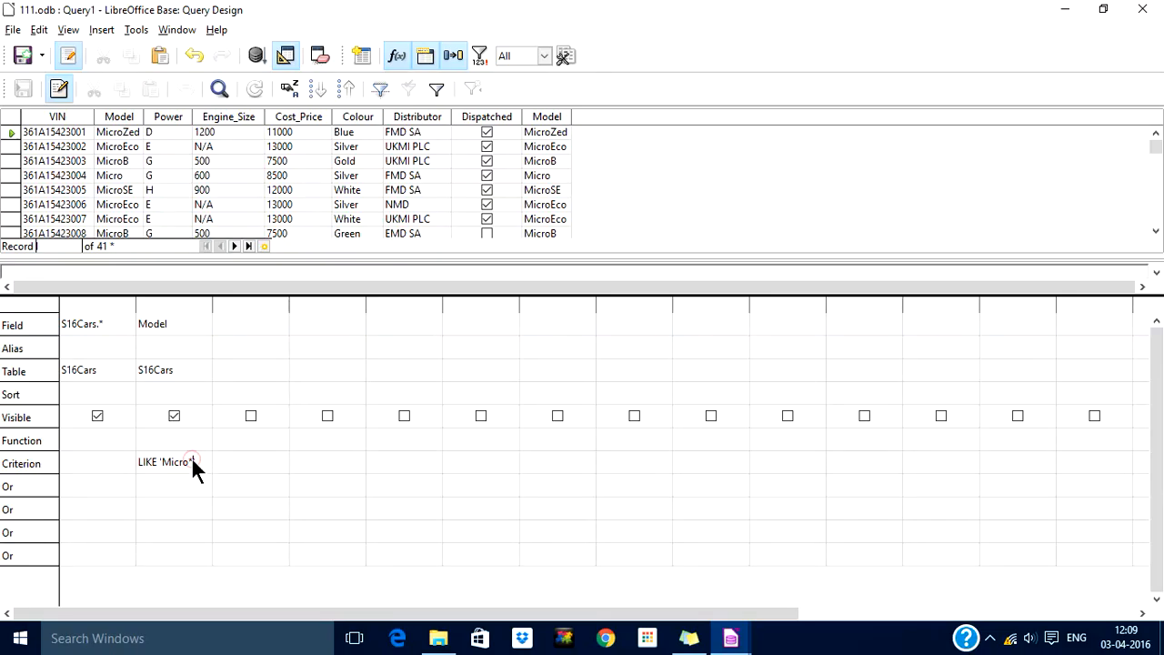
{"action": "left_click", "coordinate": [191, 463]}
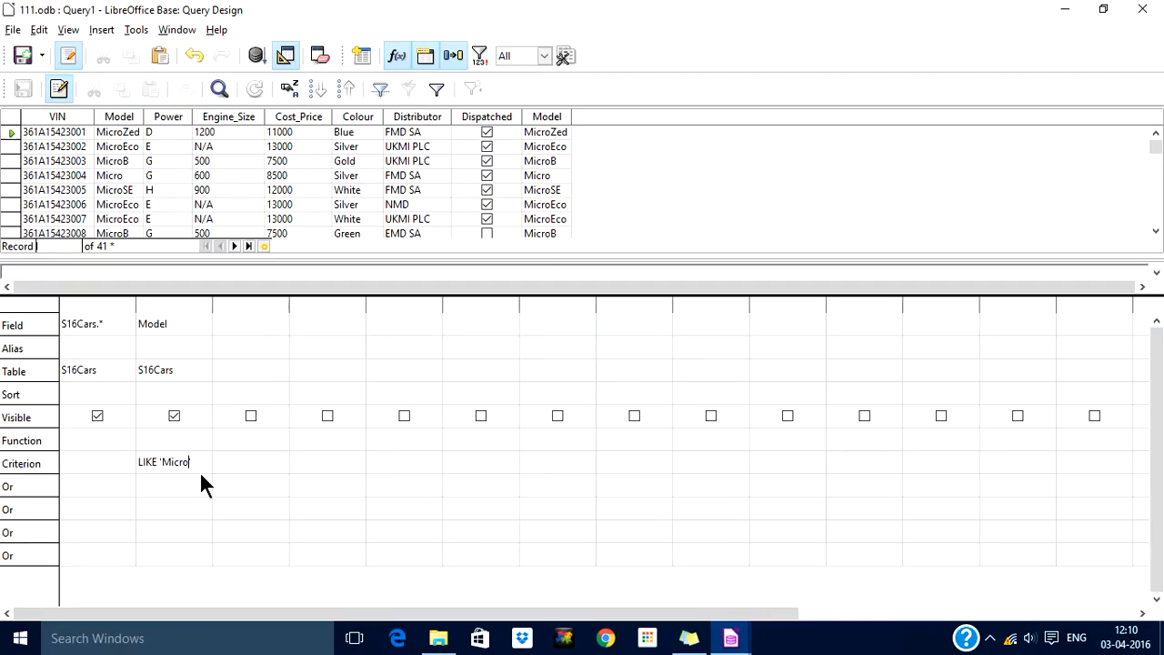
Step: Rerun the query with LIKE 'Micro???' for 63 records, then re-edit the criterion
{"action": "type", "text": "'"}
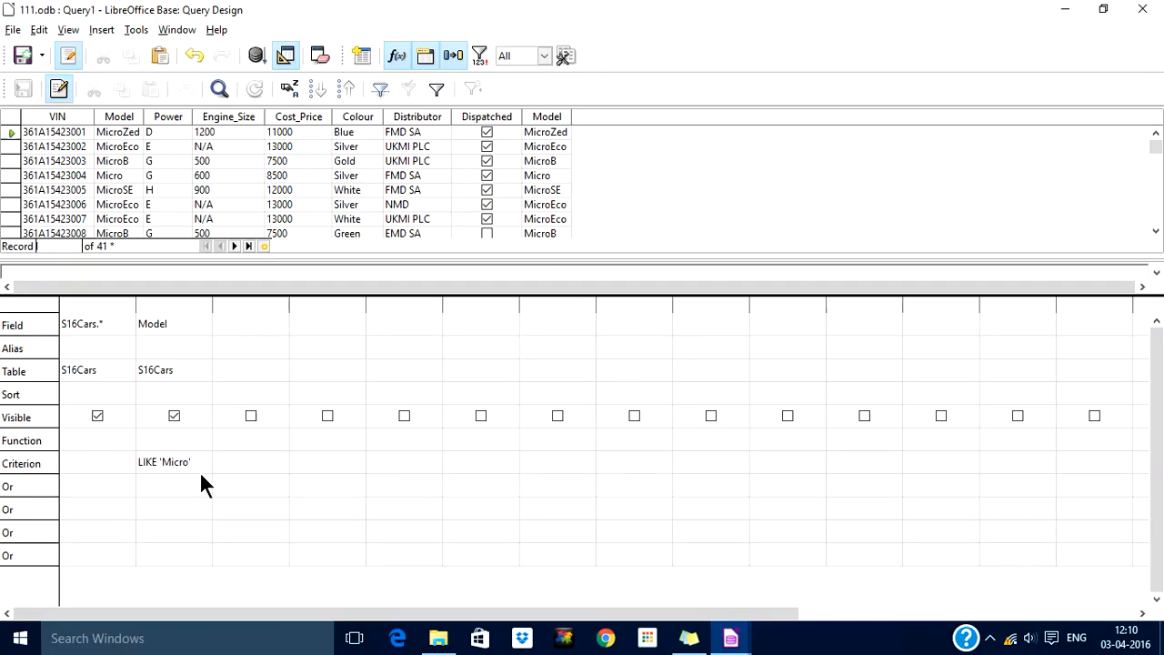
{"action": "type", "text": "??"}
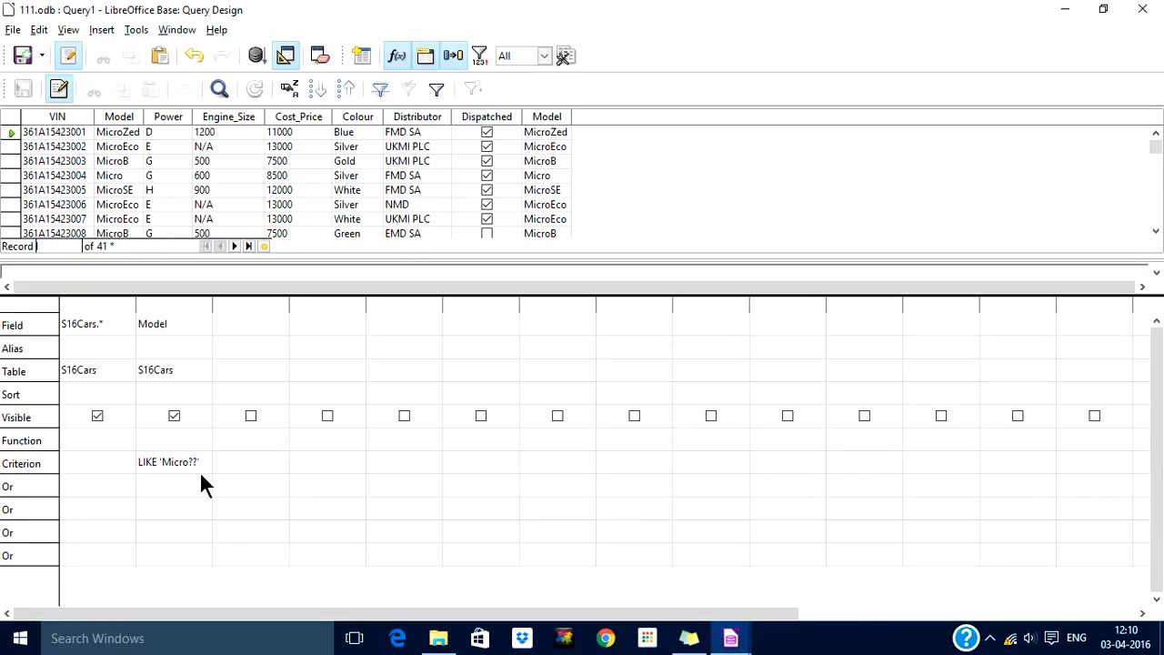
{"action": "type", "text": "?"}
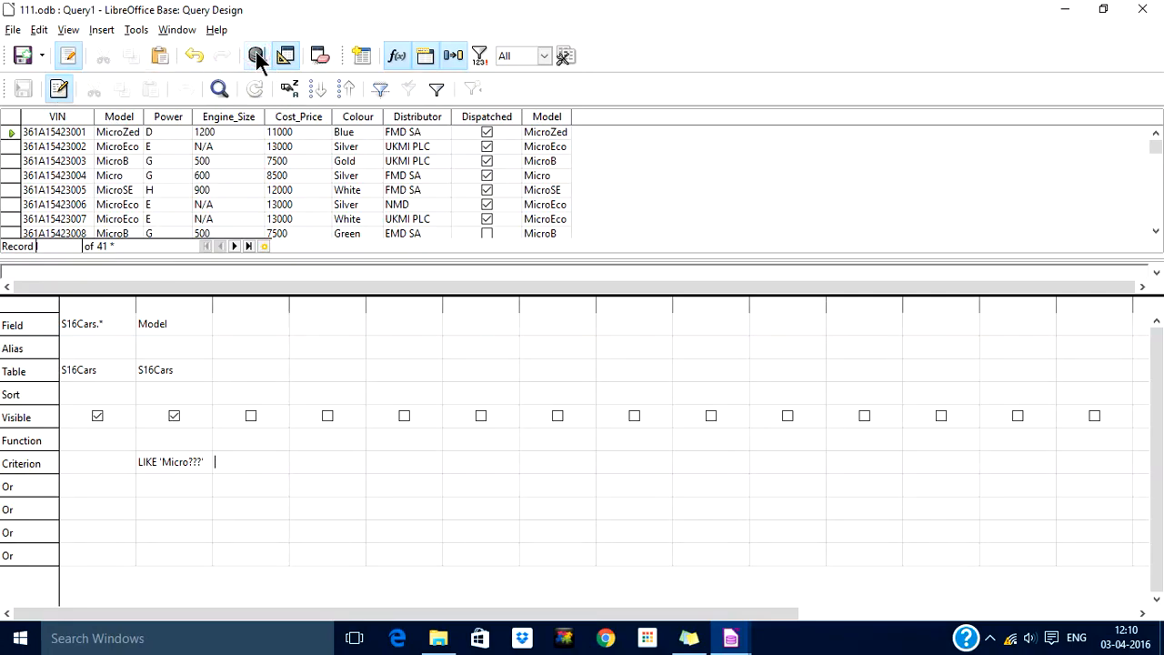
{"action": "left_click", "coordinate": [256, 55]}
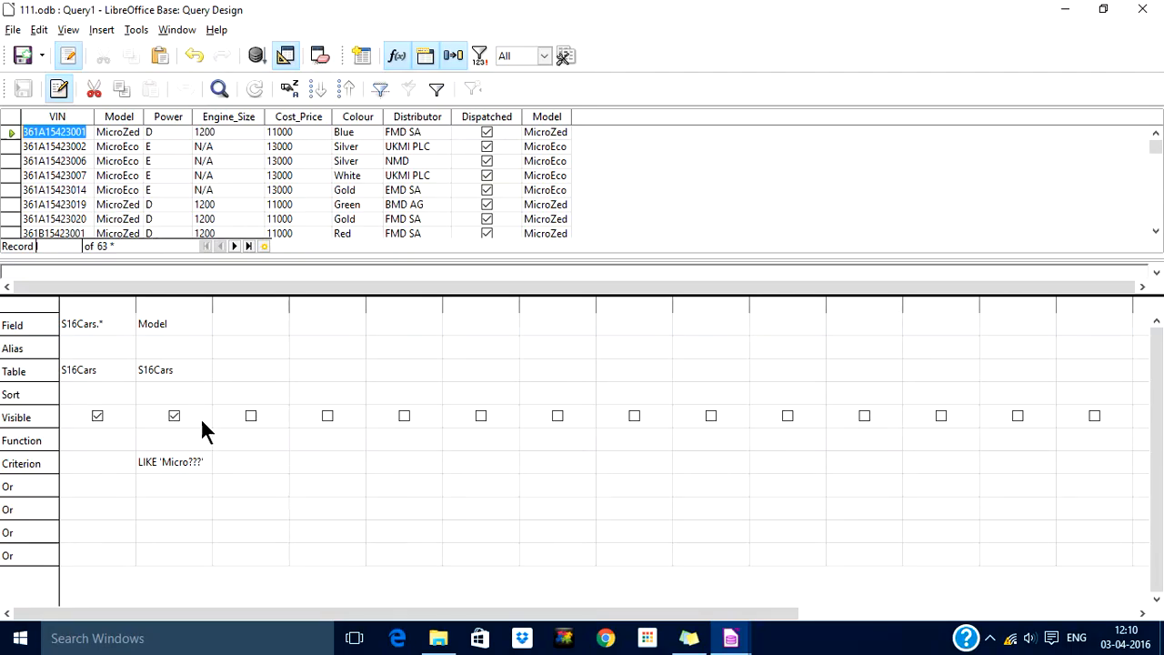
{"action": "left_click", "coordinate": [201, 462]}
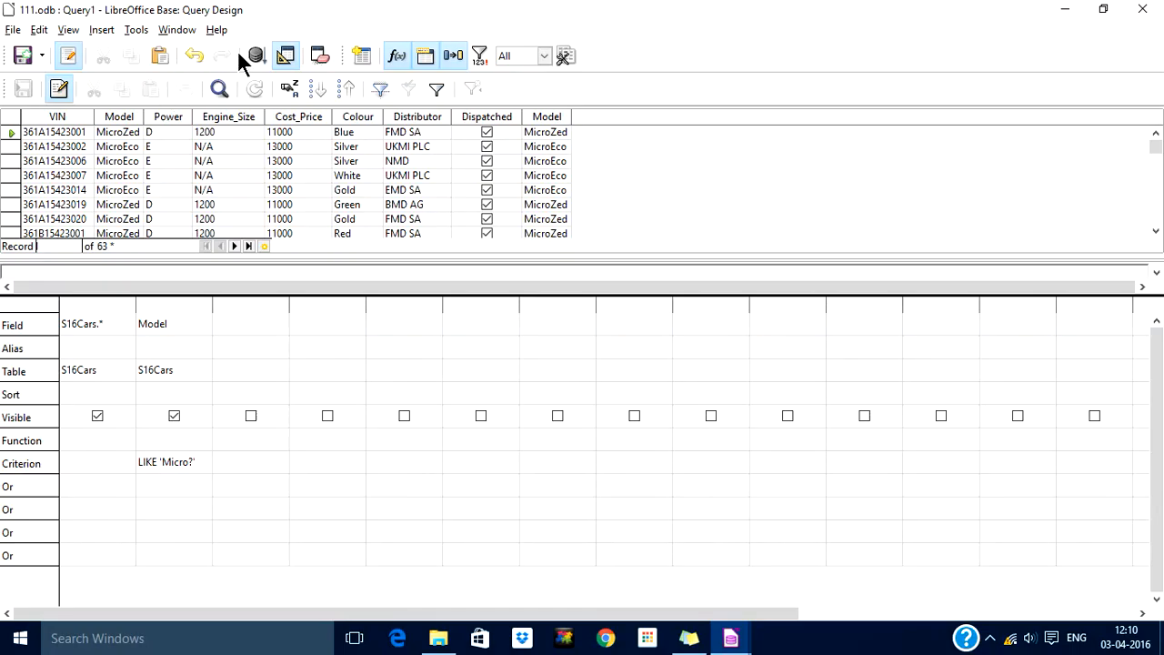
Step: Run LIKE 'Micro?' and page to the last and first records, confirming 139 MicroB results
{"action": "left_click", "coordinate": [254, 55]}
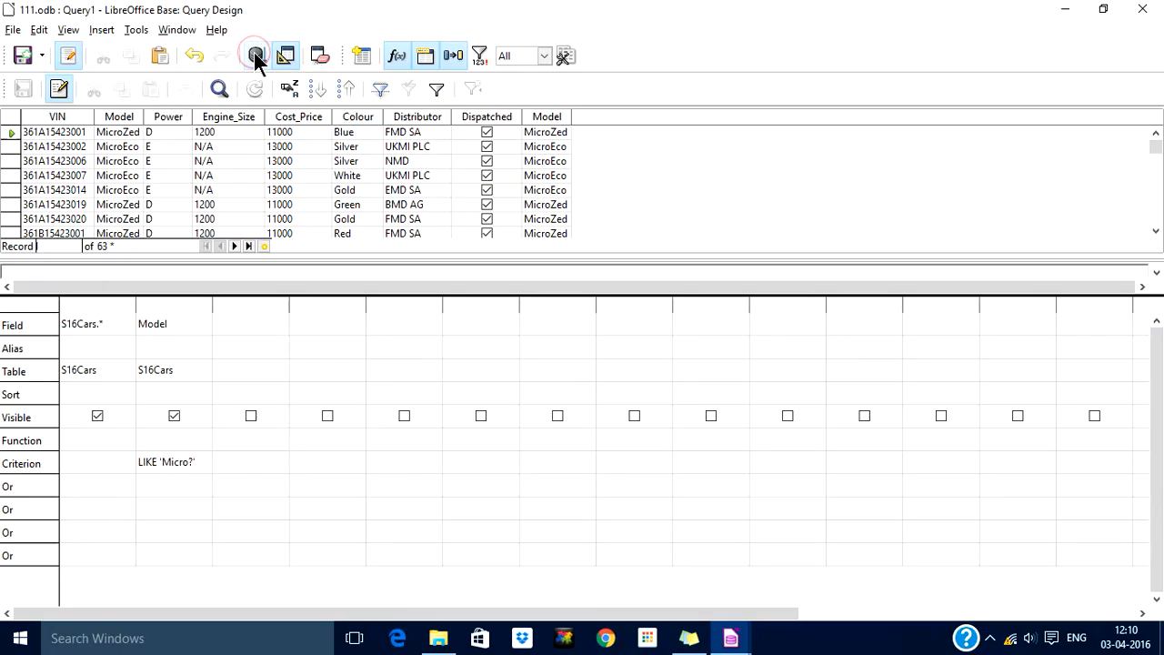
{"action": "left_click", "coordinate": [254, 55]}
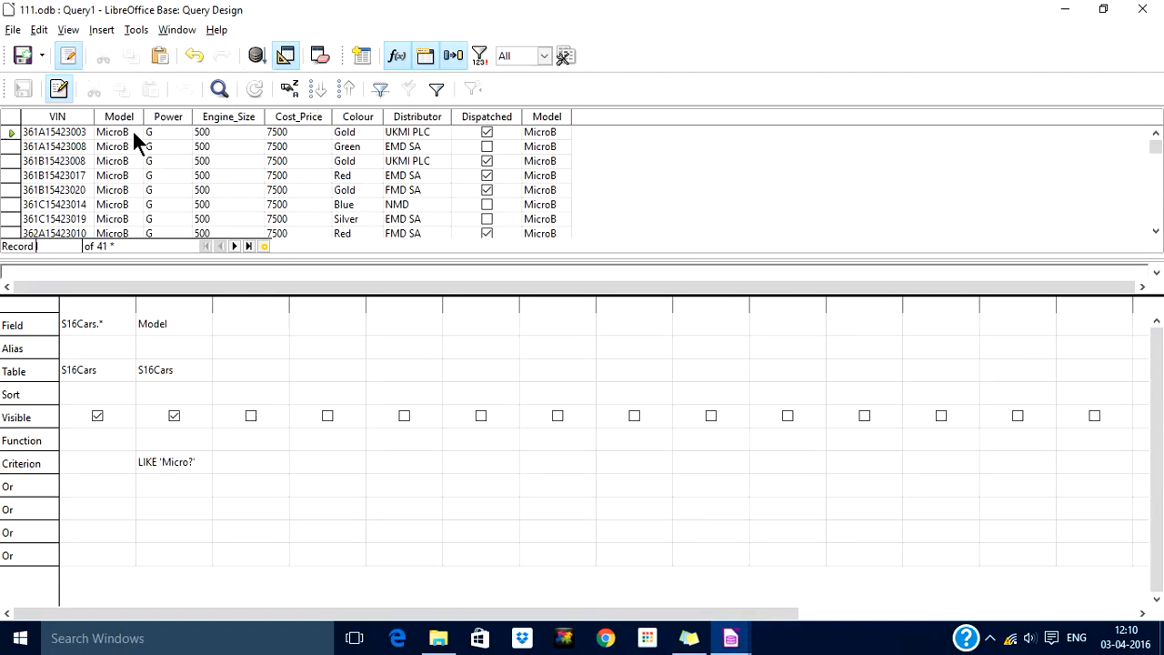
{"action": "left_click", "coordinate": [119, 116]}
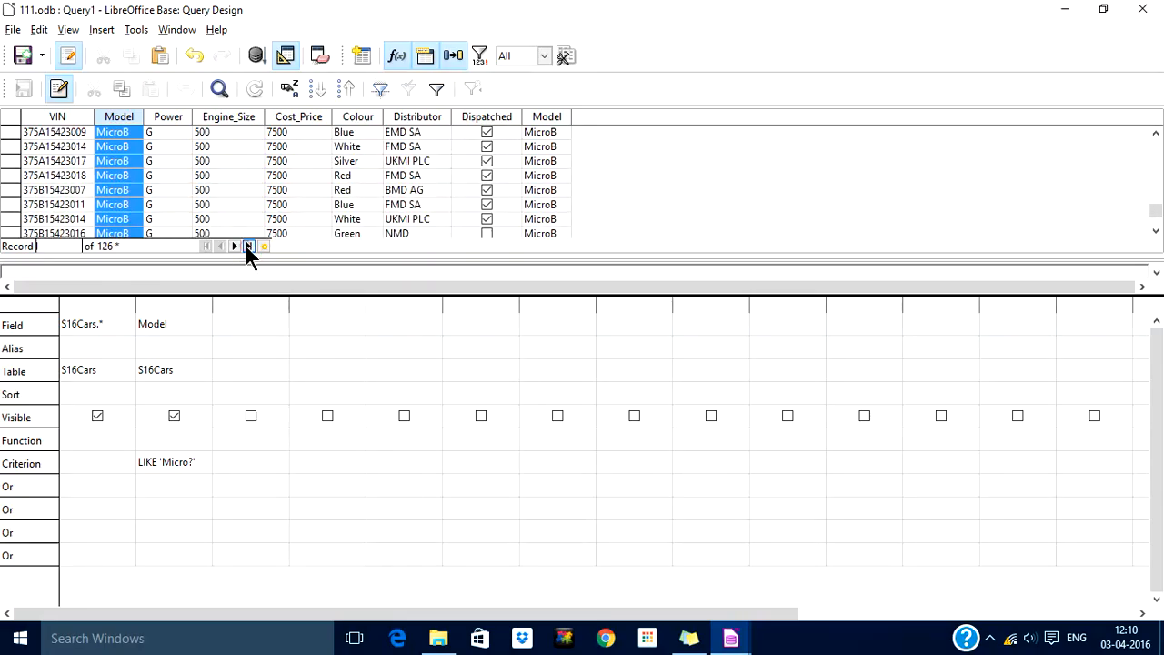
{"action": "left_click", "coordinate": [248, 247]}
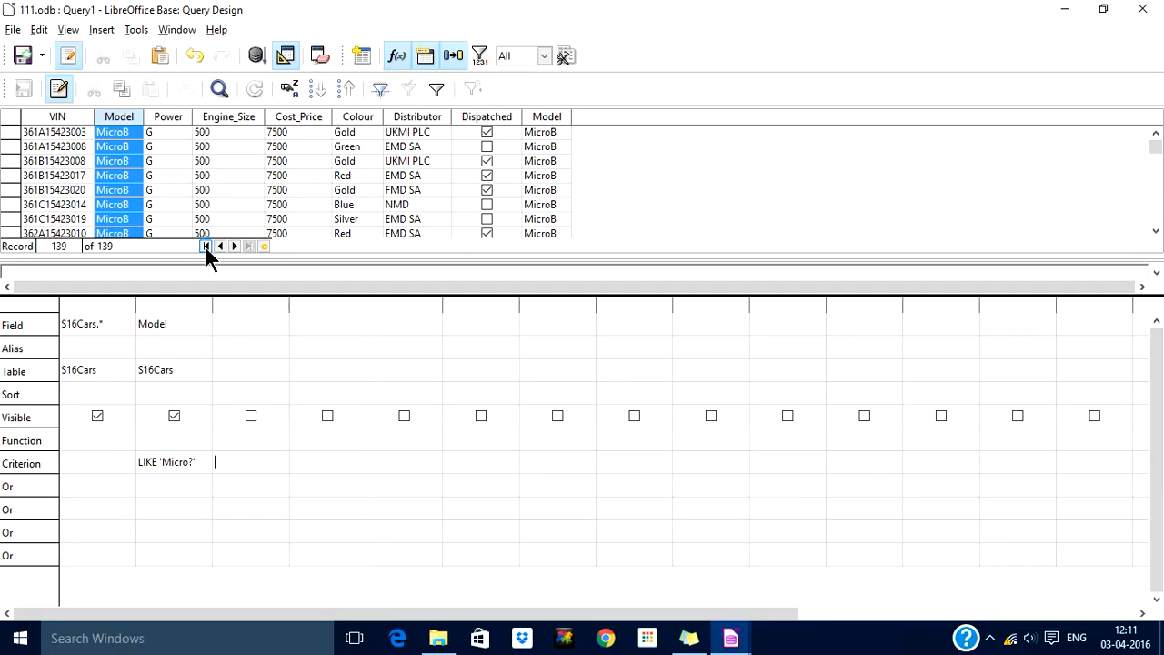
{"action": "left_click", "coordinate": [205, 246]}
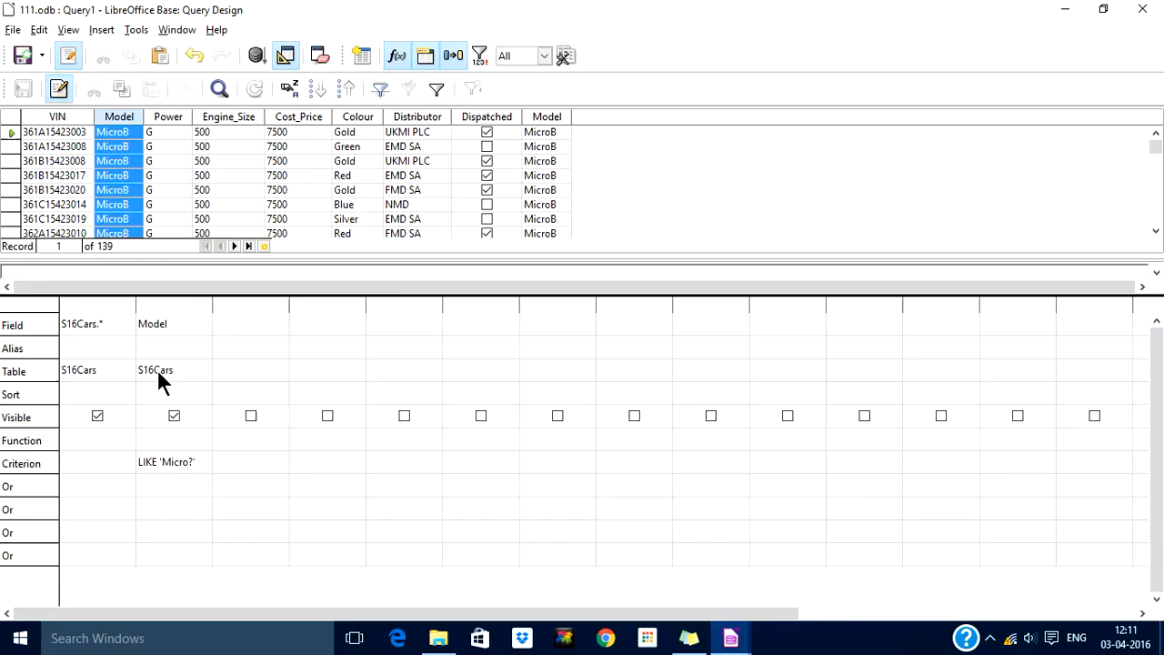
{"action": "mouse_move", "coordinate": [232, 227]}
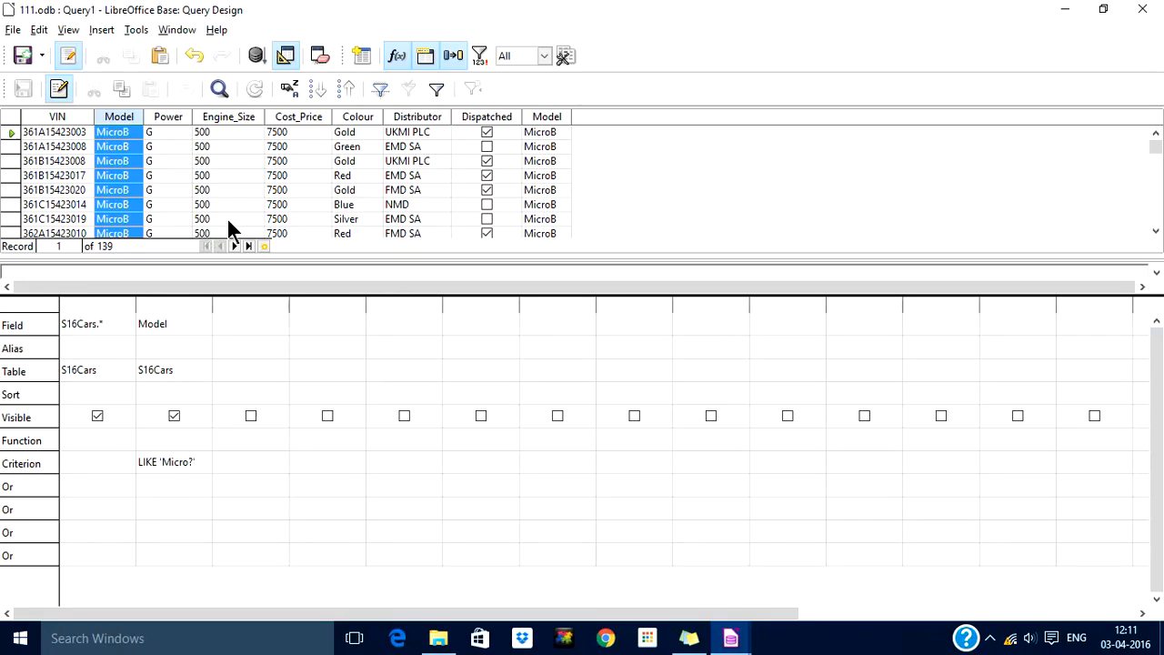
{"action": "mouse_move", "coordinate": [312, 159]}
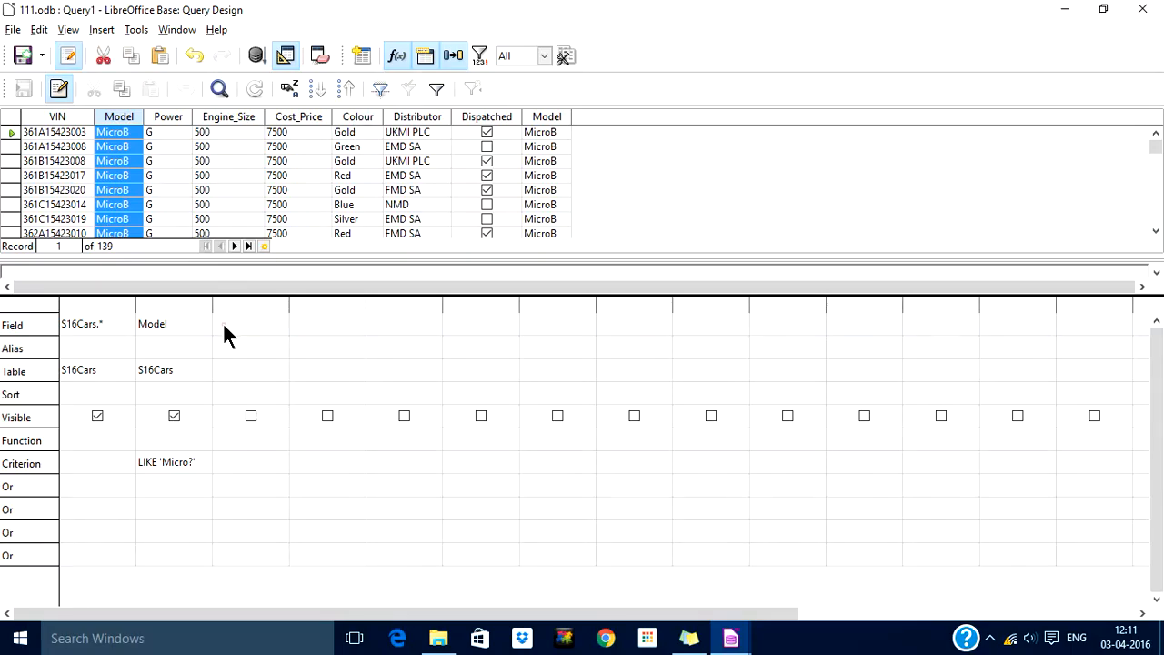
Step: Add Colour with criterion LIKE 'G*' and untick Visible for Model and Colour
{"action": "left_click", "coordinate": [280, 323]}
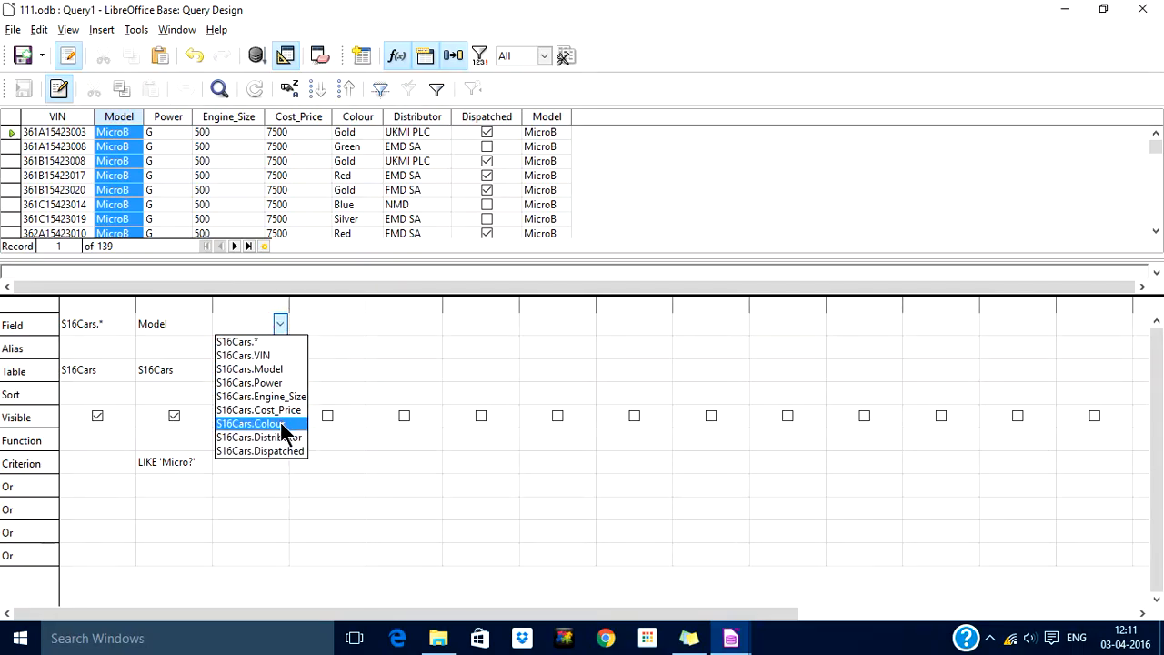
{"action": "left_click", "coordinate": [250, 423]}
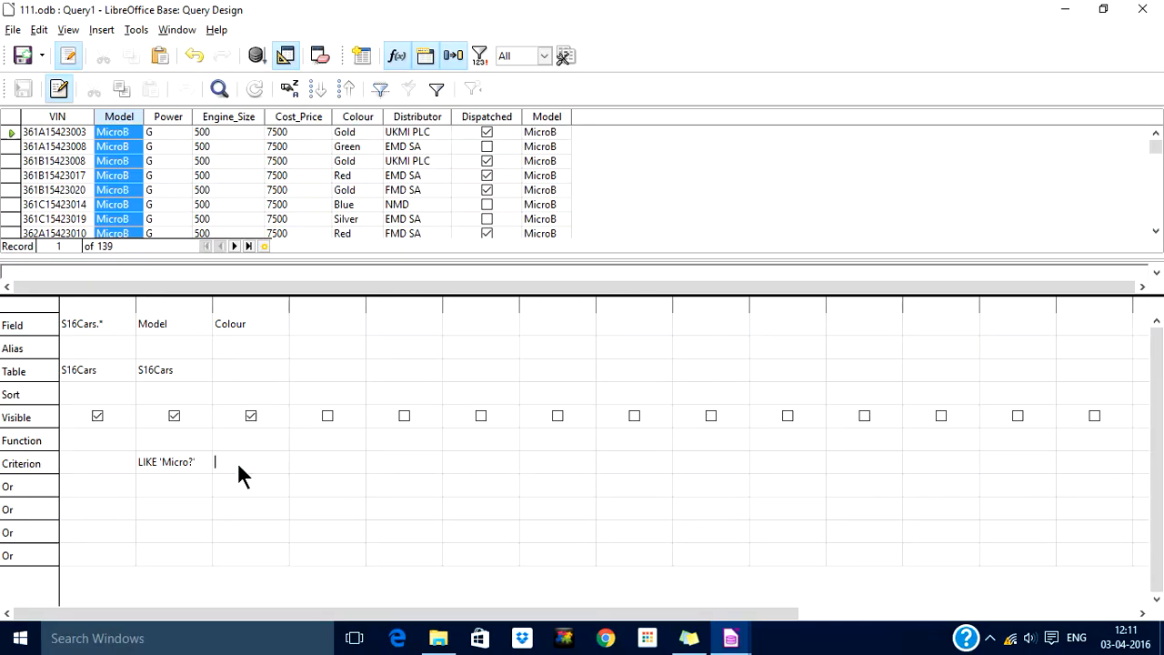
{"action": "type", "text": "like"}
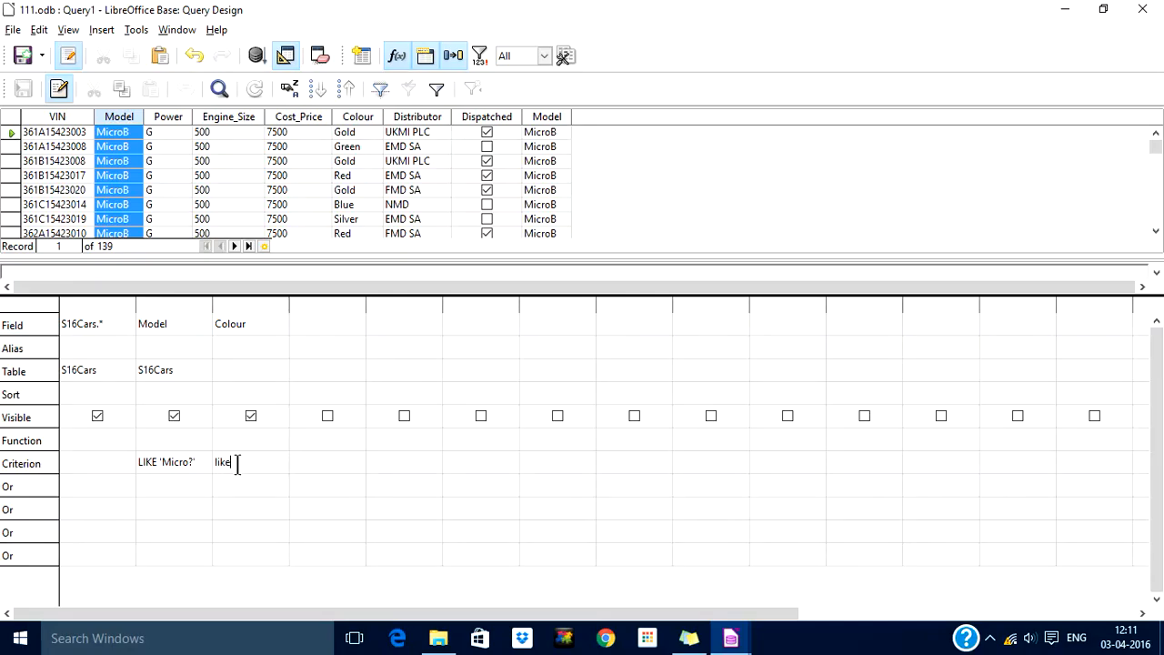
{"action": "type", "text": "("}
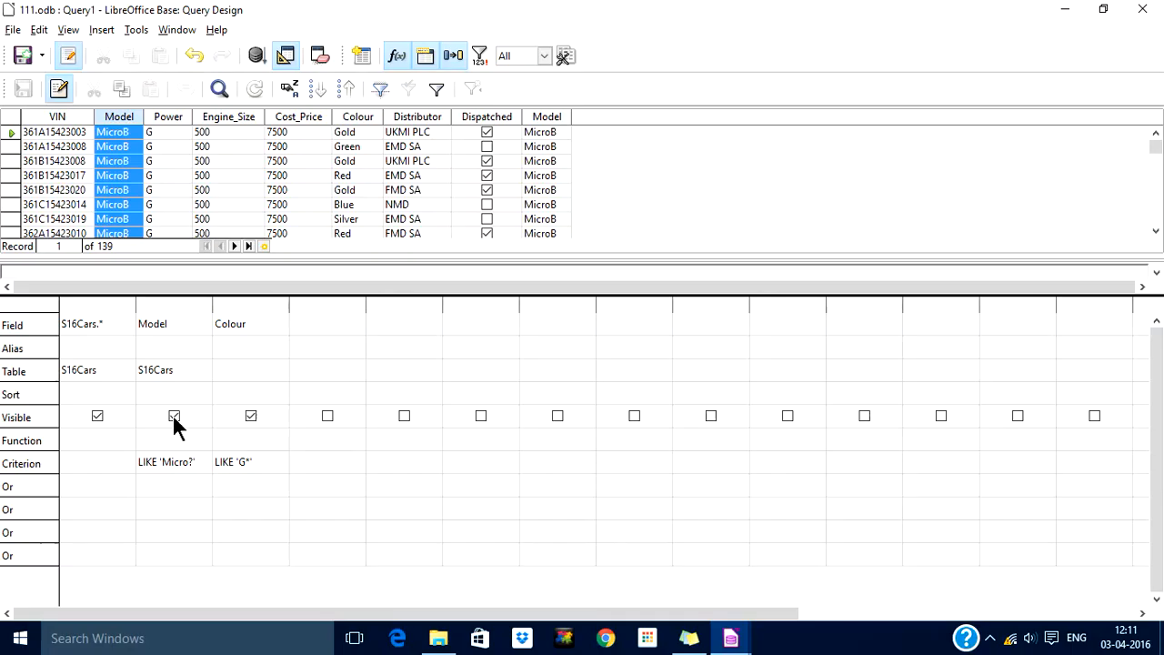
{"action": "left_click", "coordinate": [174, 416]}
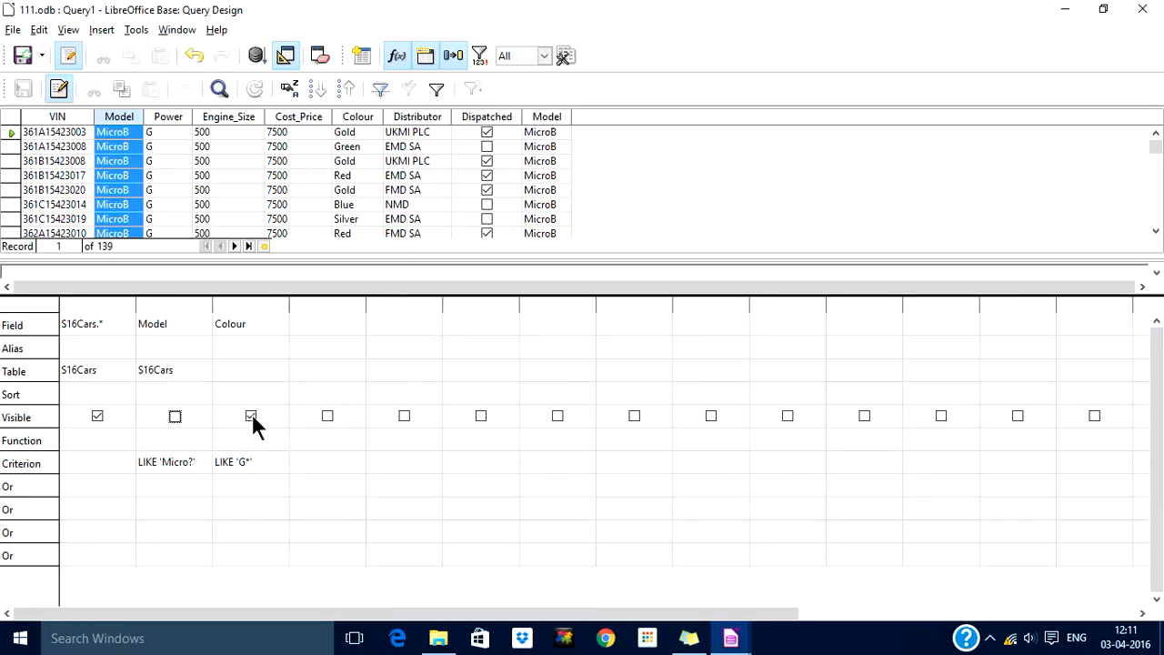
{"action": "left_click", "coordinate": [252, 416]}
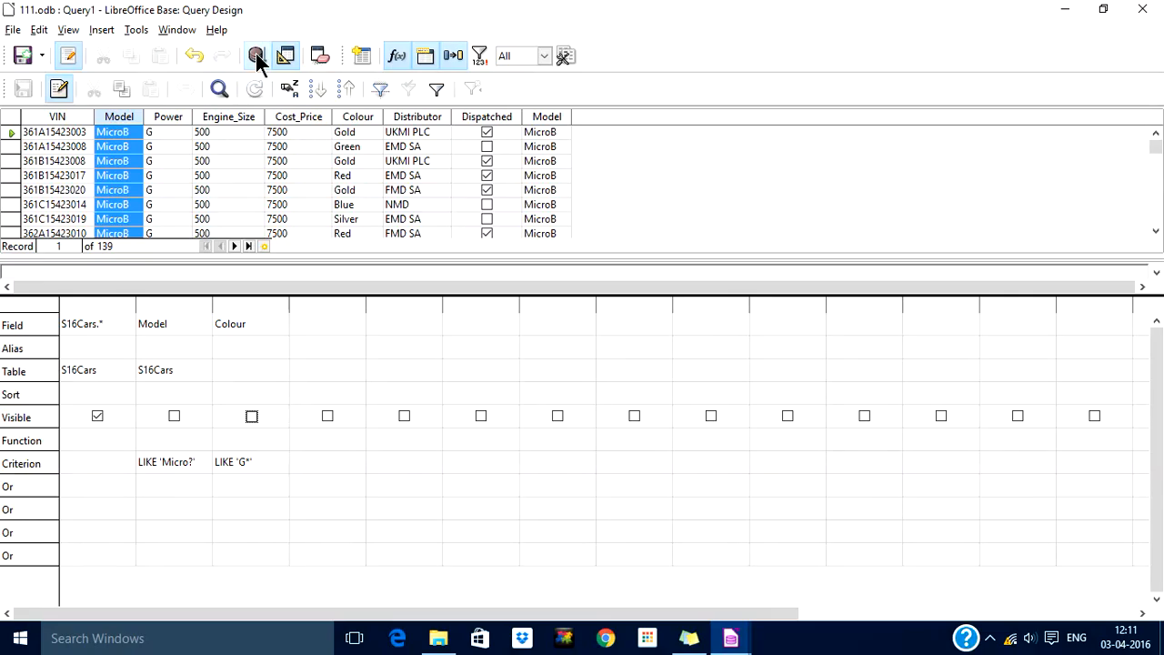
Step: Run the Micro? and G* query and scroll through the Colour results to the end
{"action": "left_click", "coordinate": [256, 55]}
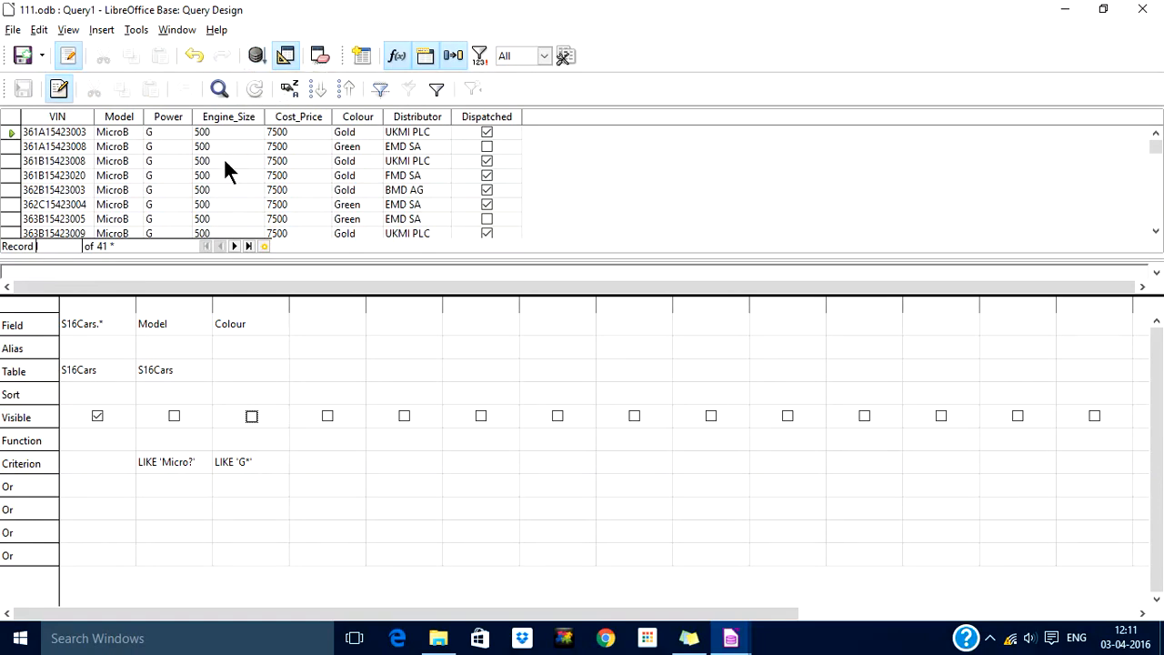
{"action": "left_click", "coordinate": [357, 116]}
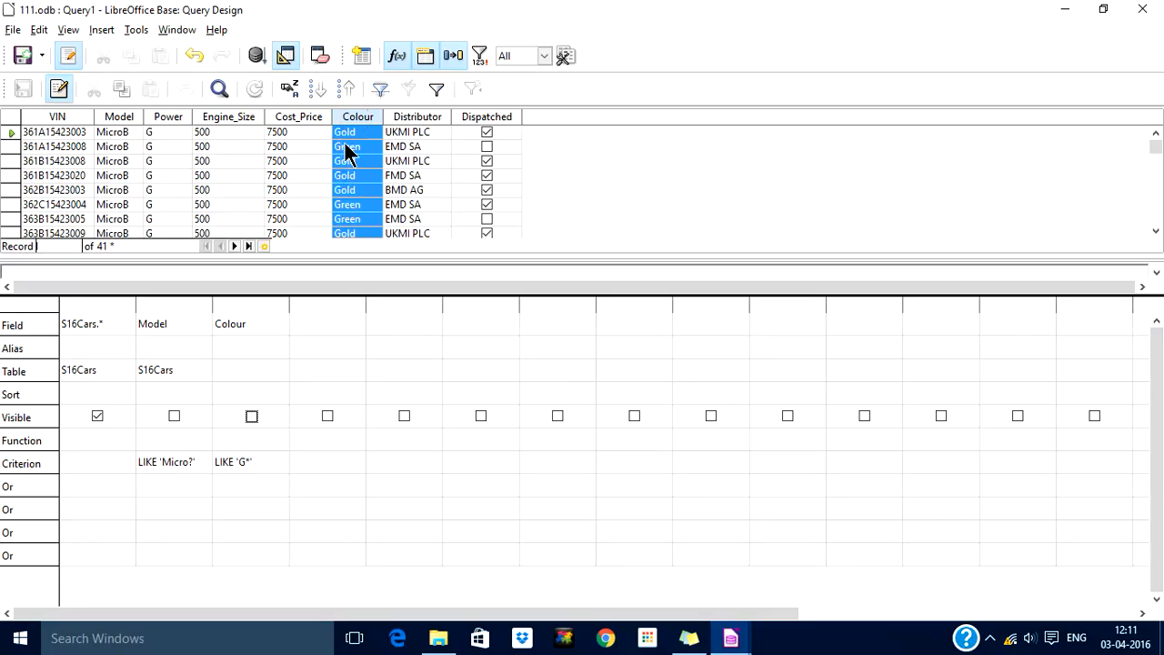
{"action": "mouse_move", "coordinate": [359, 226]}
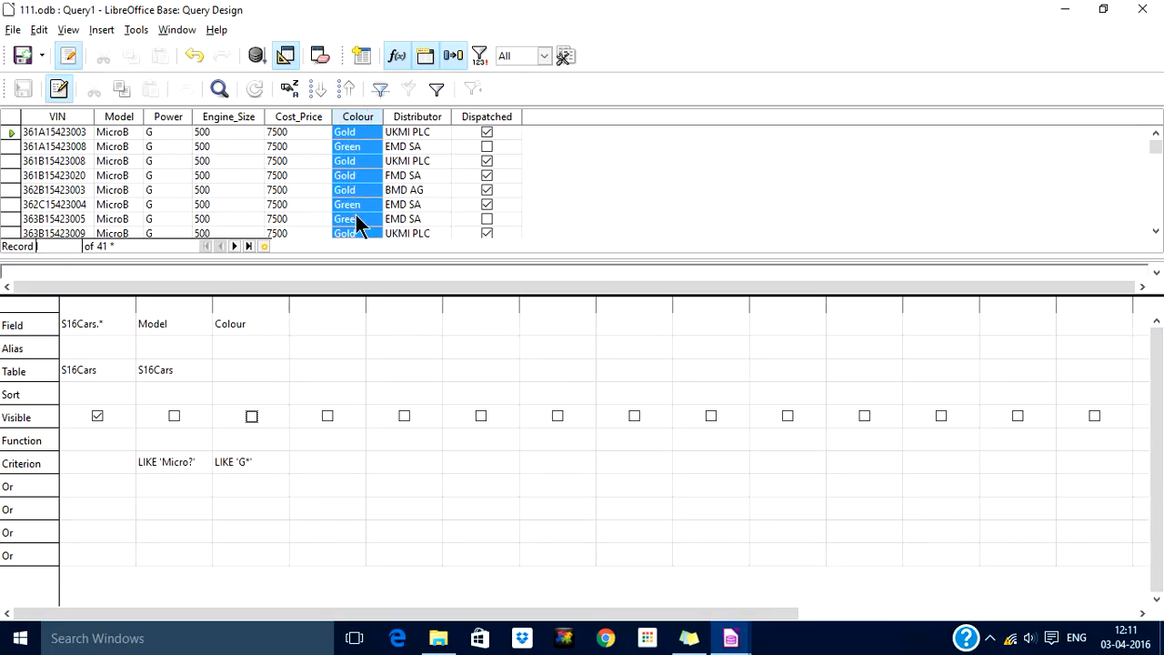
{"action": "scroll", "scroll_direction": "down", "scroll_amount": 3}
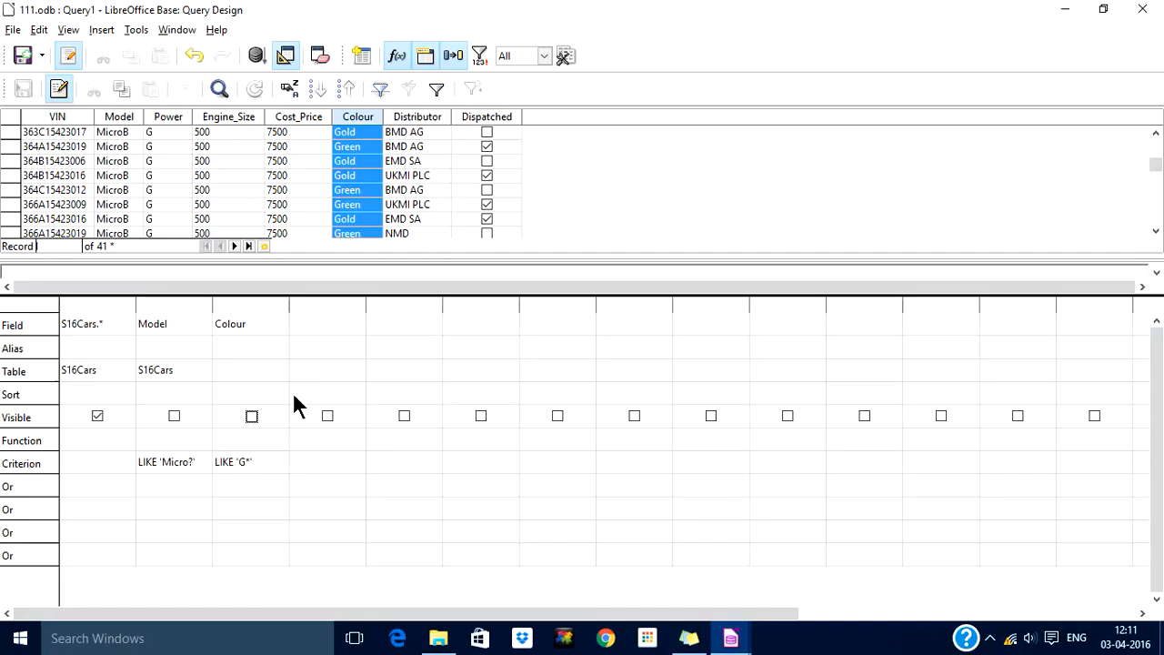
{"action": "mouse_move", "coordinate": [255, 473]}
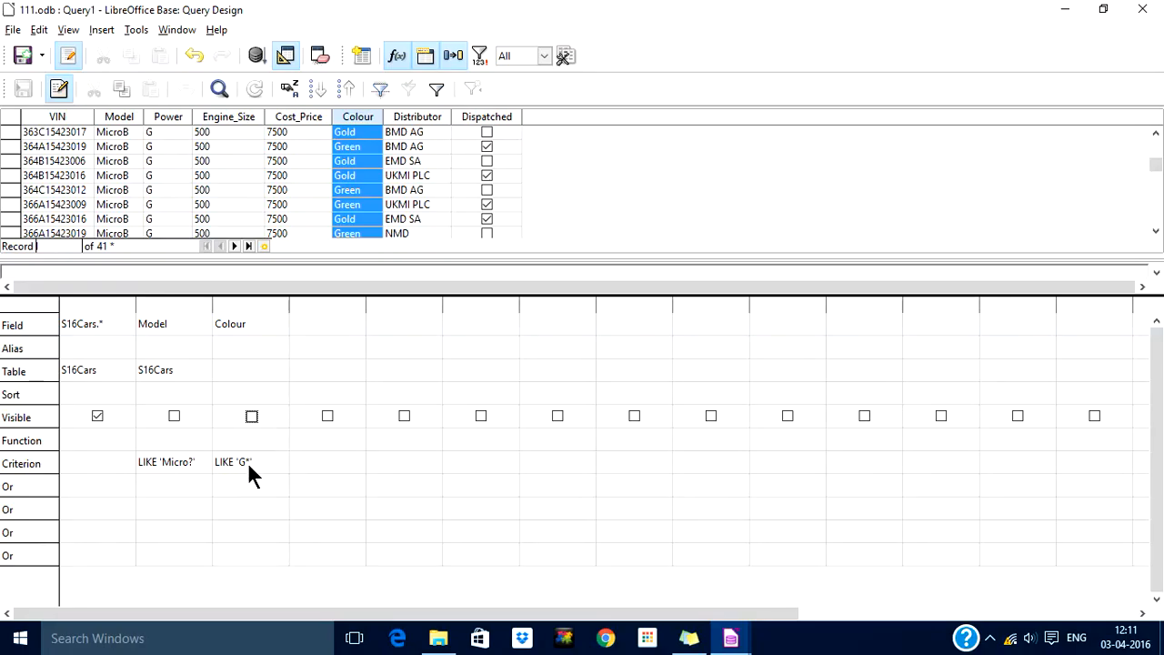
{"action": "mouse_move", "coordinate": [377, 150]}
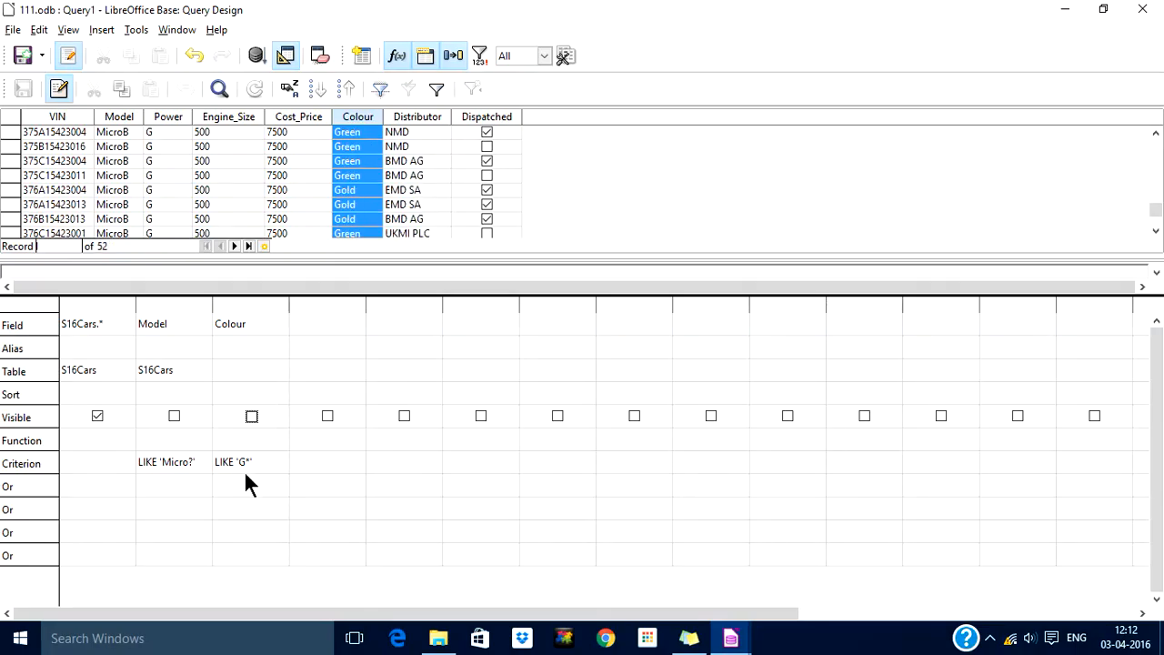
Step: Edit the Colour criterion from LIKE 'G*' to LIKE '*d'
{"action": "left_click", "coordinate": [240, 462]}
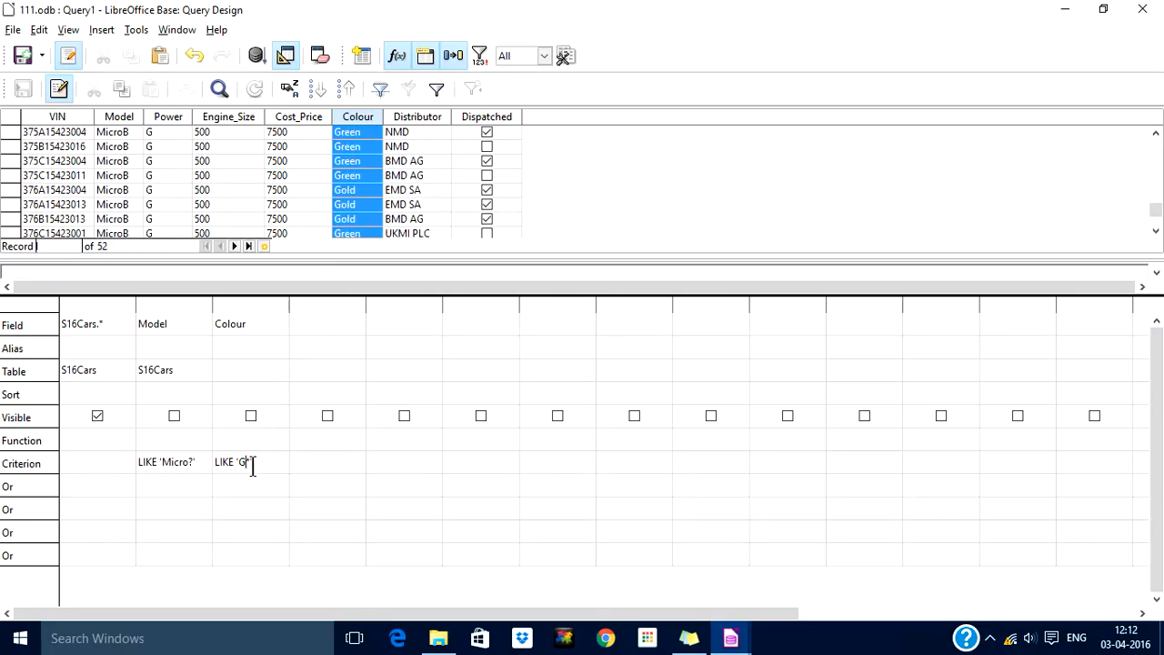
{"action": "type", "text": "*"}
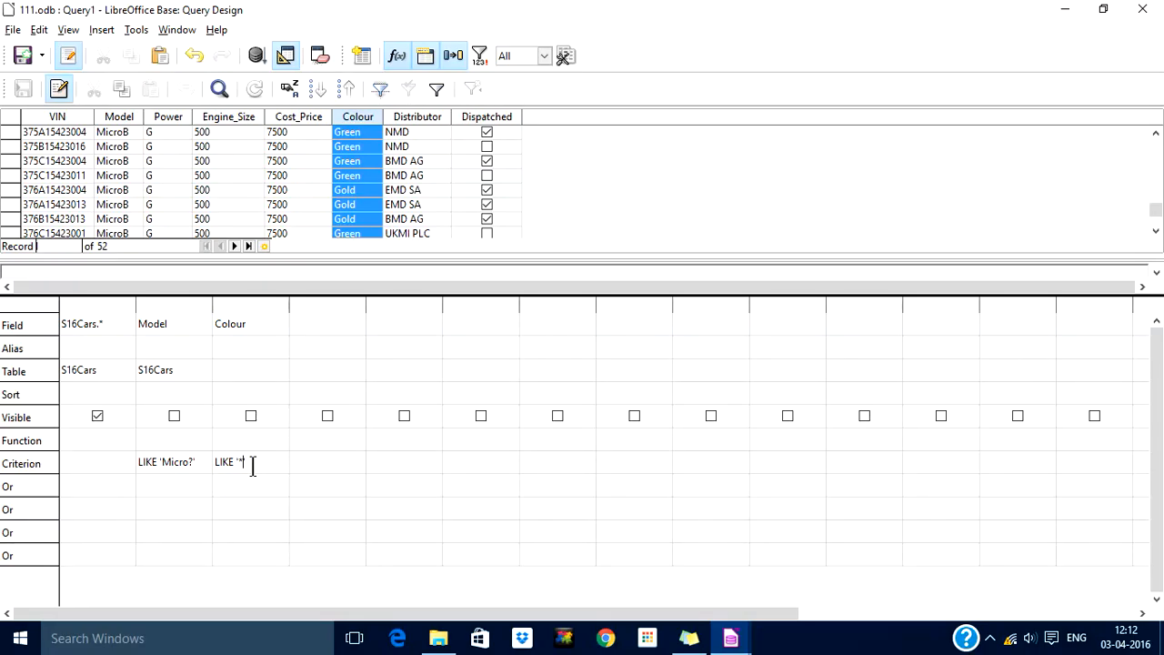
{"action": "type", "text": "d'"}
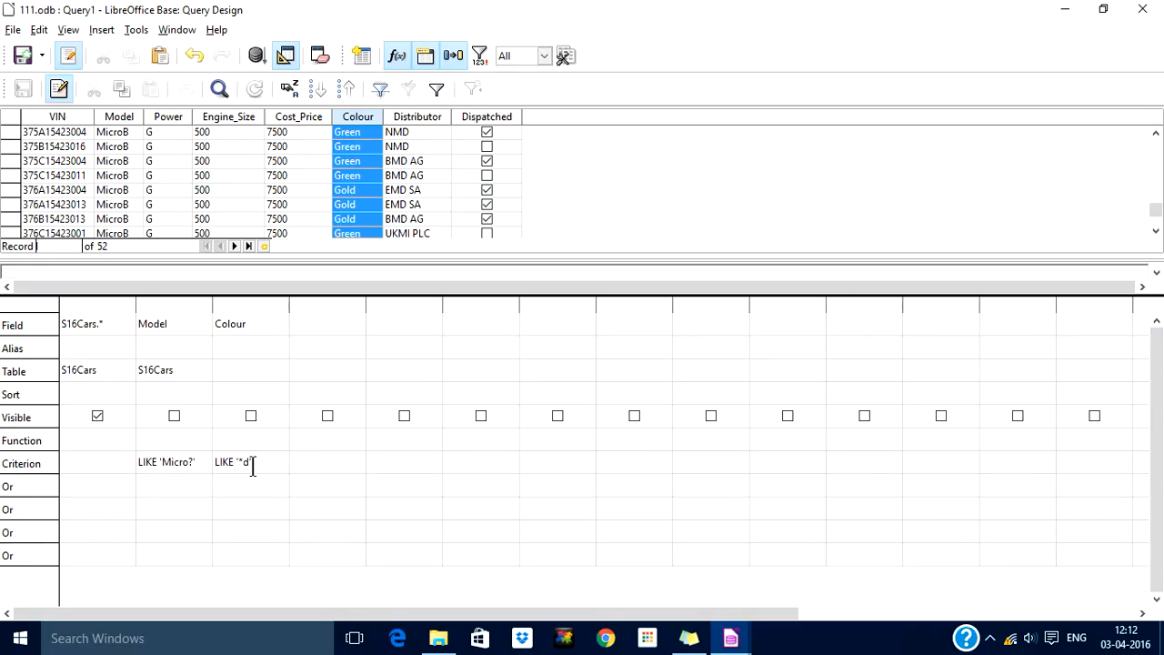
{"action": "mouse_move", "coordinate": [300, 326]}
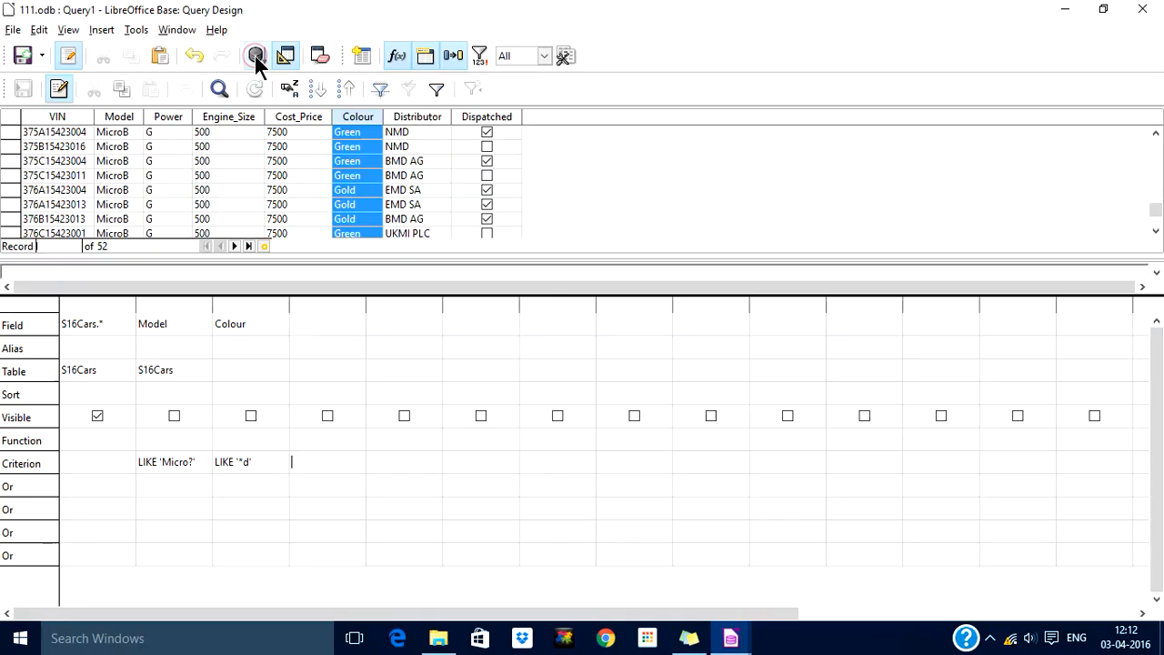
Step: Rerun with LIKE '*d' and check Gold and Red colours across several MicroB records
{"action": "left_click", "coordinate": [256, 56]}
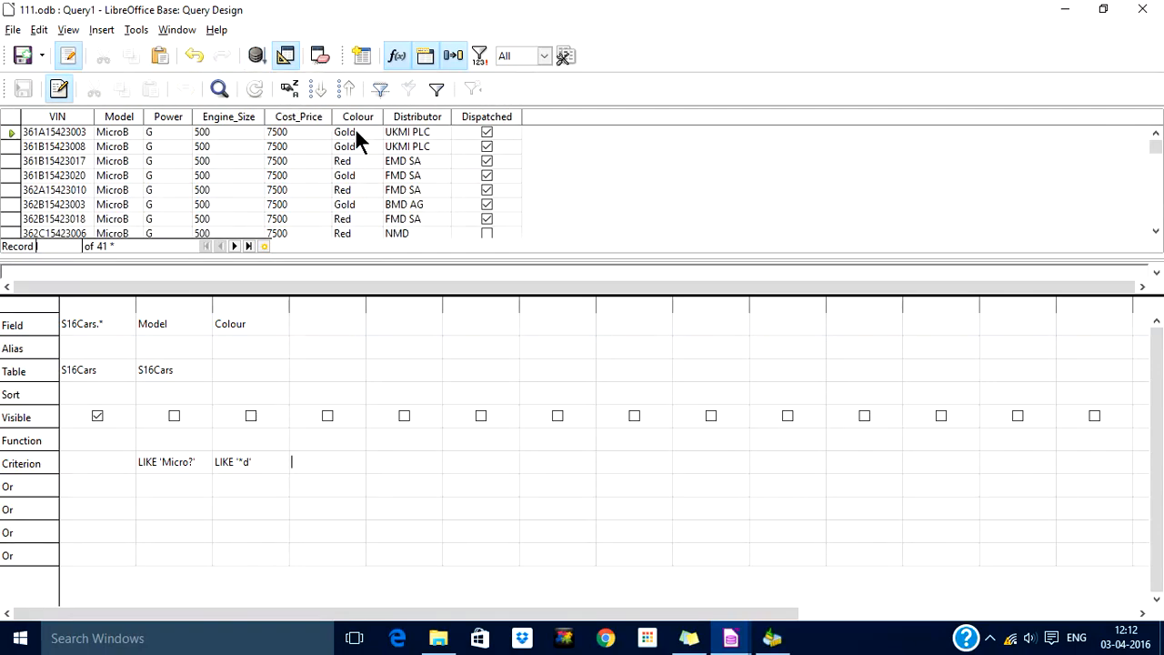
{"action": "double_click", "coordinate": [344, 132]}
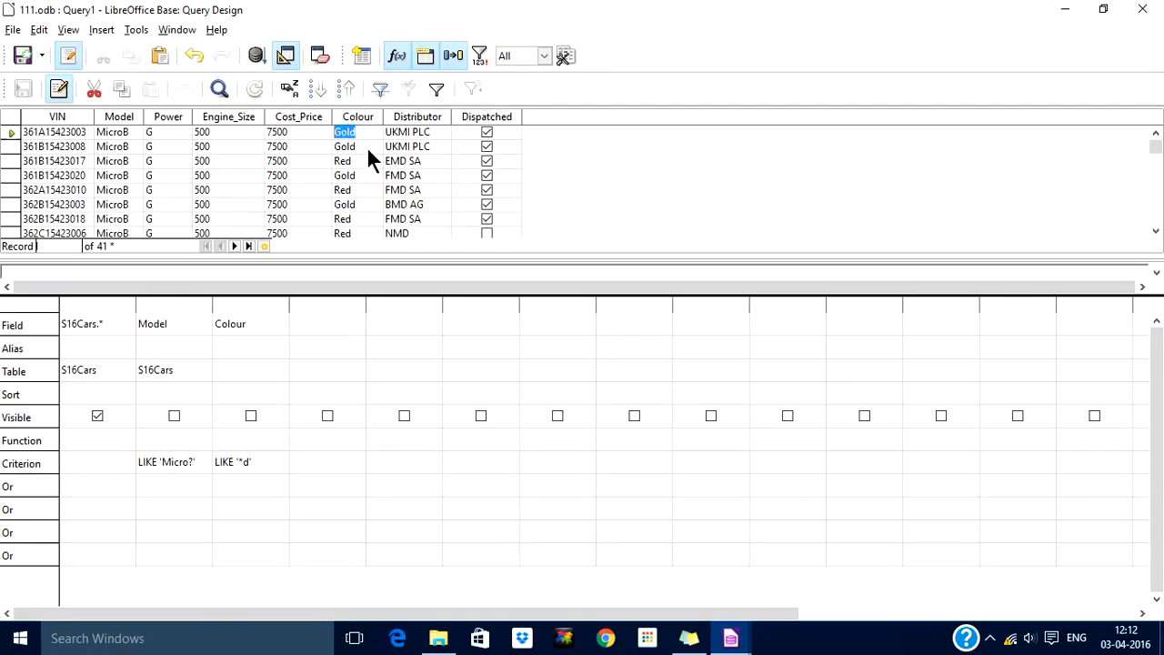
{"action": "left_click", "coordinate": [344, 161]}
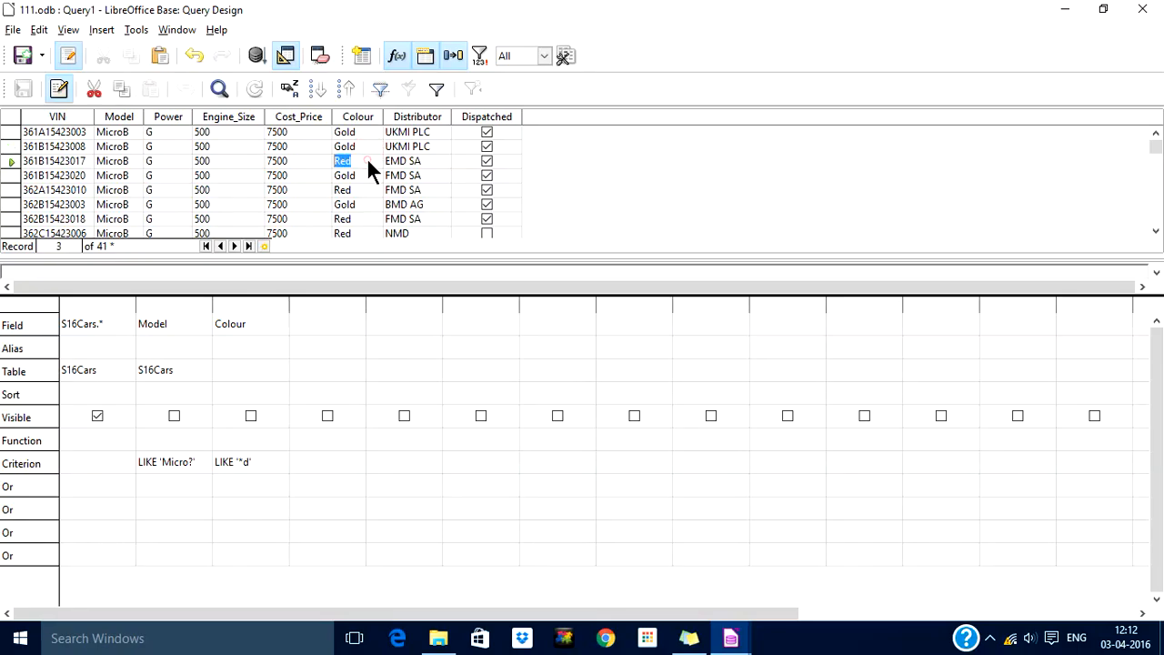
{"action": "left_click", "coordinate": [344, 174]}
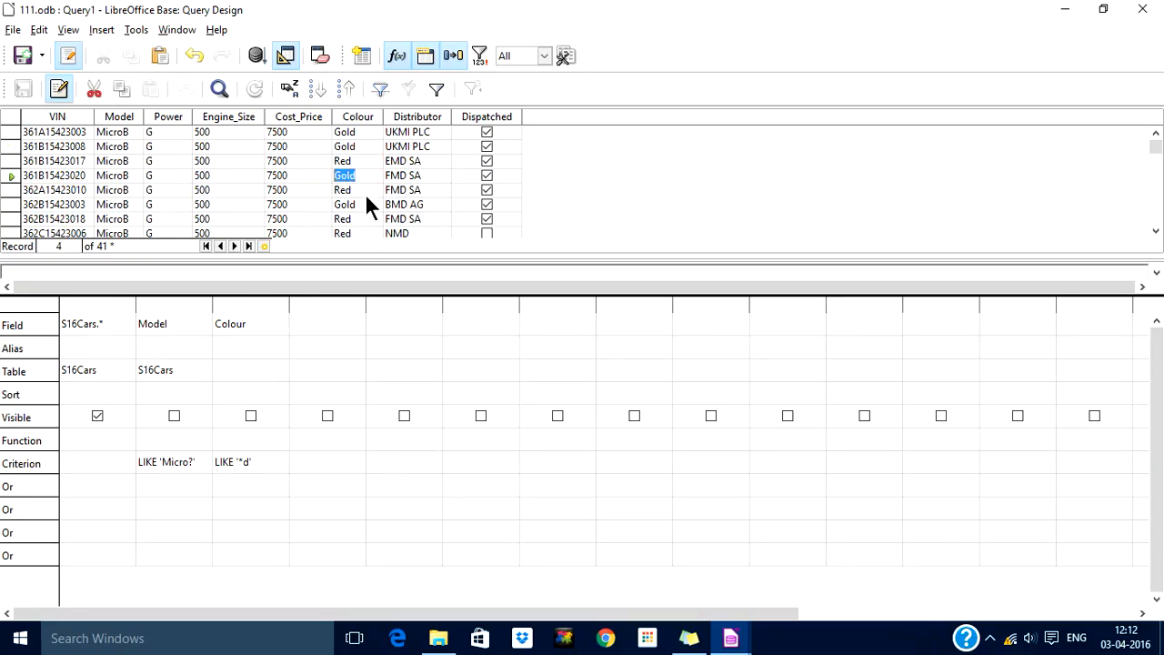
{"action": "left_click", "coordinate": [344, 218]}
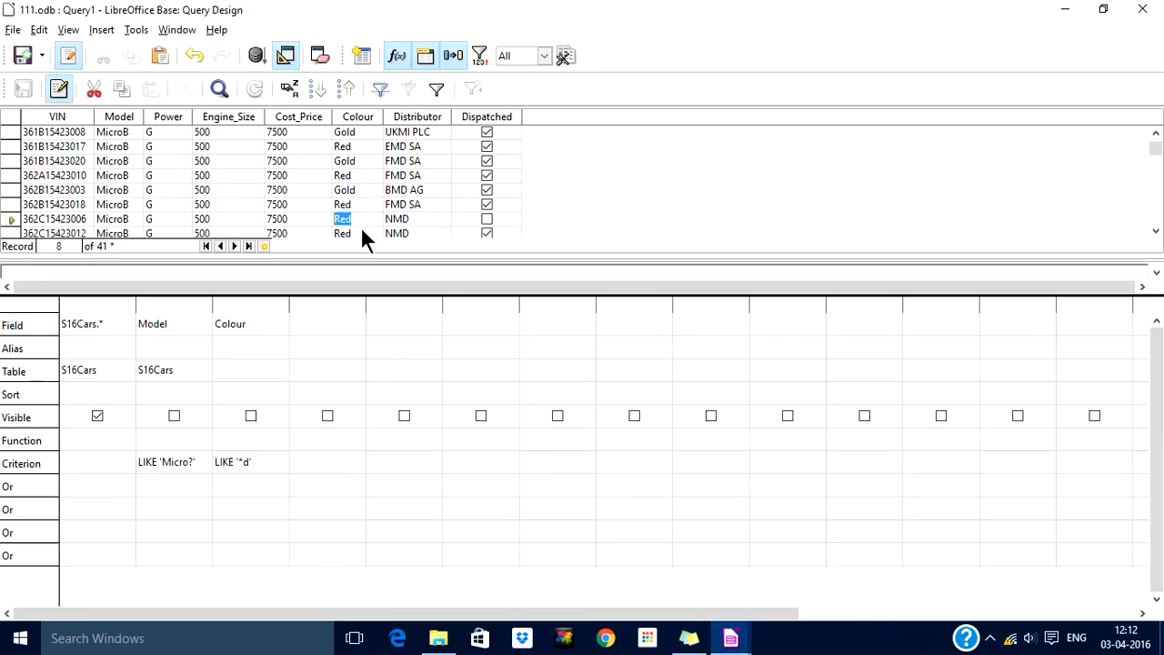
{"action": "scroll", "scroll_direction": "down", "scroll_amount": 3}
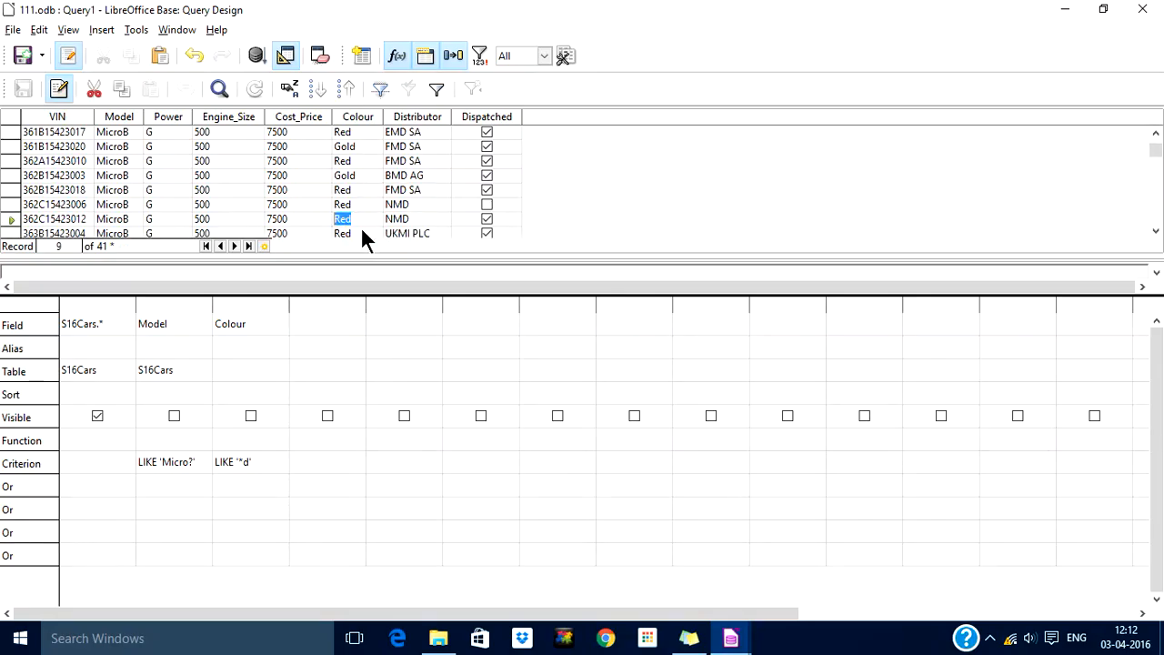
{"action": "scroll", "scroll_direction": "down", "scroll_amount": 3}
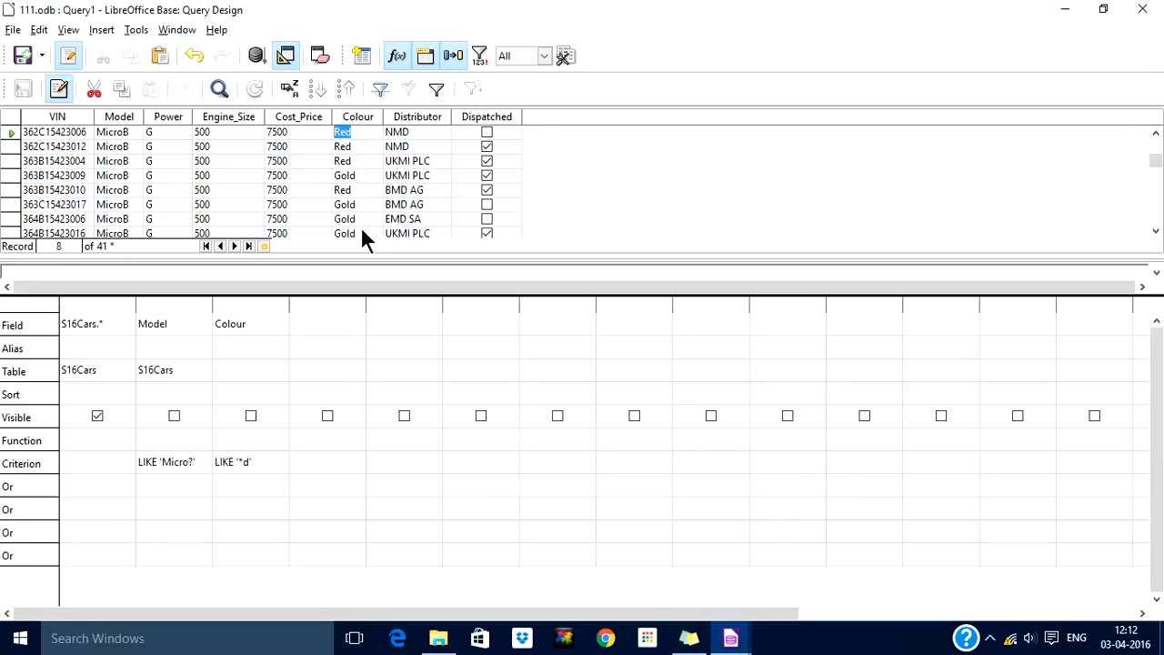
{"action": "left_click", "coordinate": [204, 245]}
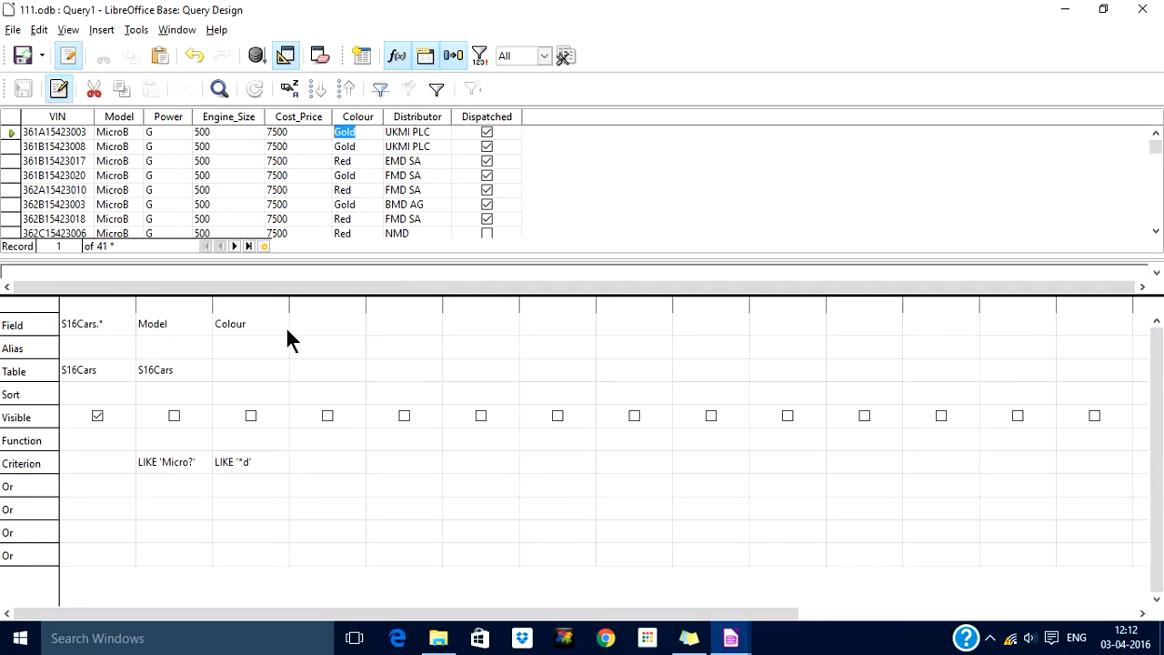
{"action": "mouse_move", "coordinate": [334, 335]}
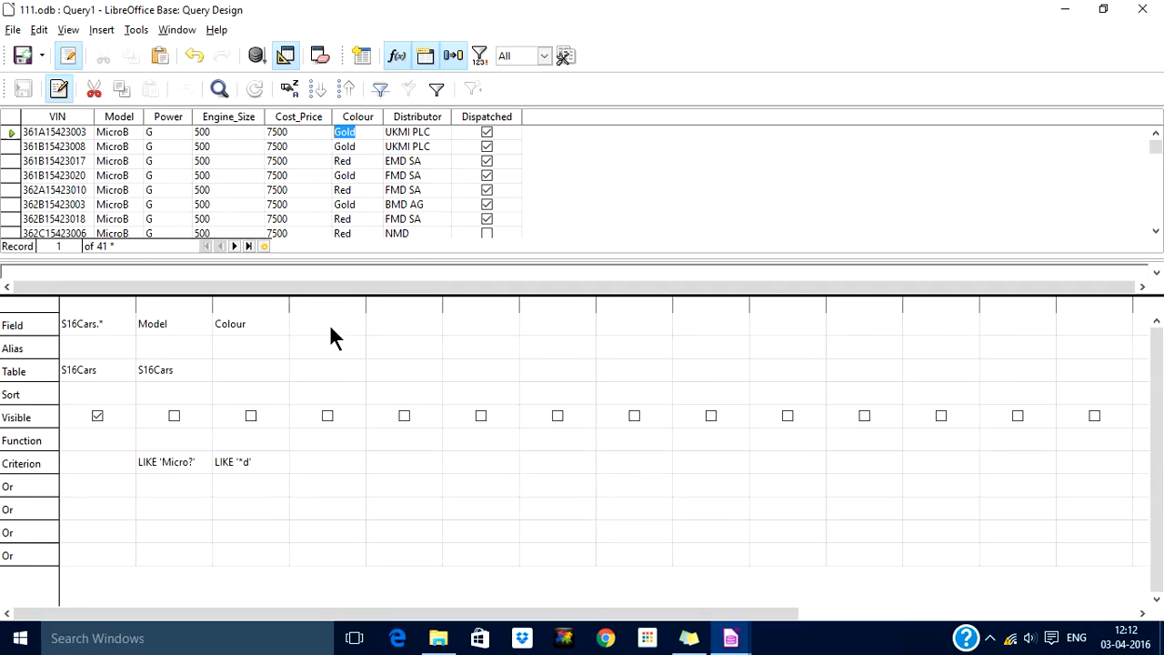
Step: Add S16Cars.Distributor as a hidden column with the criterion LIKE '*SA'
{"action": "left_click", "coordinate": [358, 323]}
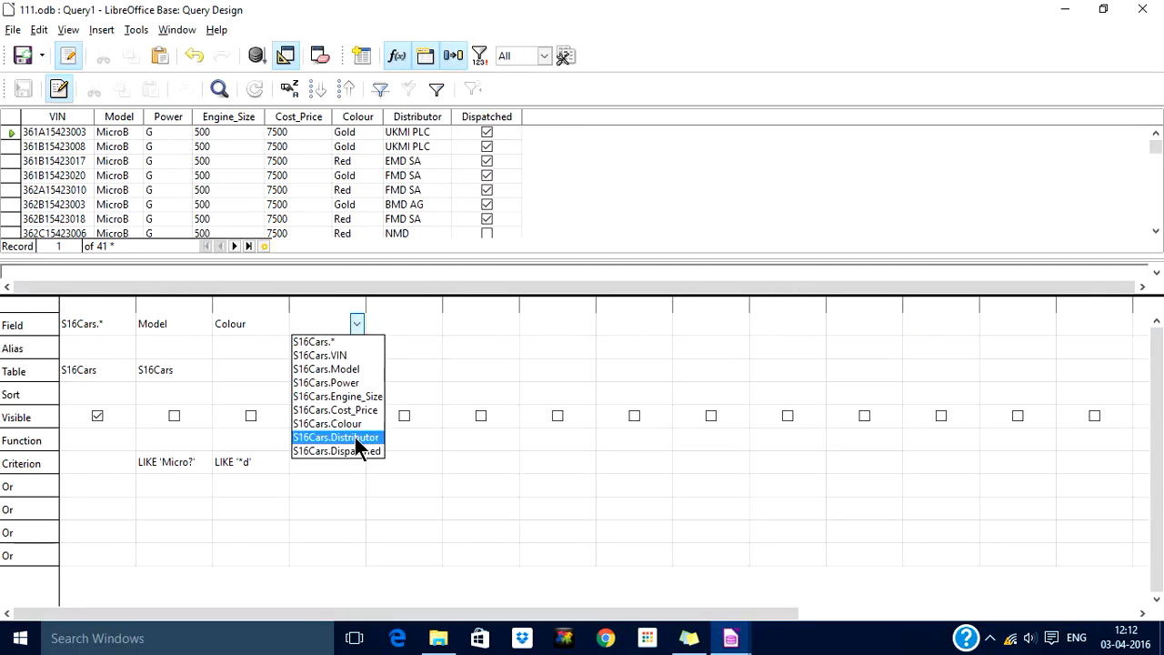
{"action": "left_click", "coordinate": [336, 438]}
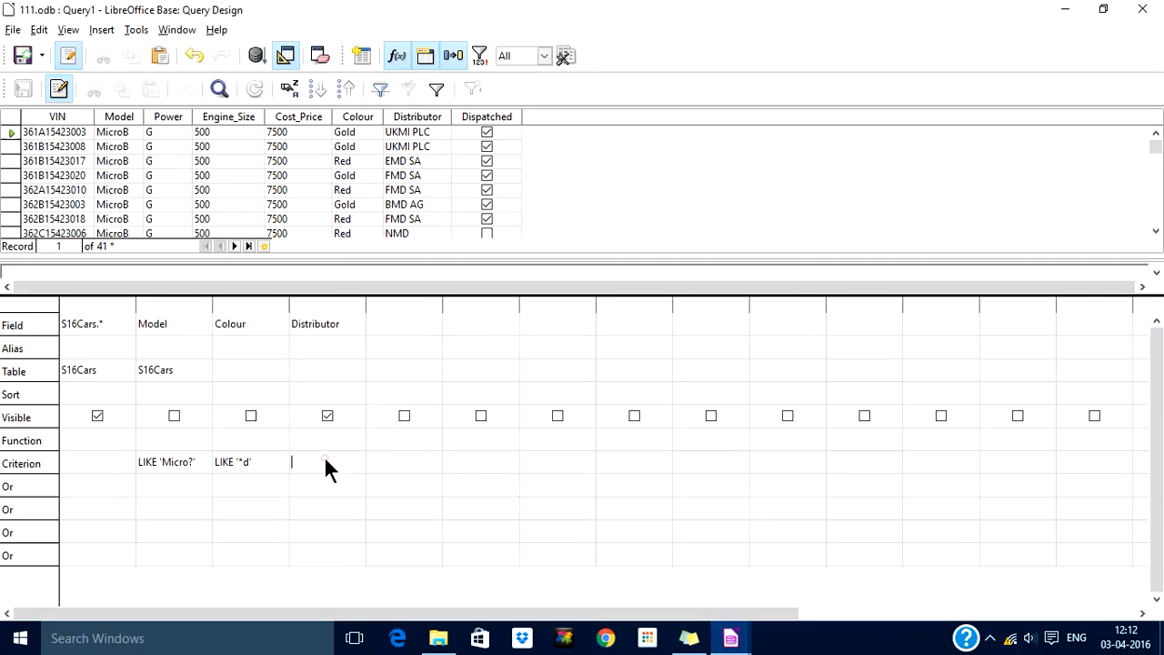
{"action": "left_click", "coordinate": [328, 416]}
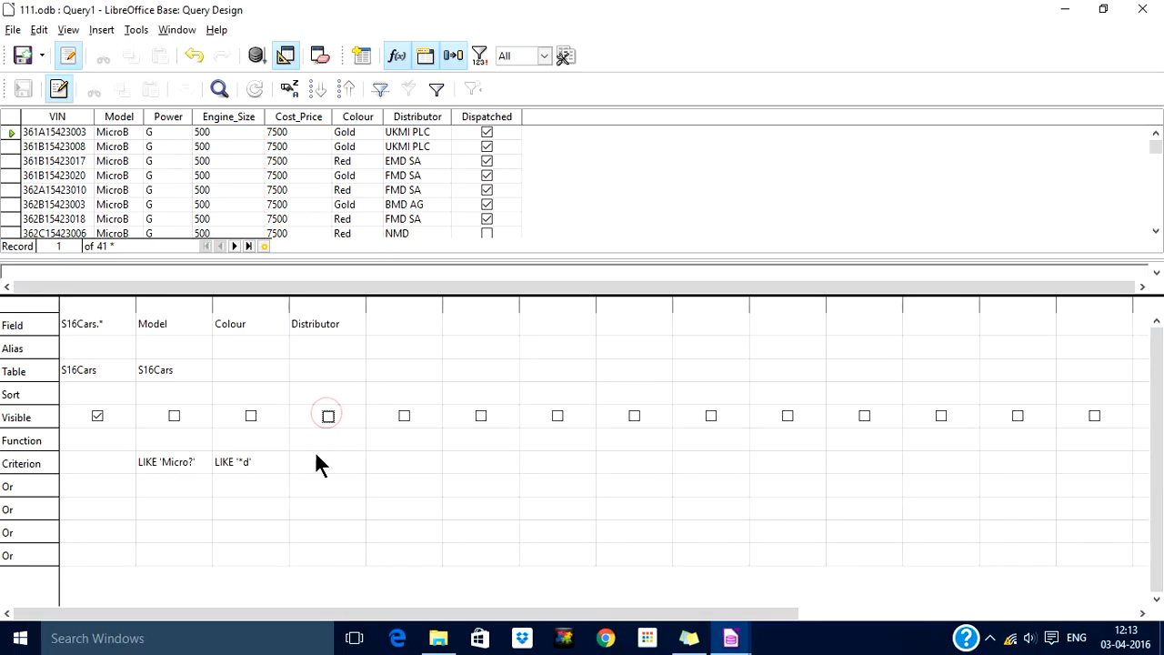
{"action": "left_click", "coordinate": [313, 461]}
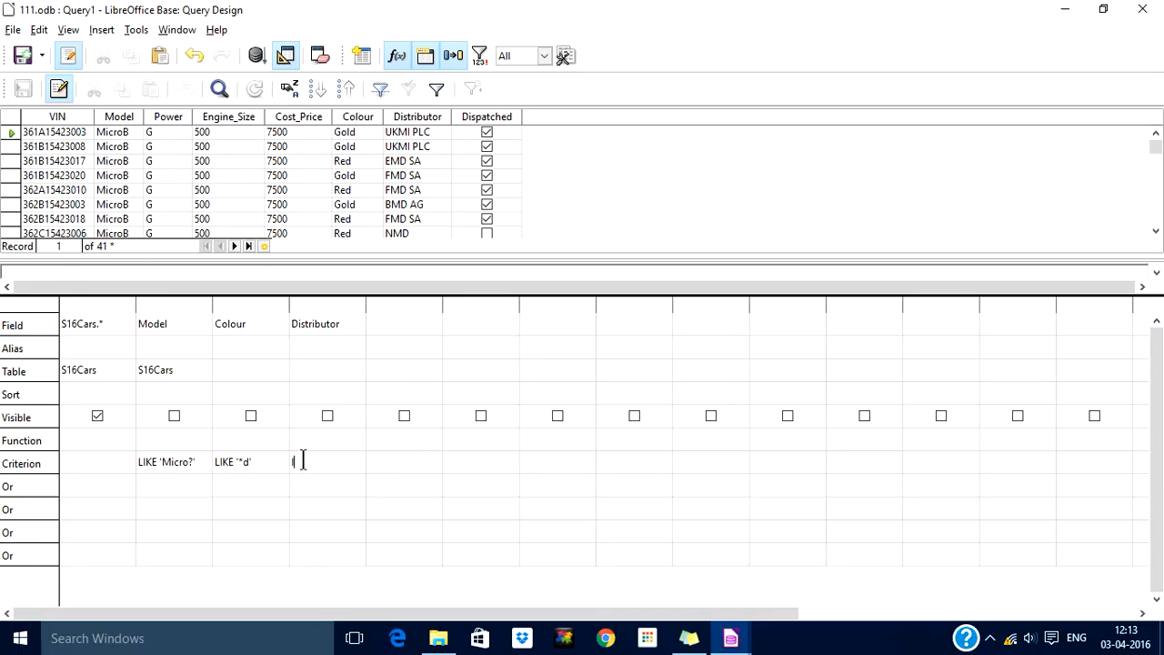
{"action": "type", "text": "like '"}
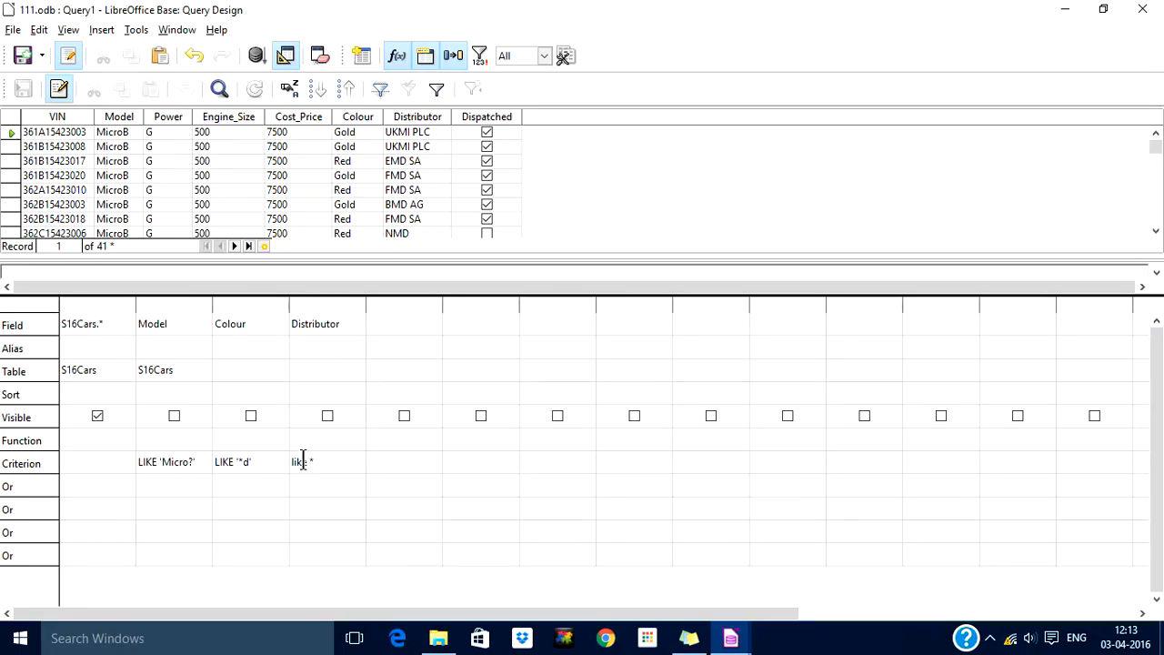
{"action": "type", "text": "SA'"}
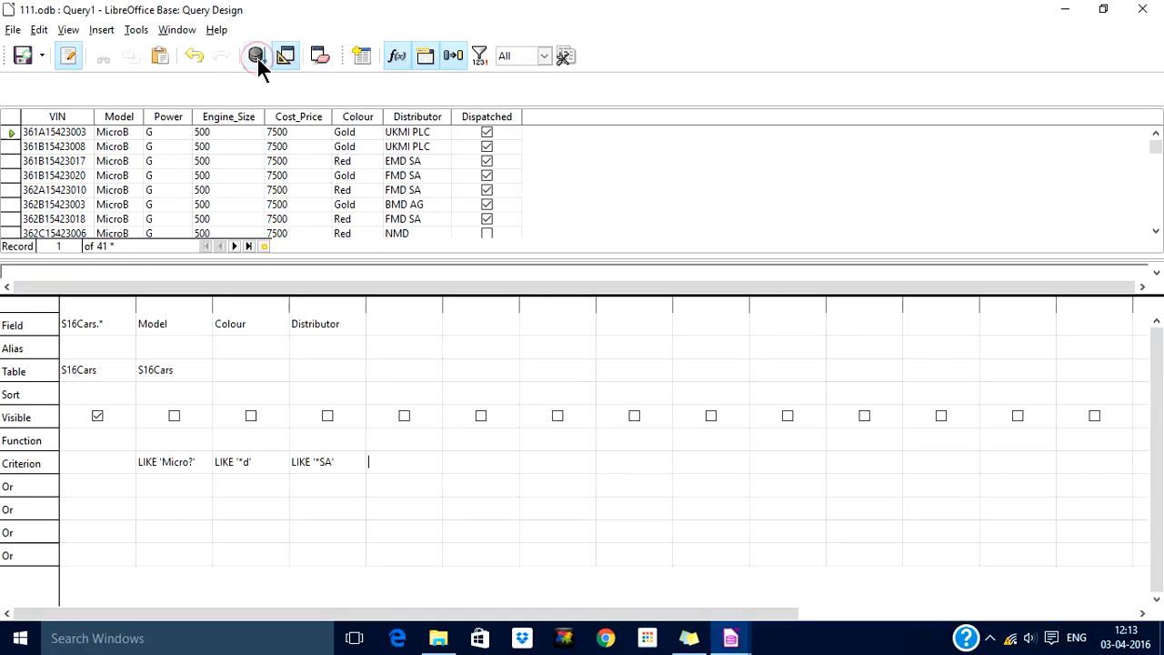
Step: Run the query, which returns 20 SA cars, then change the Distributor criterion to LIKE 'E*SA'
{"action": "left_click", "coordinate": [257, 55]}
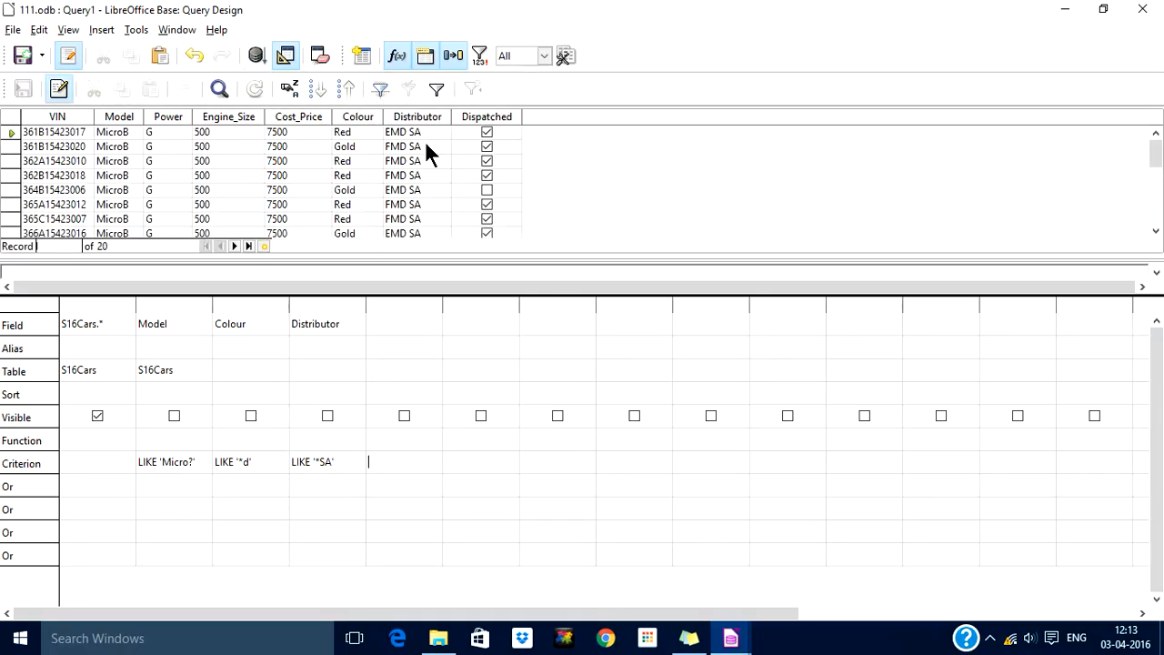
{"action": "left_click", "coordinate": [54, 132]}
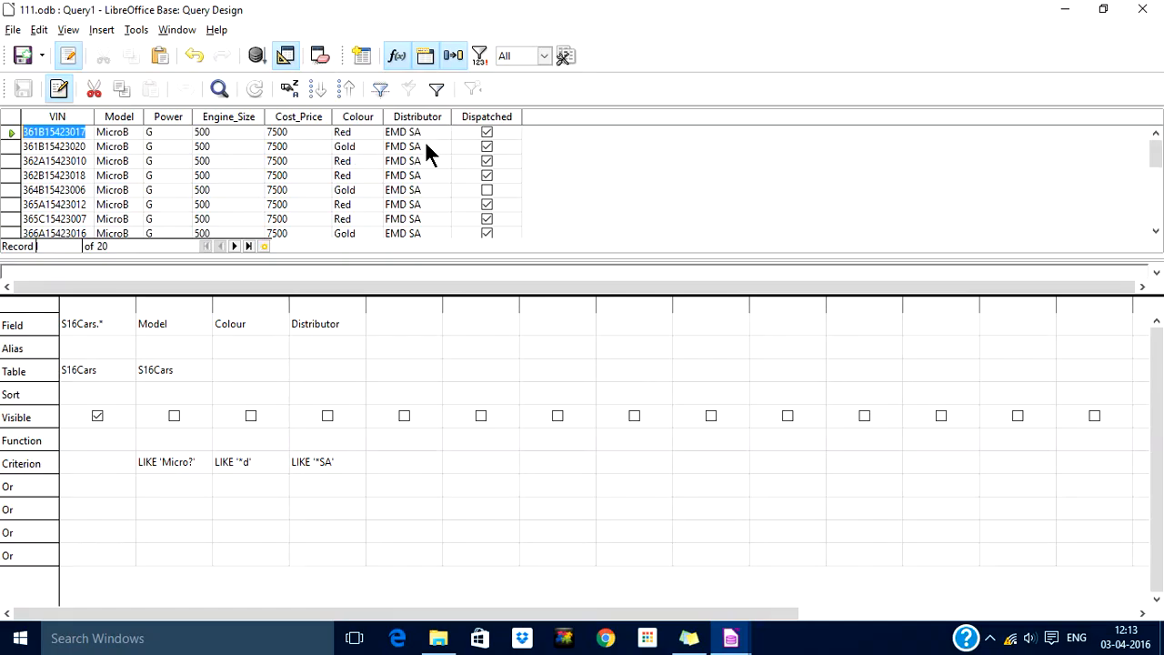
{"action": "mouse_move", "coordinate": [432, 137]}
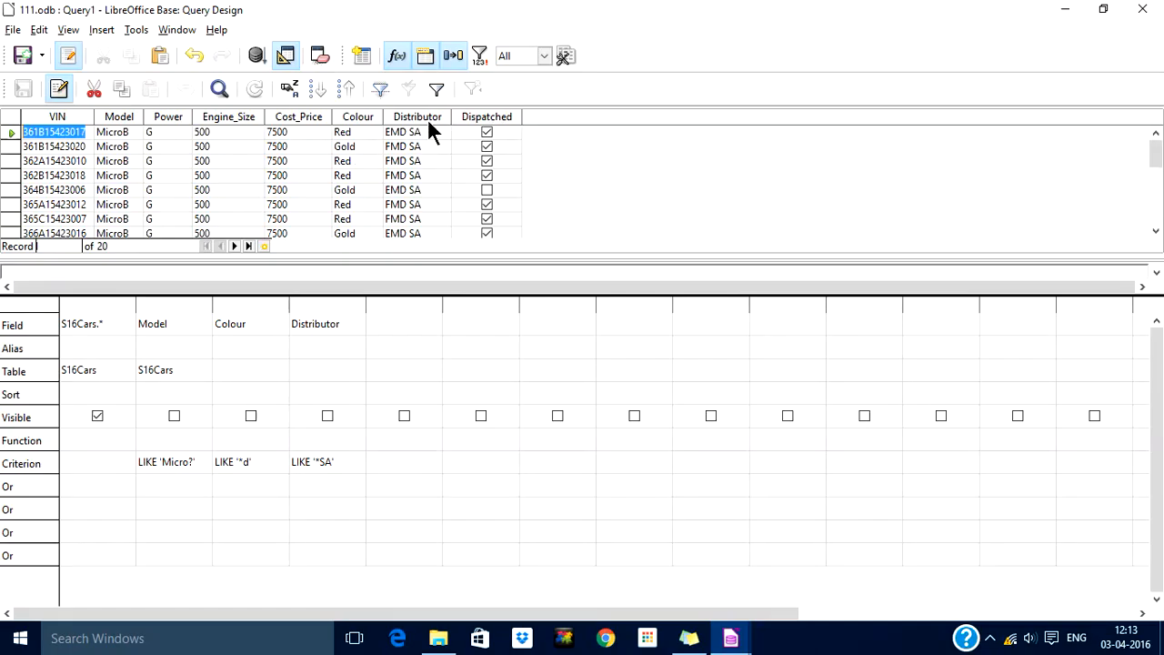
{"action": "mouse_move", "coordinate": [410, 235]}
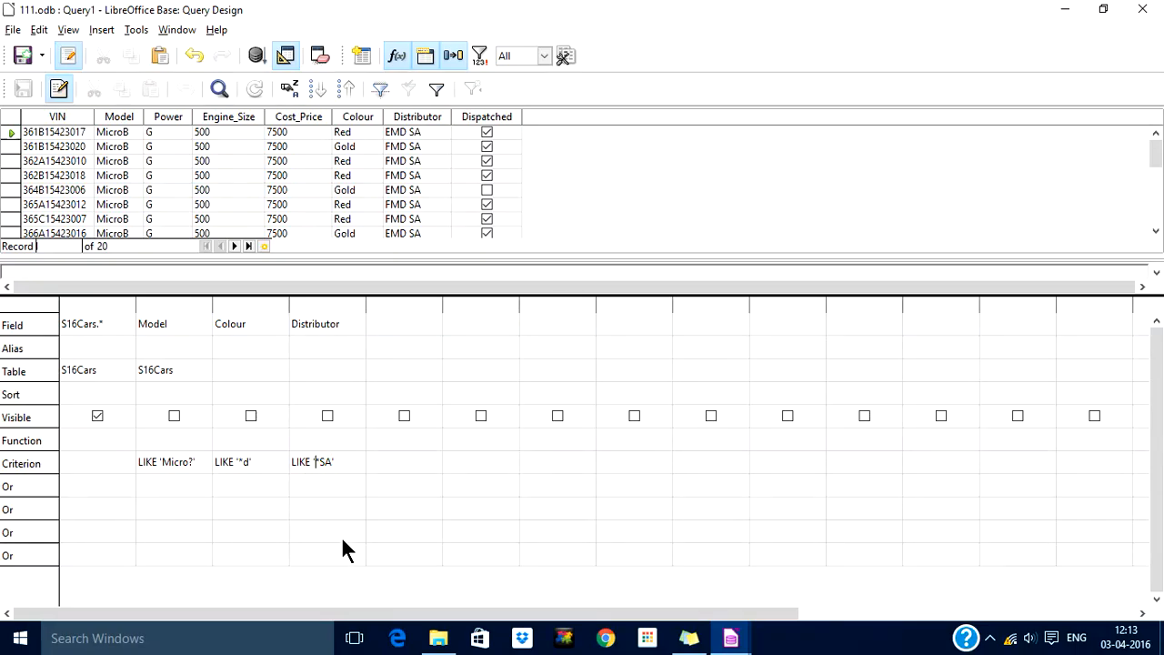
{"action": "type", "text": "E"}
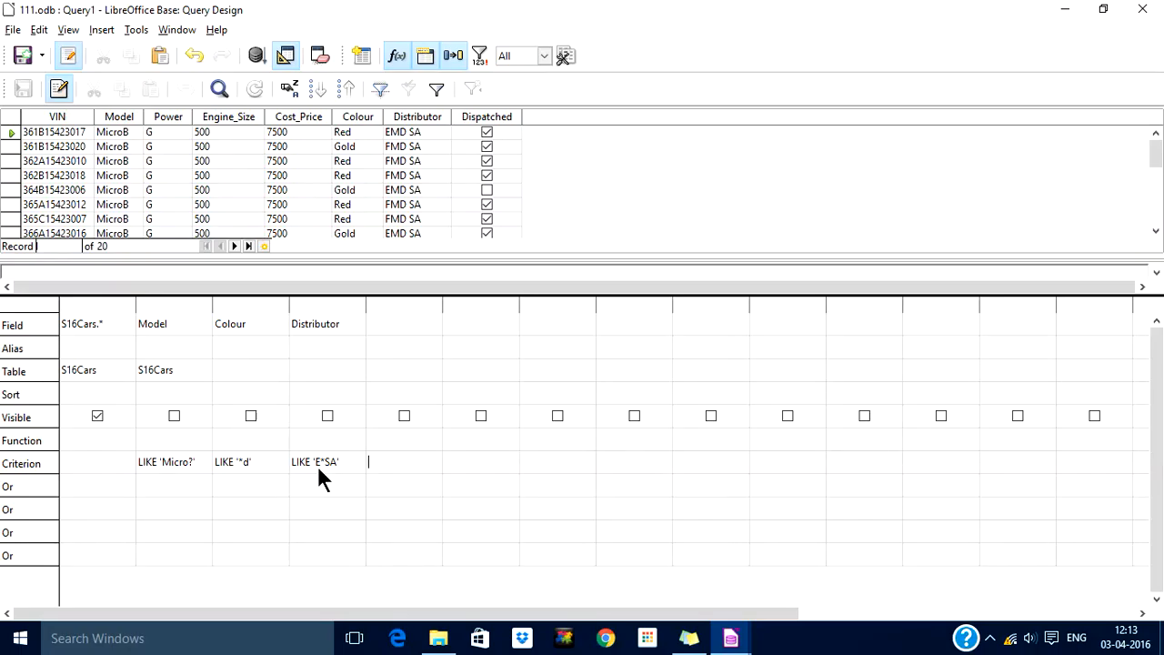
{"action": "mouse_move", "coordinate": [329, 478]}
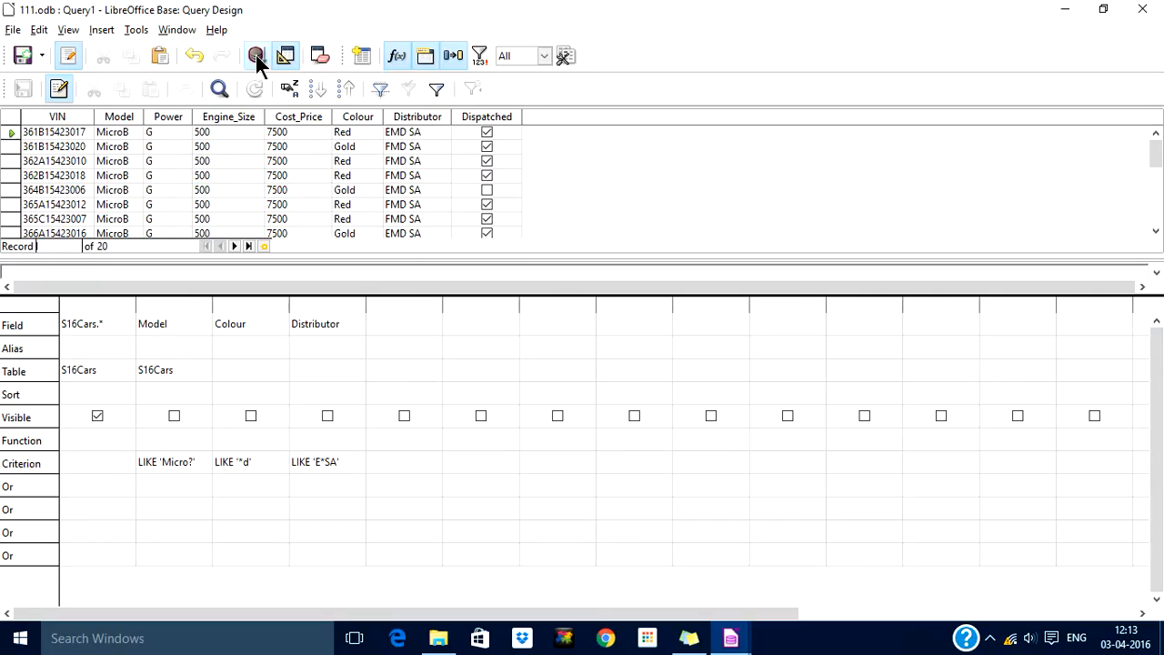
Step: Rerun the query to list the 11 EMD SA records
{"action": "left_click", "coordinate": [256, 55]}
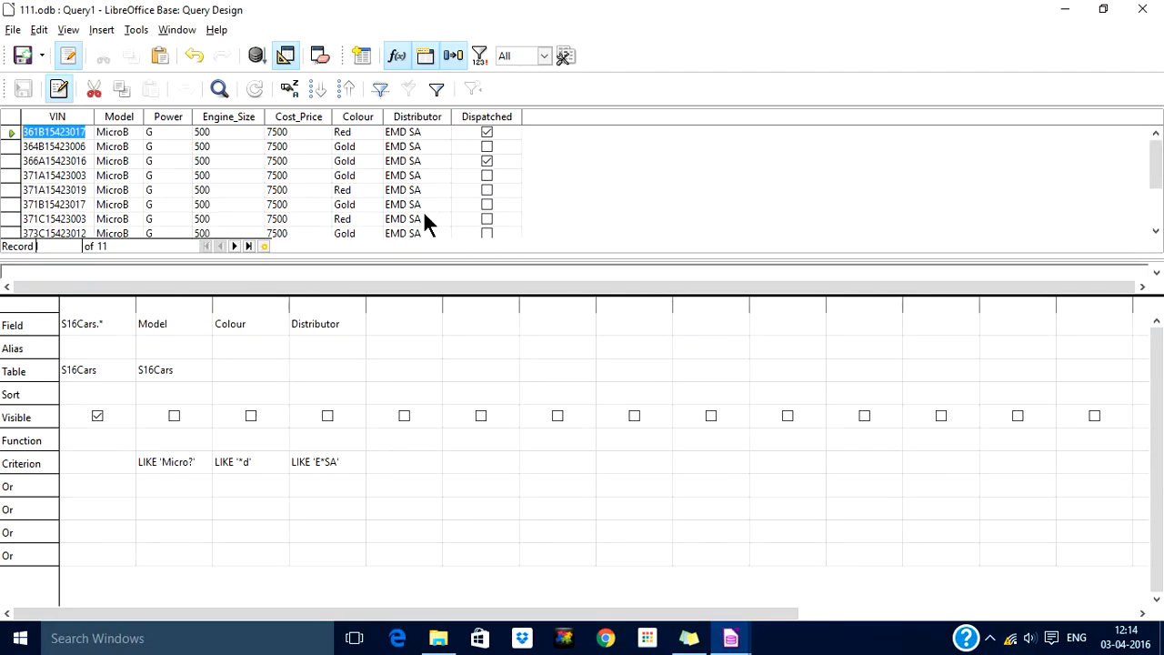
{"action": "mouse_move", "coordinate": [328, 471]}
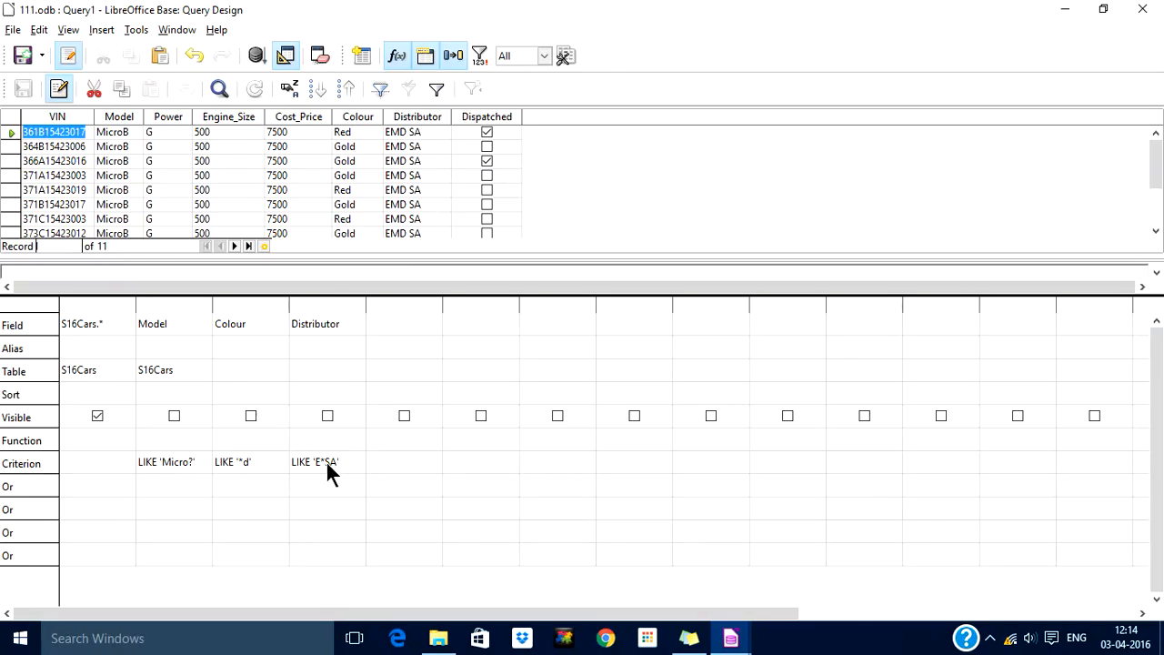
{"action": "mouse_move", "coordinate": [325, 474]}
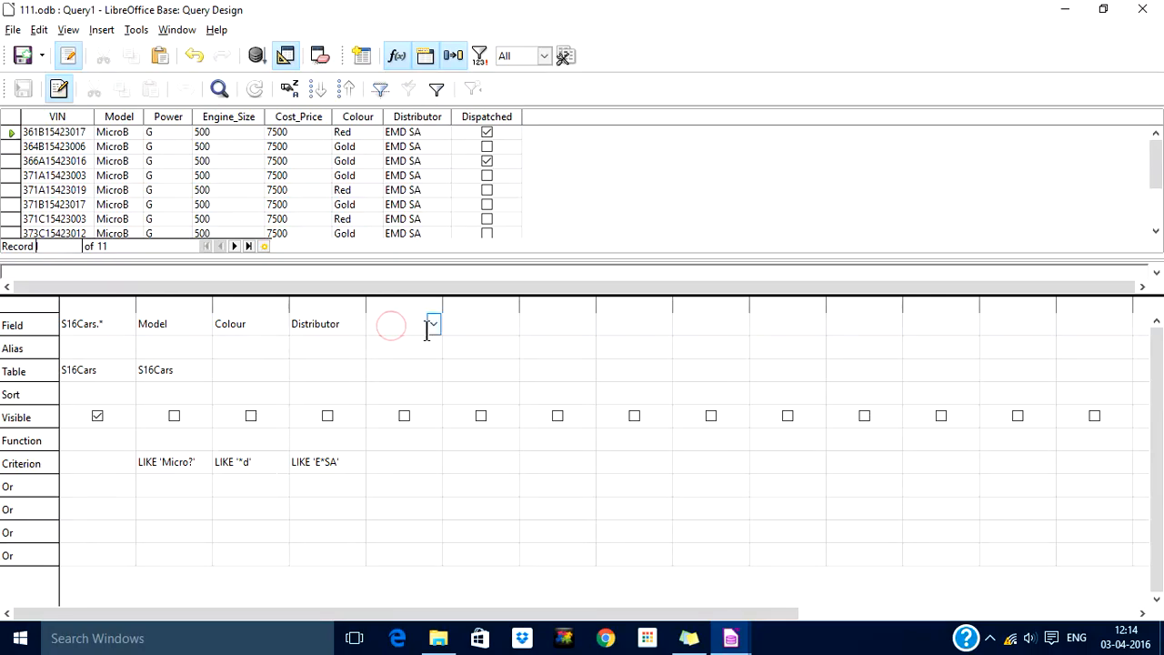
Step: Add a VIN column with criterion LIKE '3*1', run it, and start correcting the criterion
{"action": "left_click", "coordinate": [434, 324]}
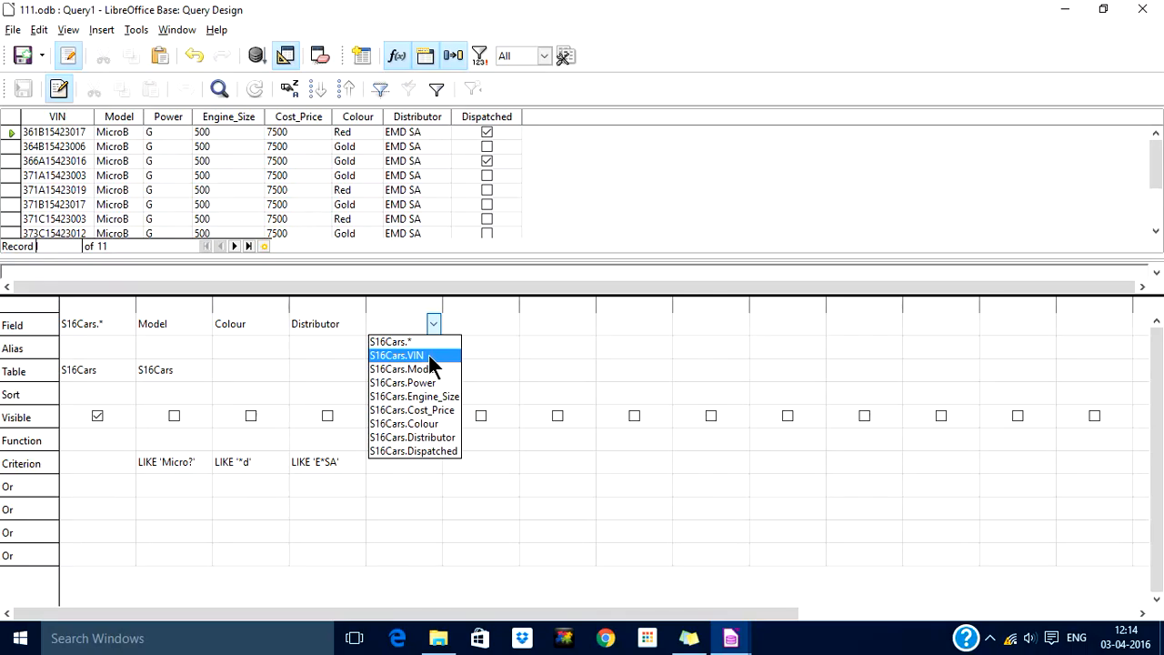
{"action": "left_click", "coordinate": [396, 355]}
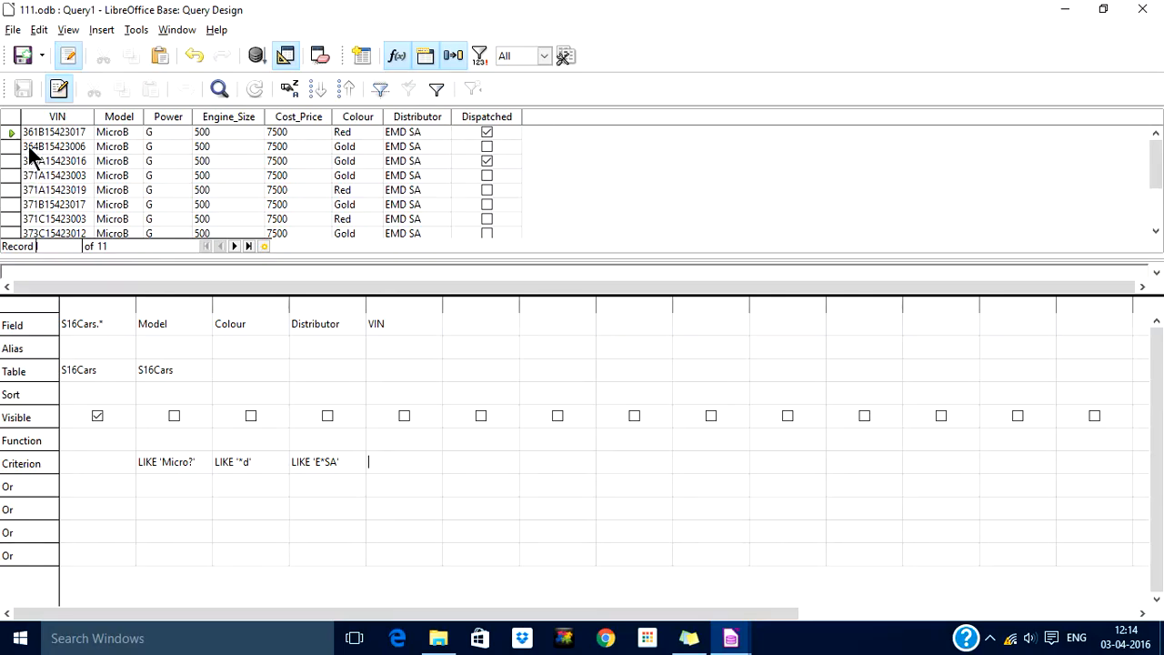
{"action": "mouse_move", "coordinate": [330, 455]}
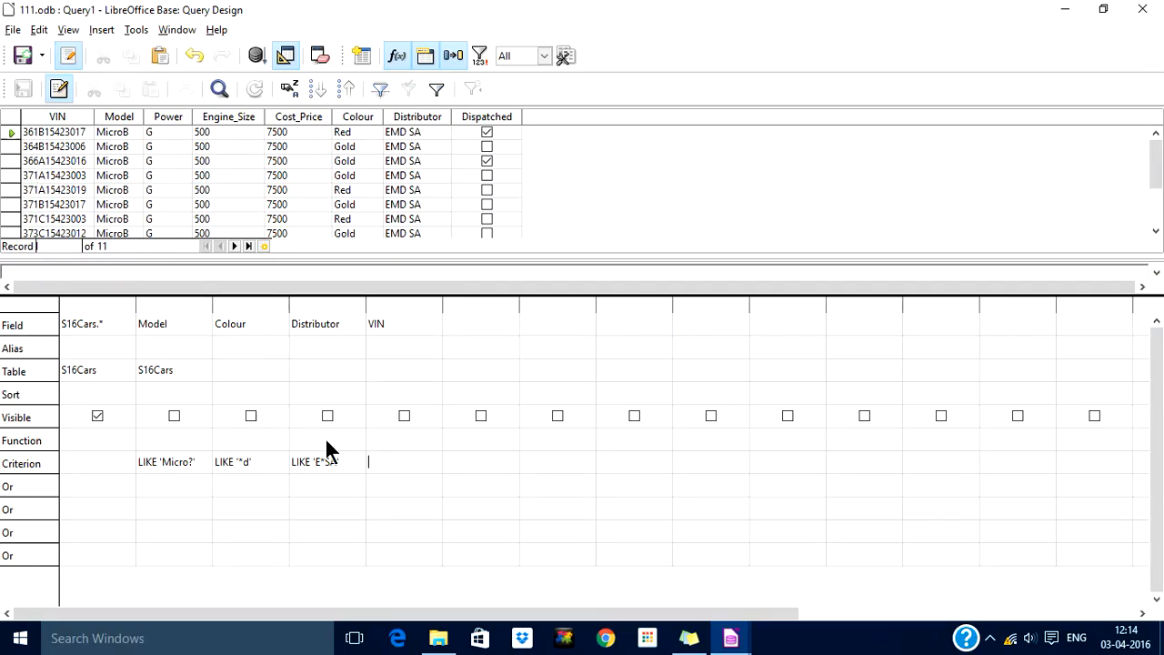
{"action": "type", "text": "like 3*"}
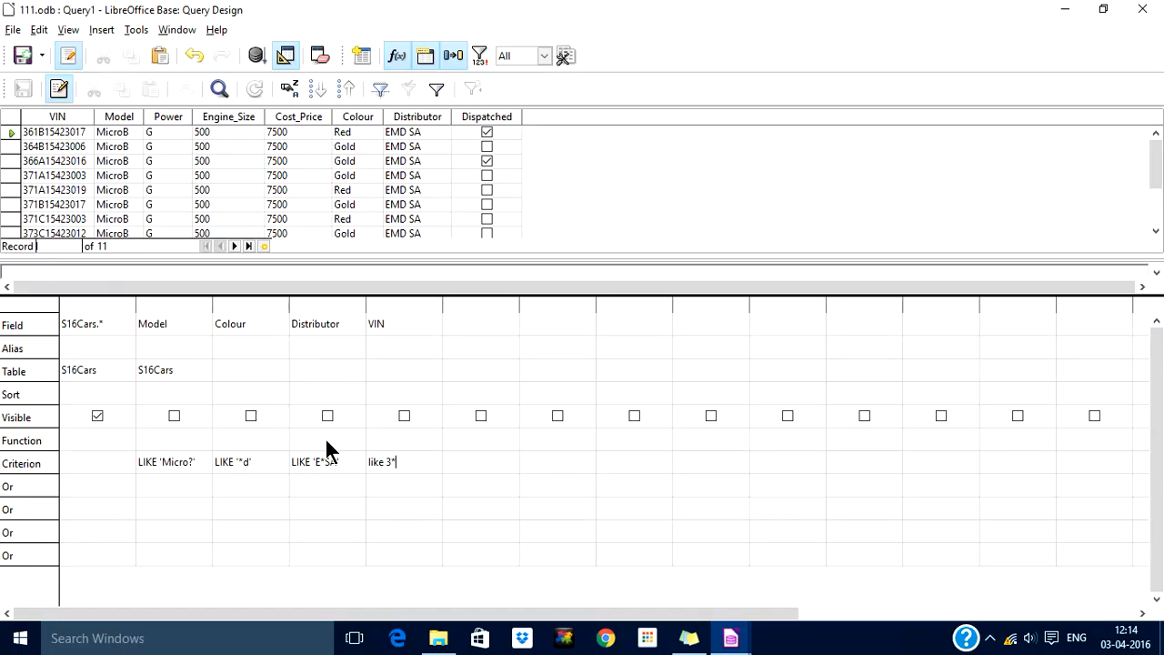
{"action": "type", "text": "1'"}
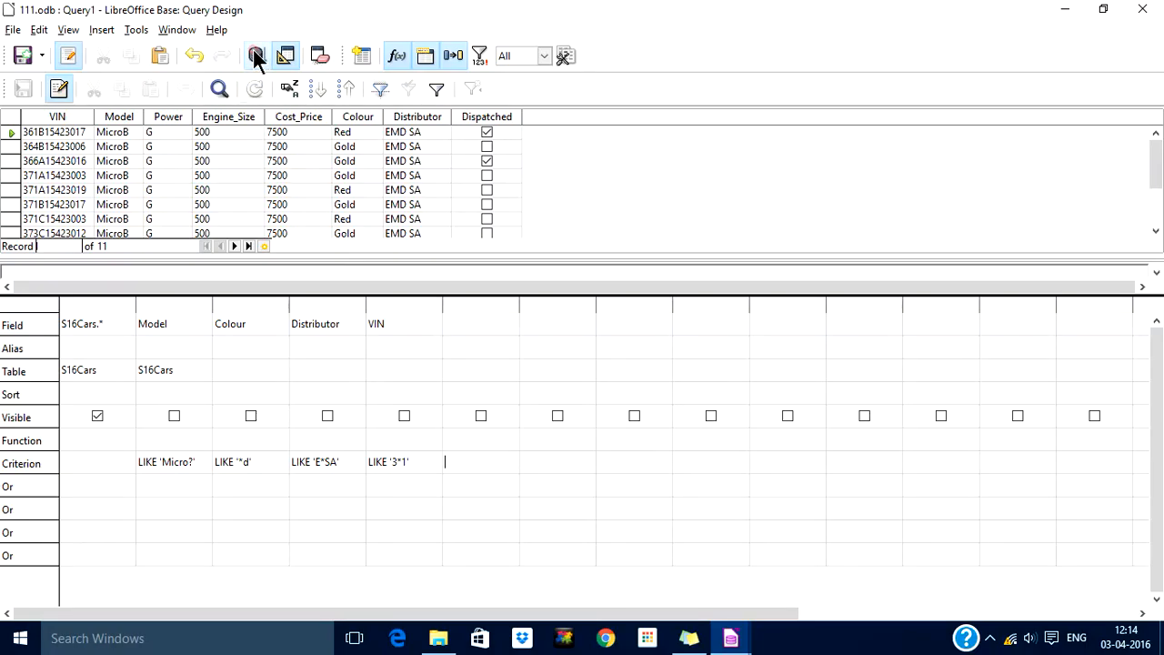
{"action": "left_click", "coordinate": [257, 55]}
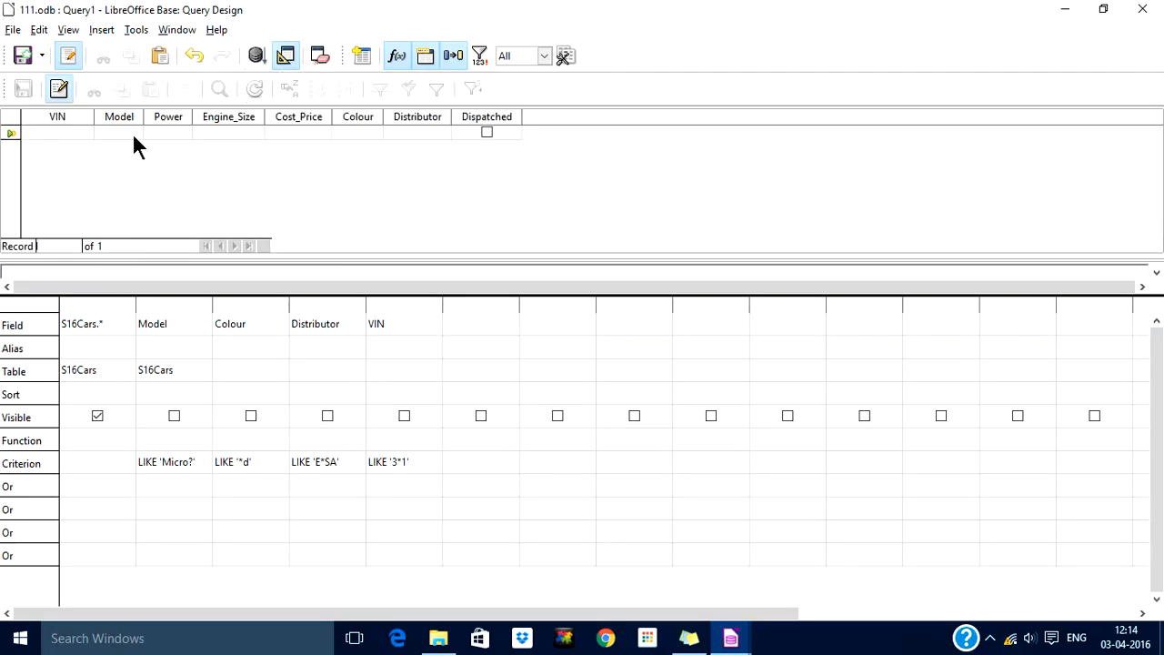
{"action": "mouse_move", "coordinate": [414, 445]}
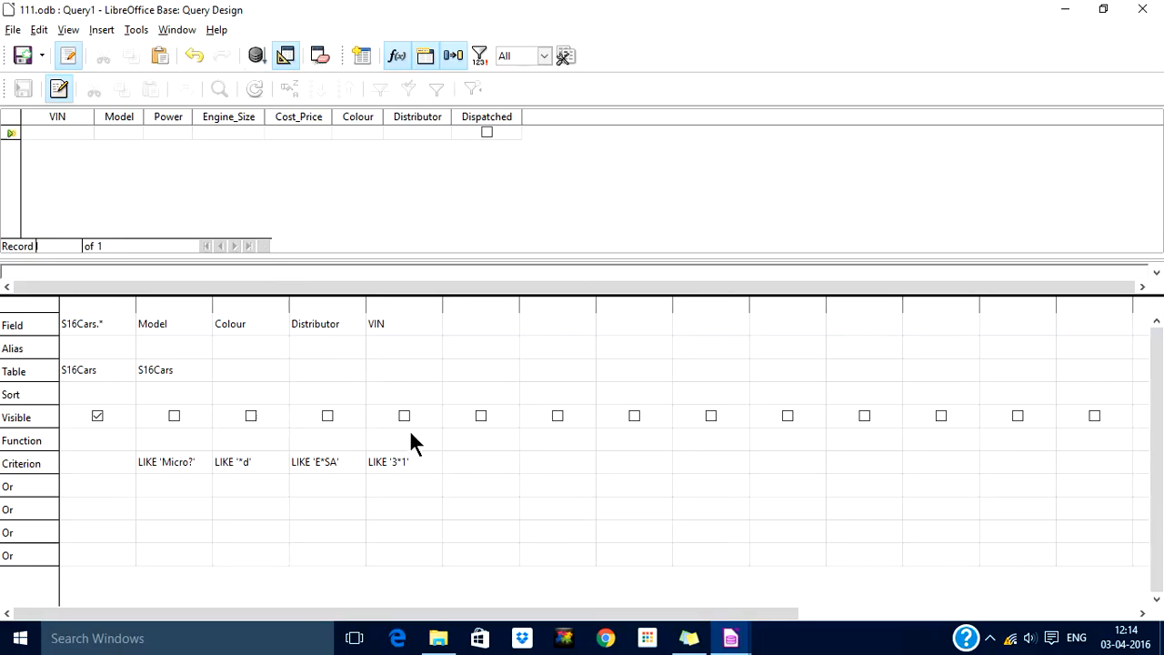
{"action": "left_click", "coordinate": [409, 462]}
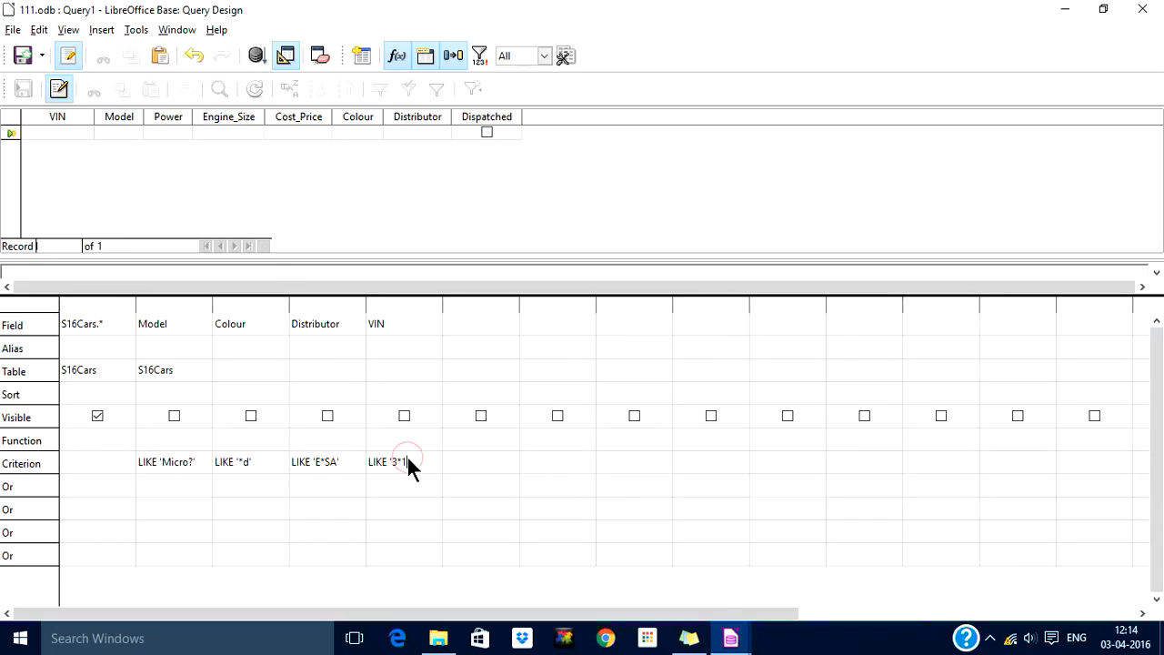
{"action": "mouse_move", "coordinate": [446, 488]}
{"action": "type", "text": "7'"}
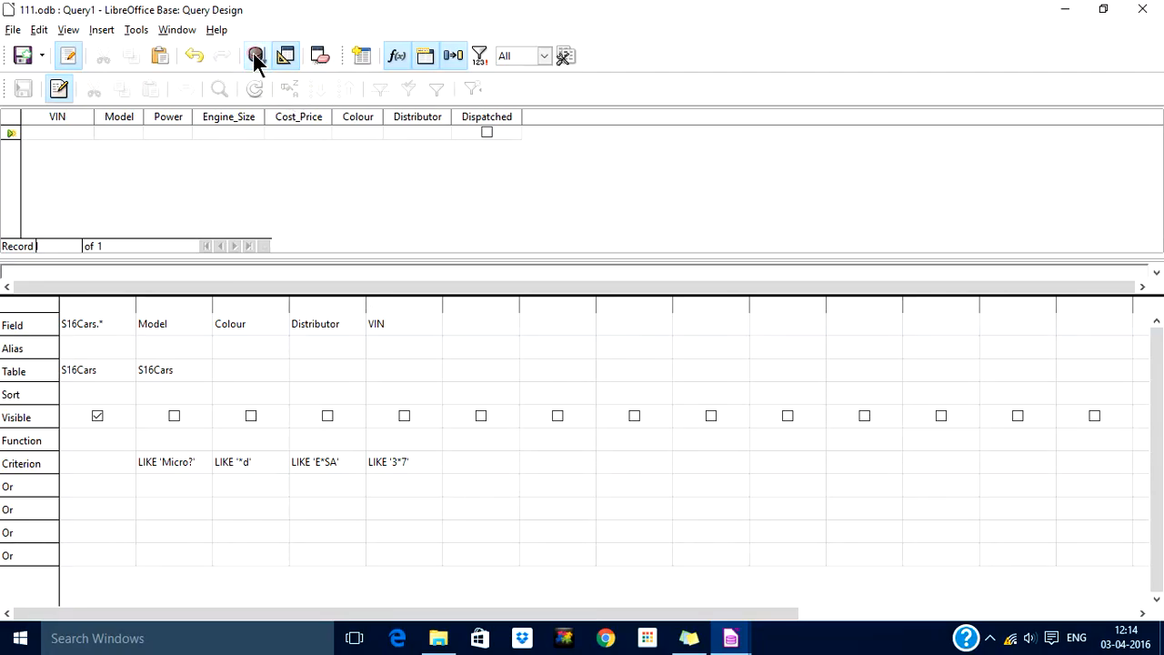
Step: Rerun the query with VIN LIKE '3*7', leaving two MicroB records
{"action": "left_click", "coordinate": [255, 55]}
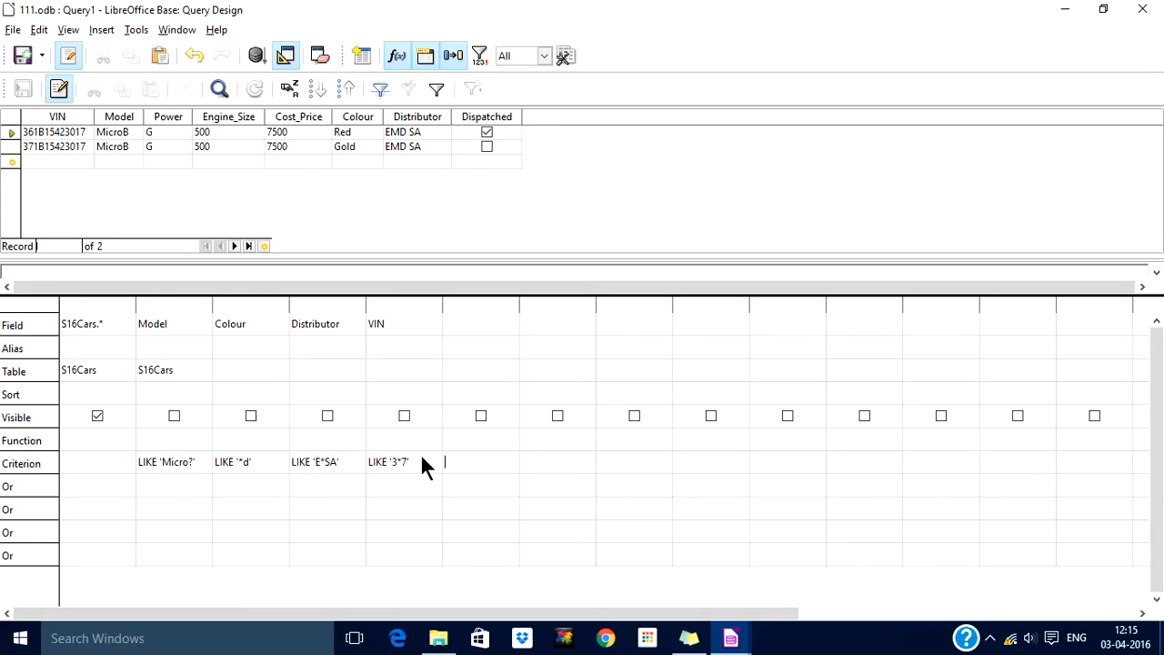
{"action": "mouse_move", "coordinate": [389, 147]}
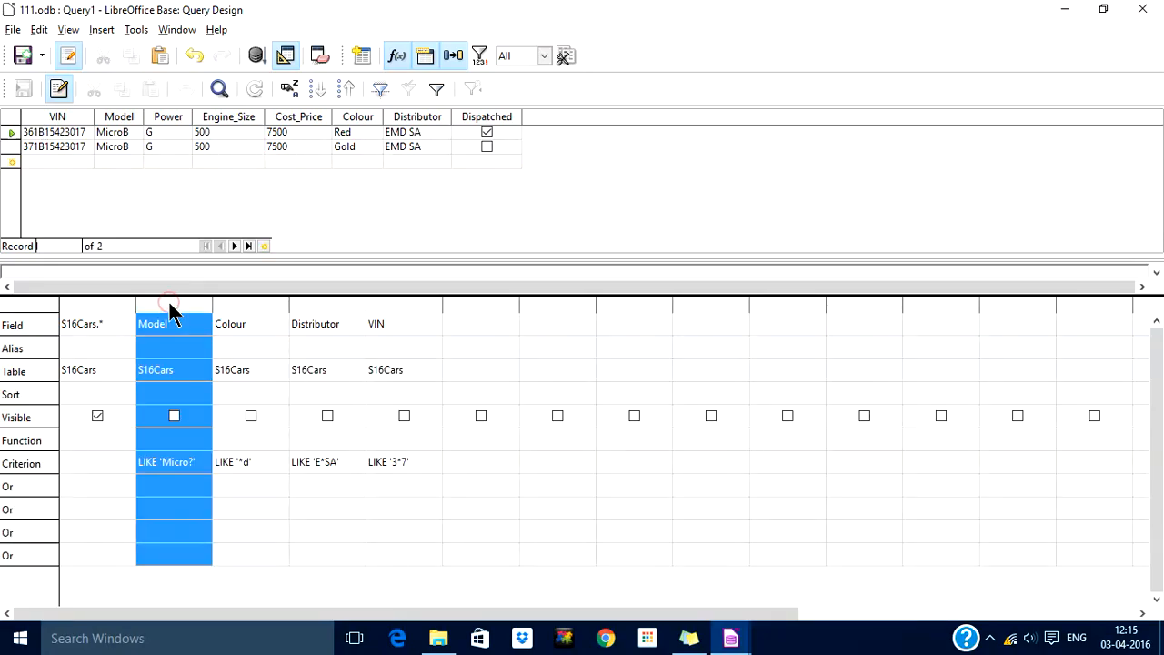
Step: Delete the Model, Colour and Distributor columns, then jump to the last of 84 records
{"action": "right_click", "coordinate": [168, 302]}
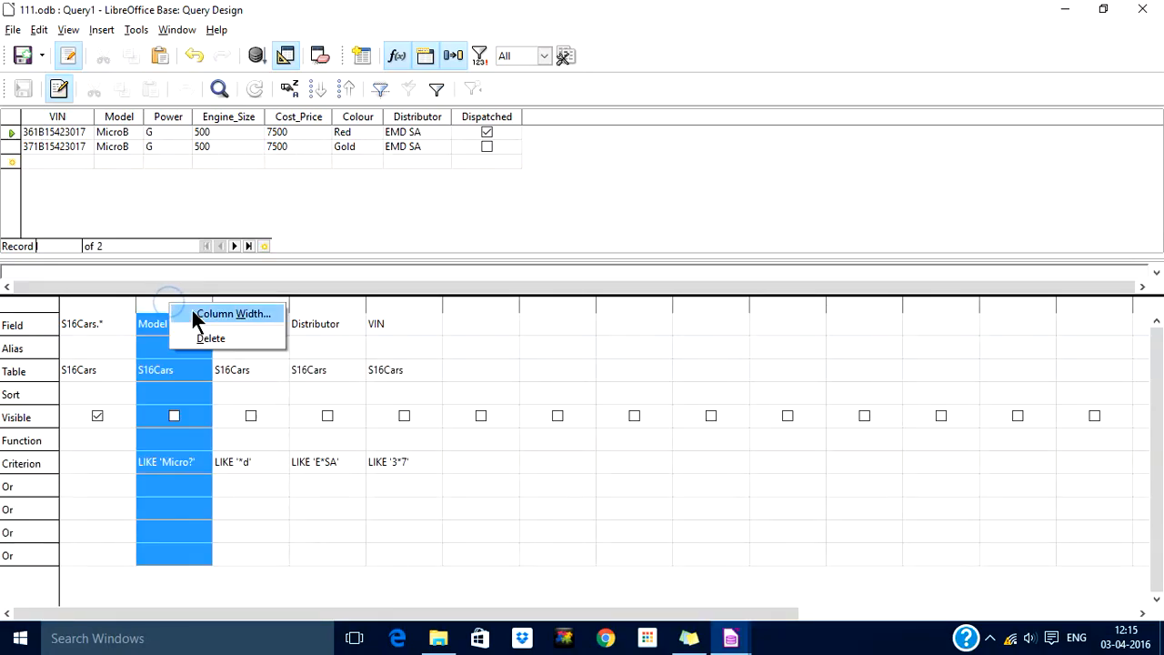
{"action": "left_click", "coordinate": [210, 337]}
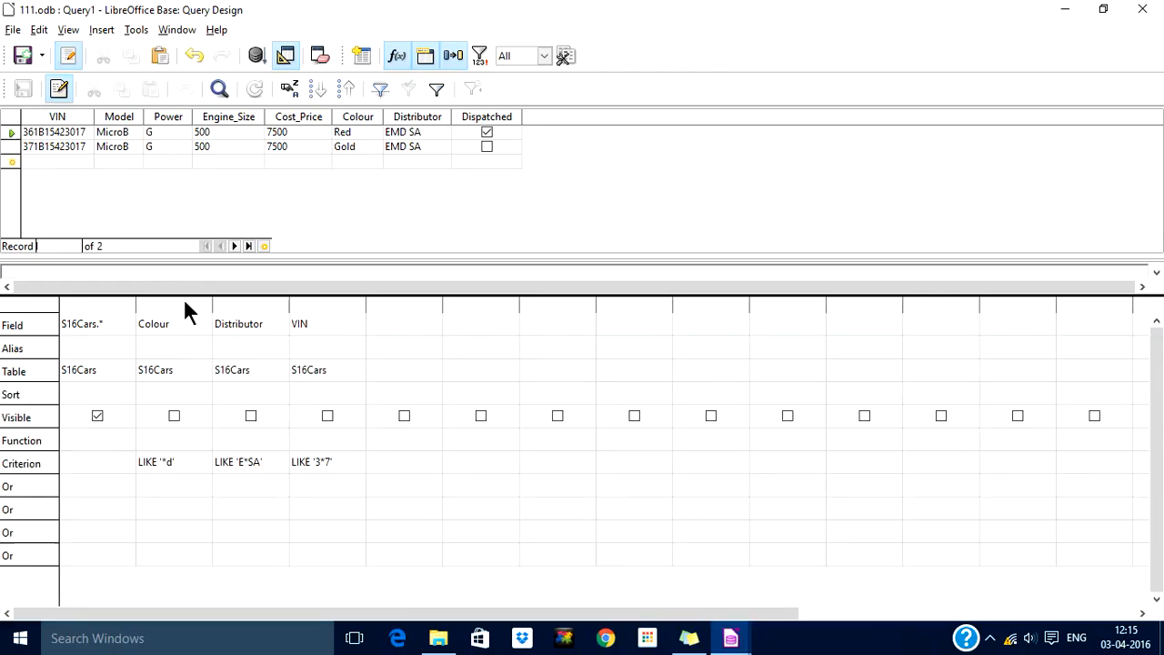
{"action": "right_click", "coordinate": [173, 305]}
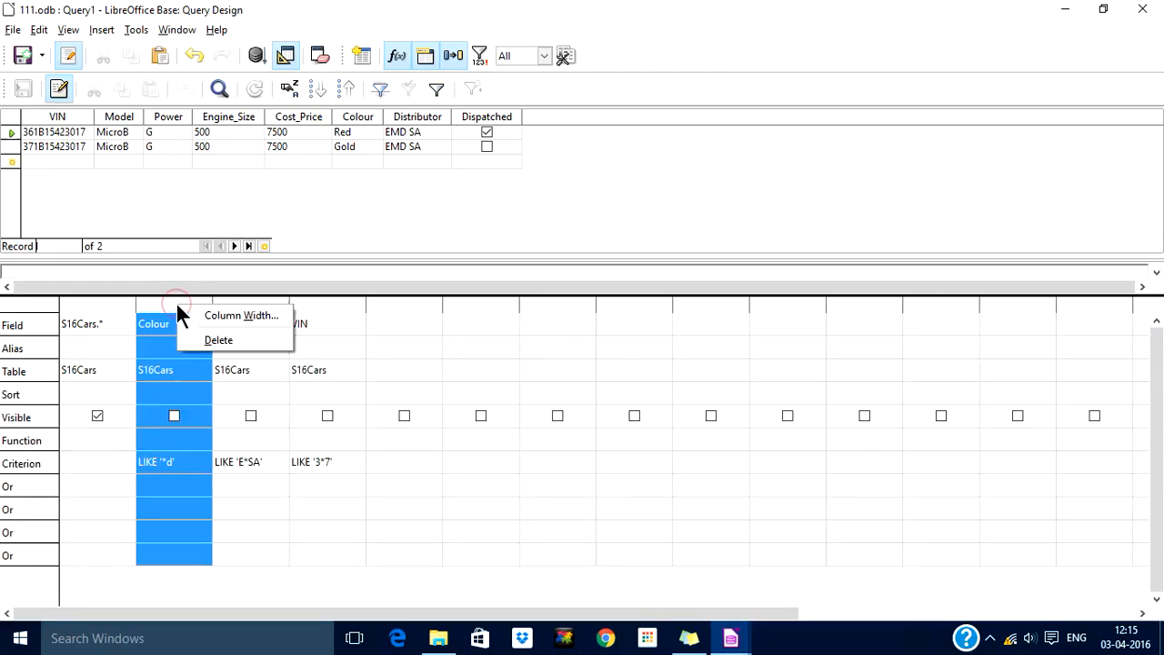
{"action": "left_click", "coordinate": [218, 339]}
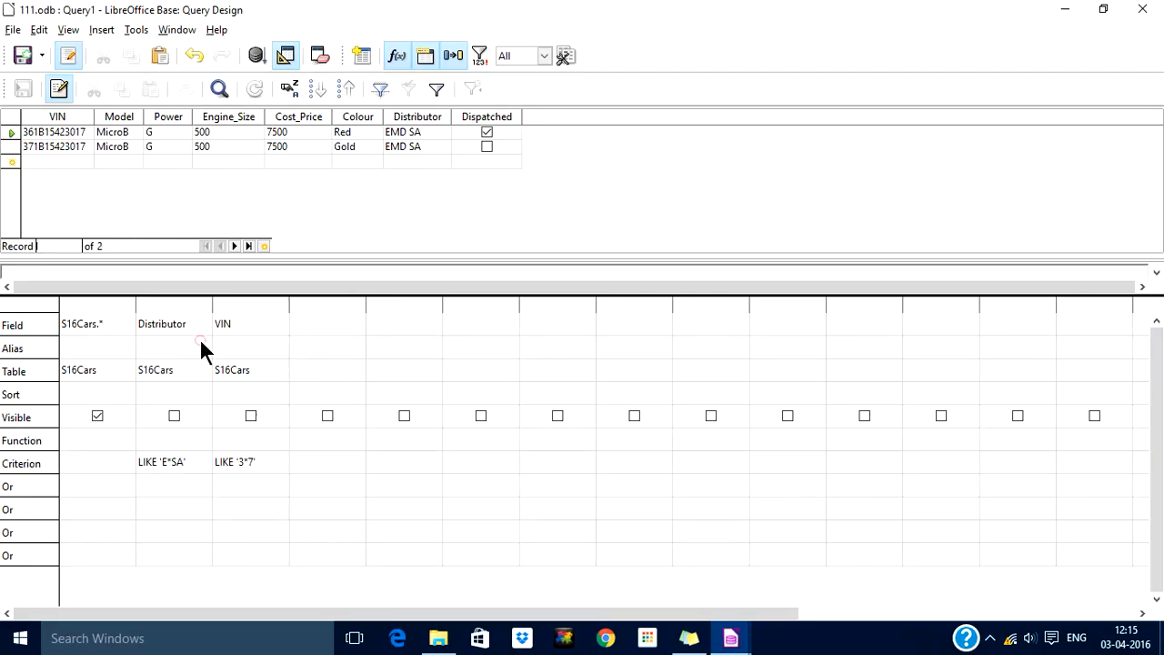
{"action": "left_click", "coordinate": [173, 304]}
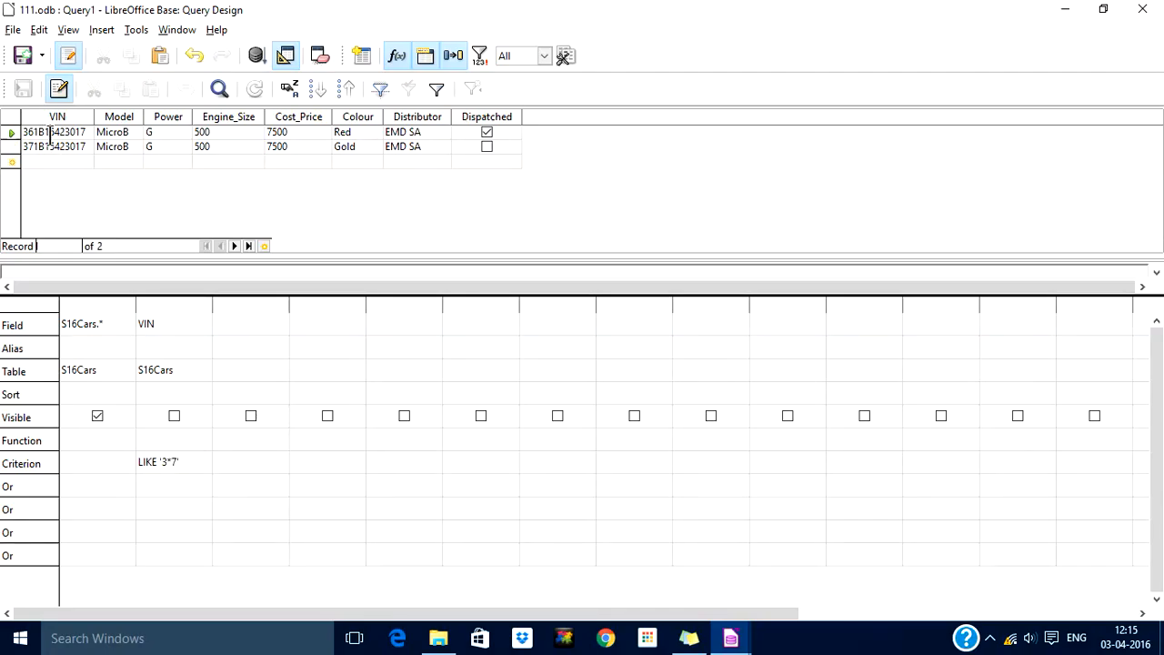
{"action": "mouse_move", "coordinate": [205, 225]}
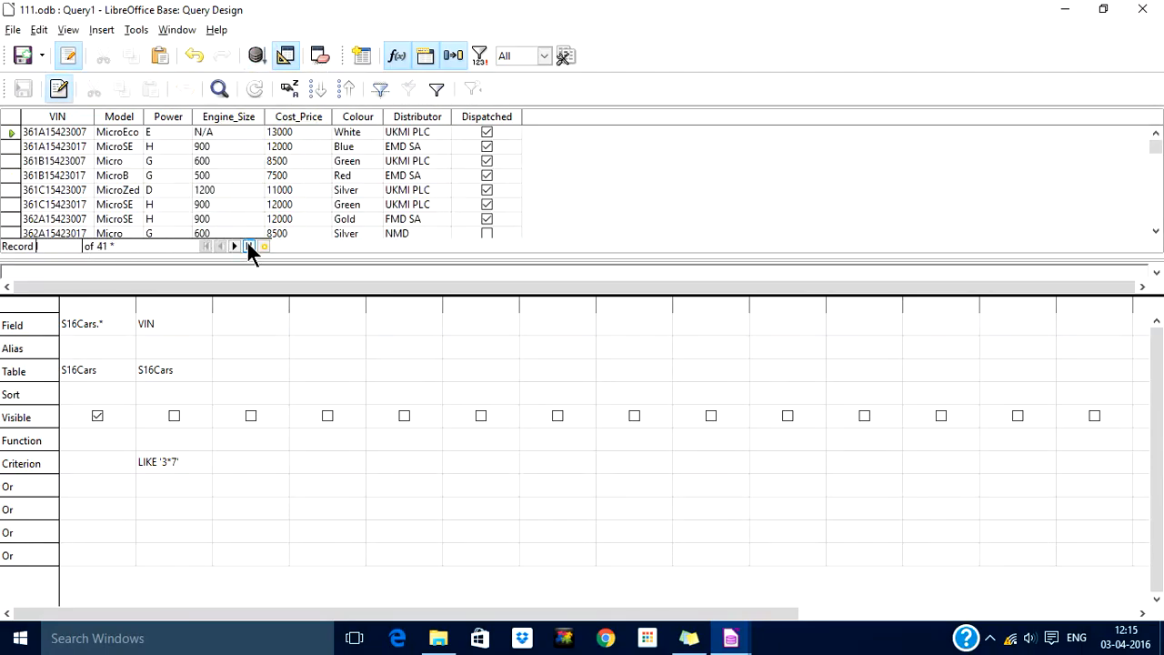
{"action": "left_click", "coordinate": [249, 246]}
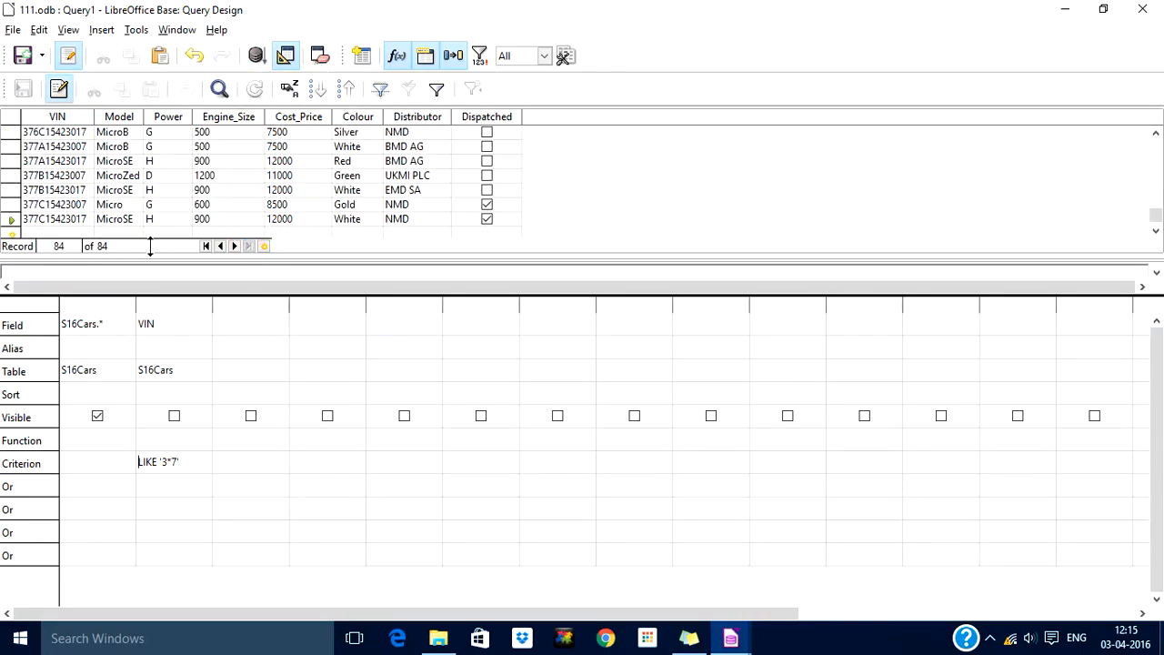